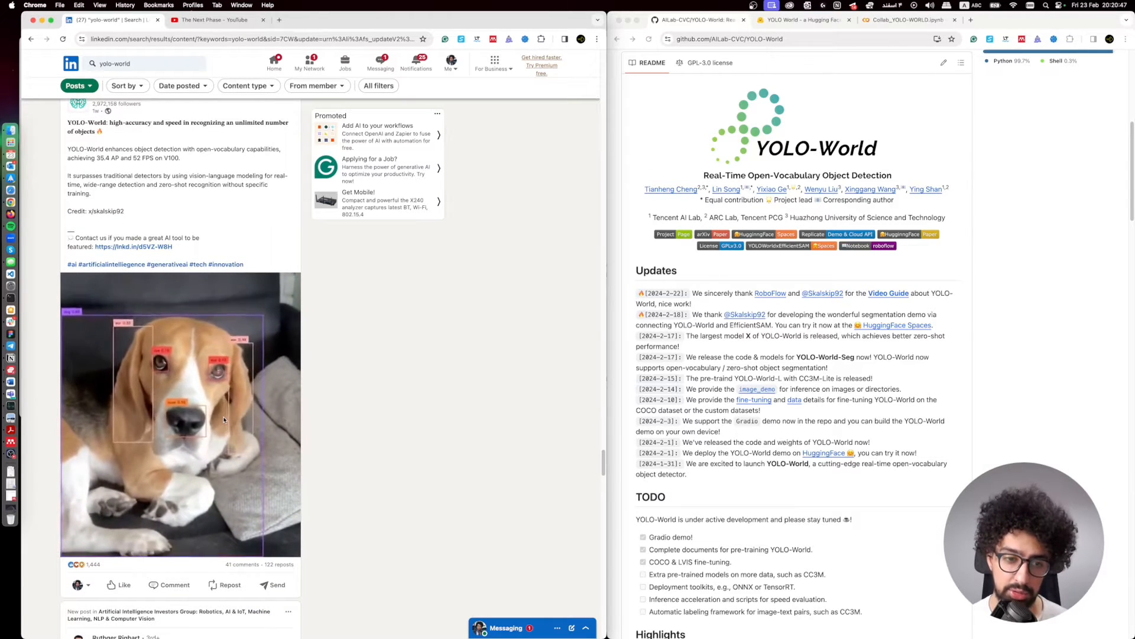
# Switch from the LinkedIn post to the YOLO-World GitHub repository tab full-screen
pyautogui.click(181, 420)
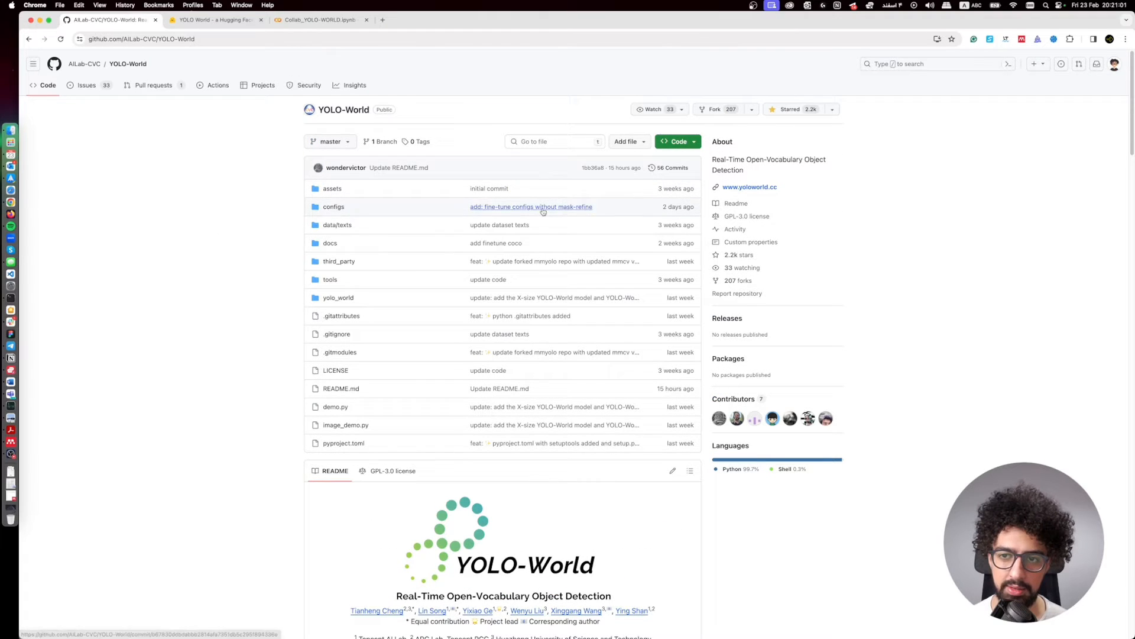
# Reach the README's arXiv link and view the YOLO-World paper's title page and abstract
pyautogui.scroll(-3)
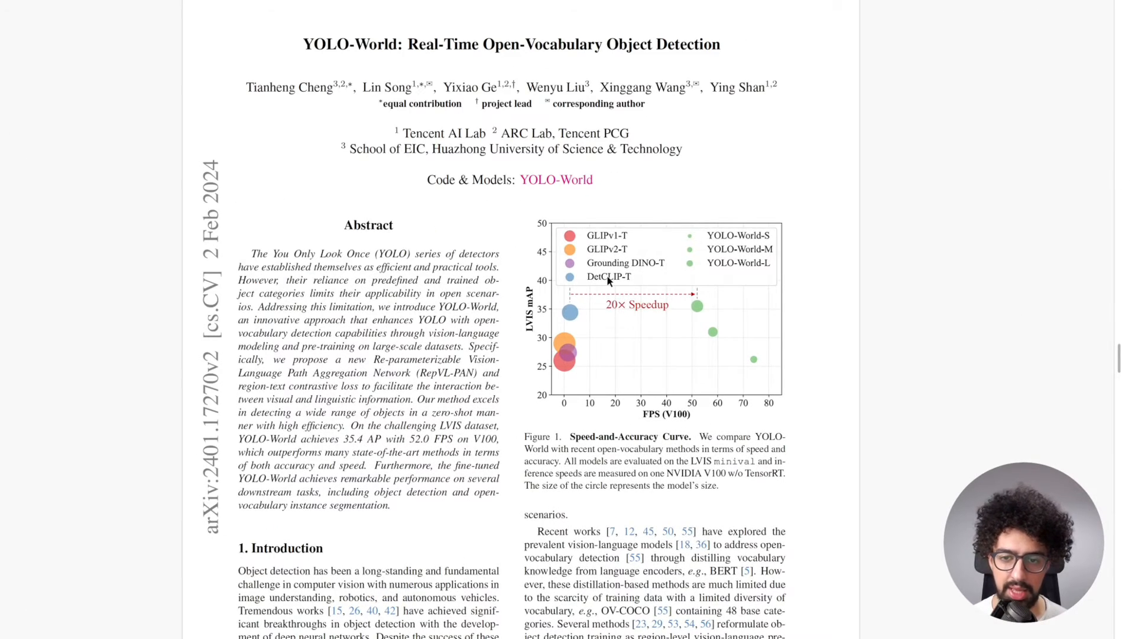
# Scroll past the abstract to the highlighted introduction passages on page 2
pyautogui.scroll(-3)
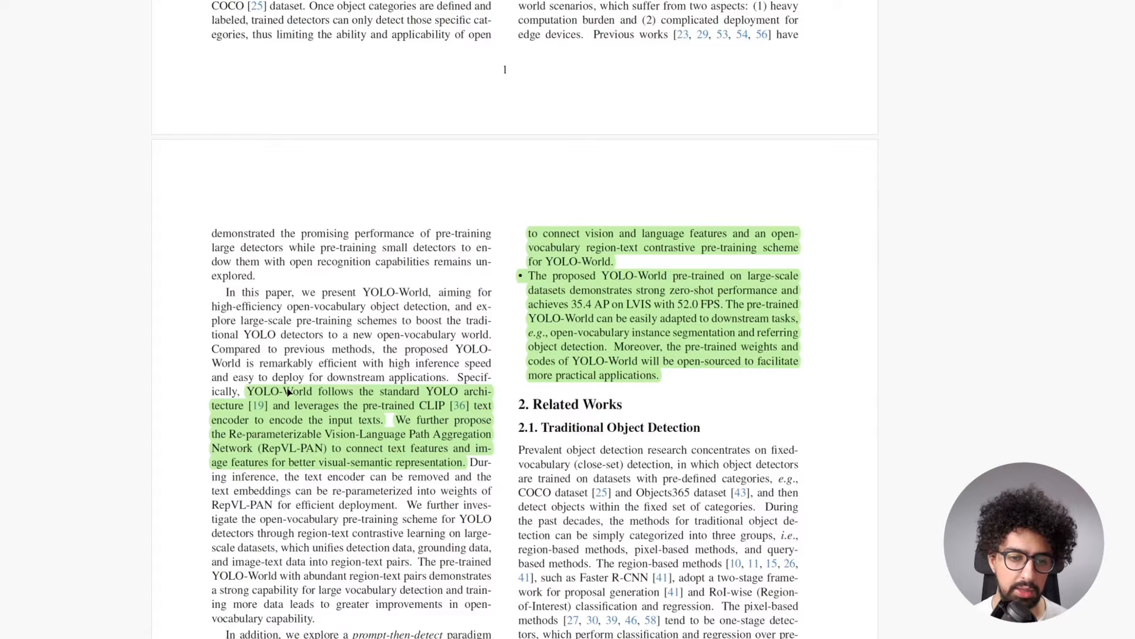
pyautogui.scroll(-3)
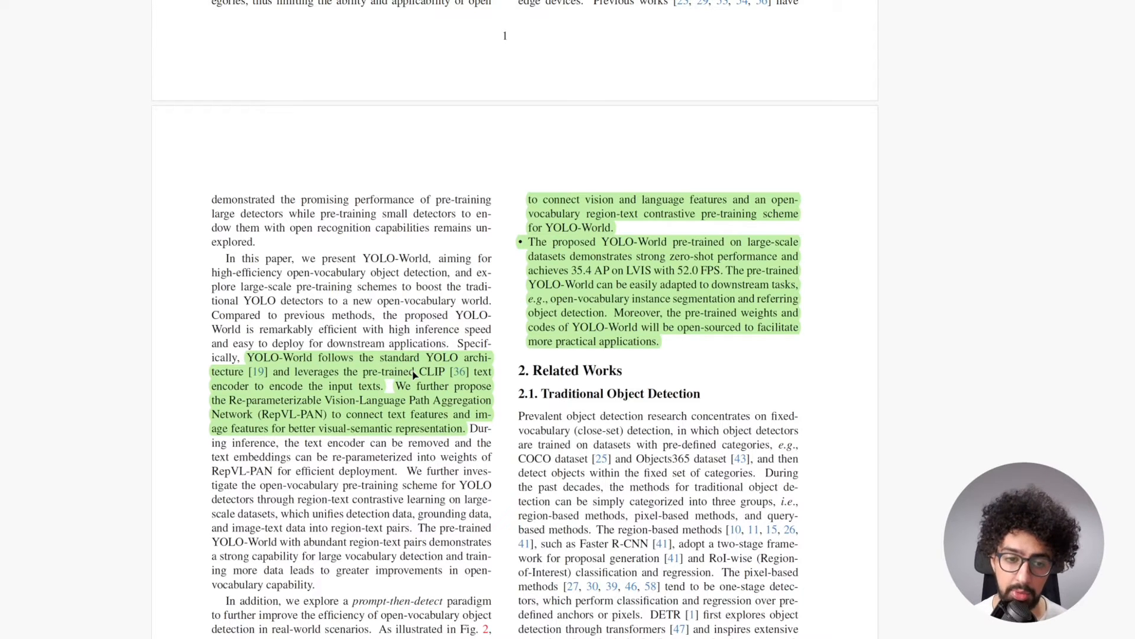
pyautogui.moveTo(345, 389)
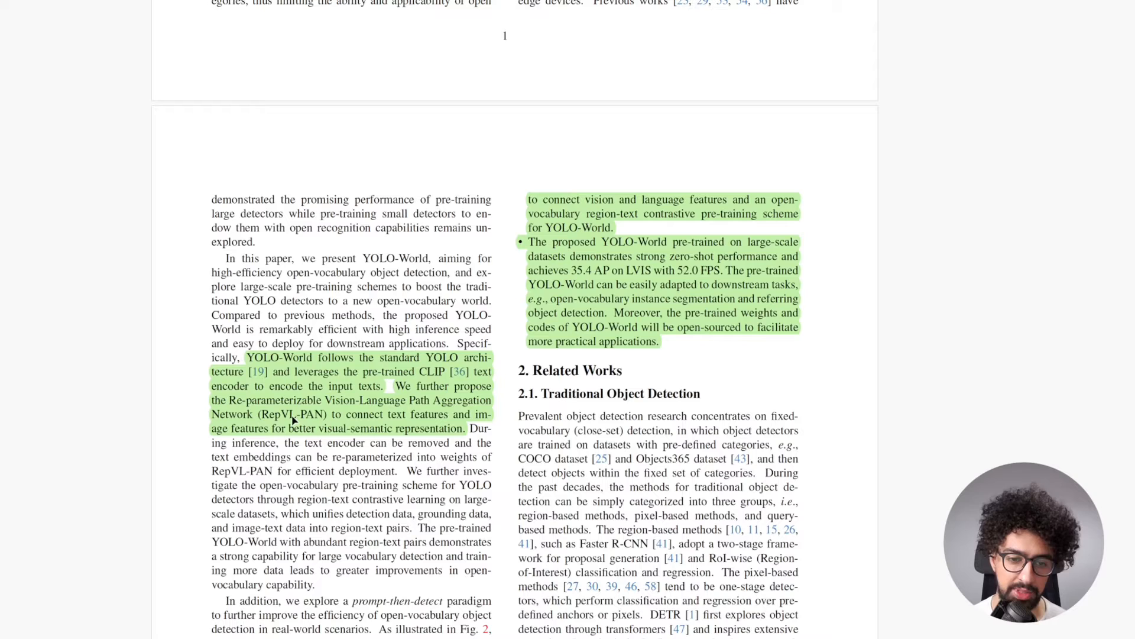
pyautogui.moveTo(437, 420)
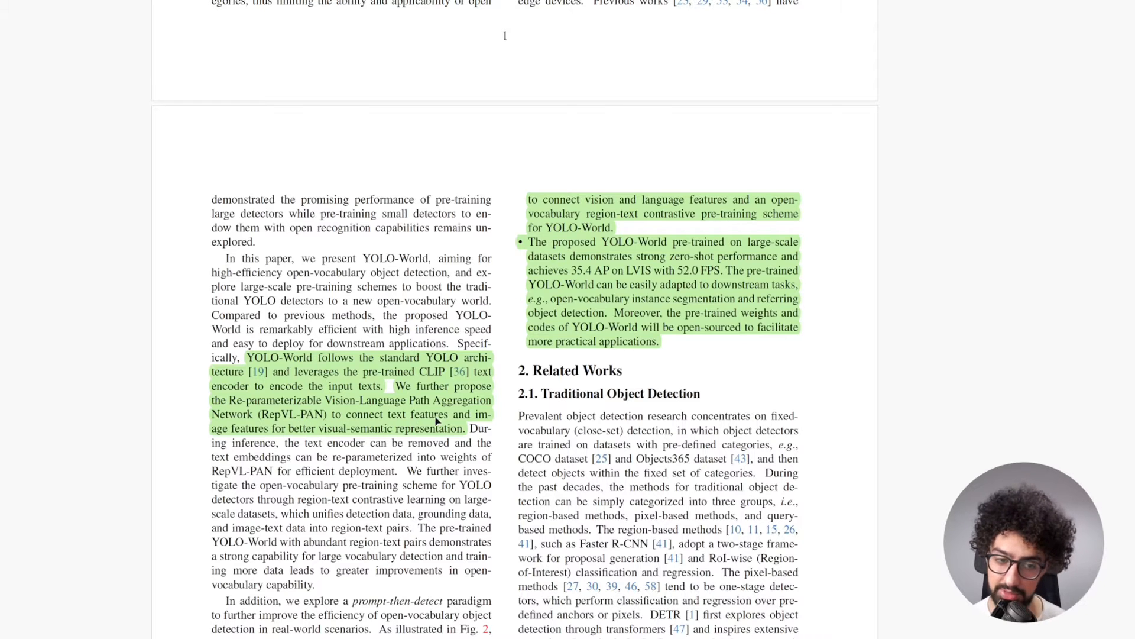
pyautogui.moveTo(253, 440)
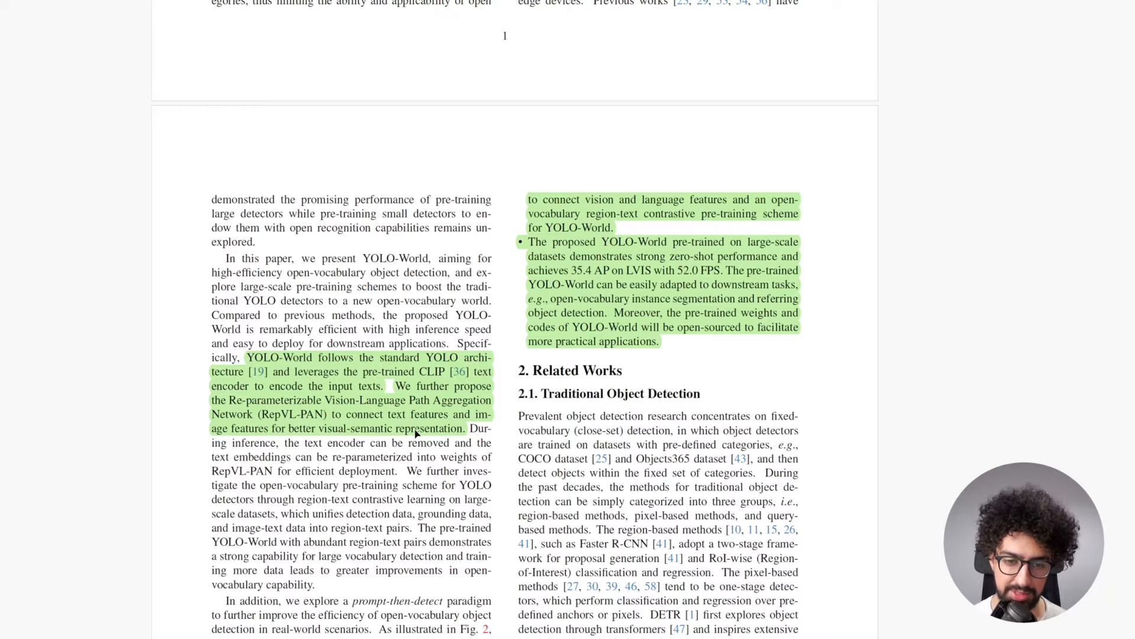
pyautogui.scroll(-3)
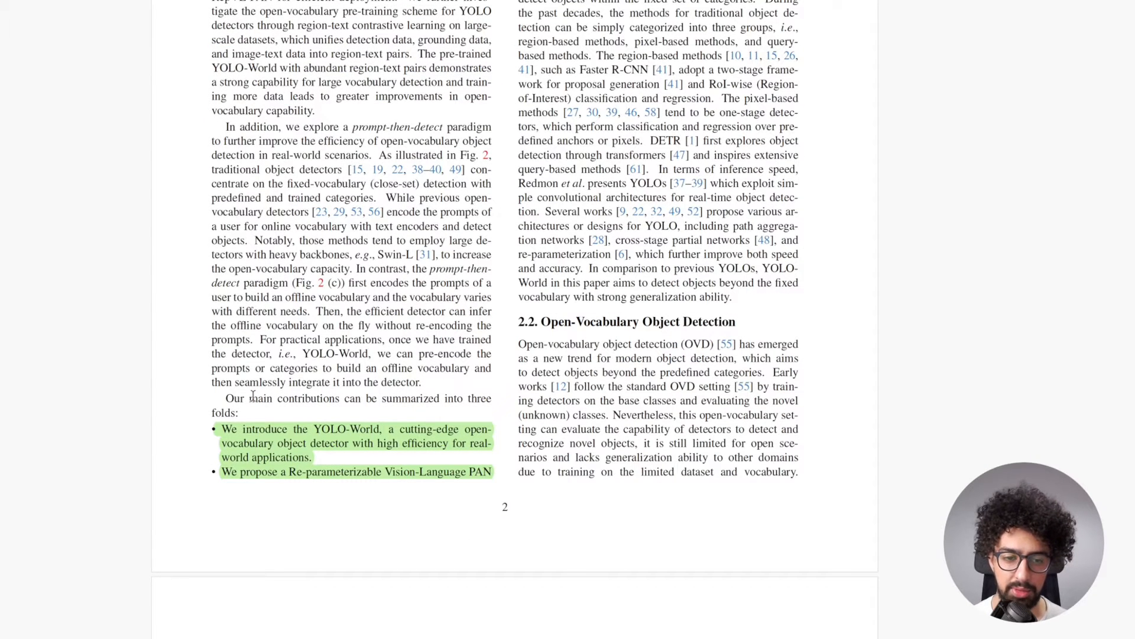
pyautogui.moveTo(334, 399)
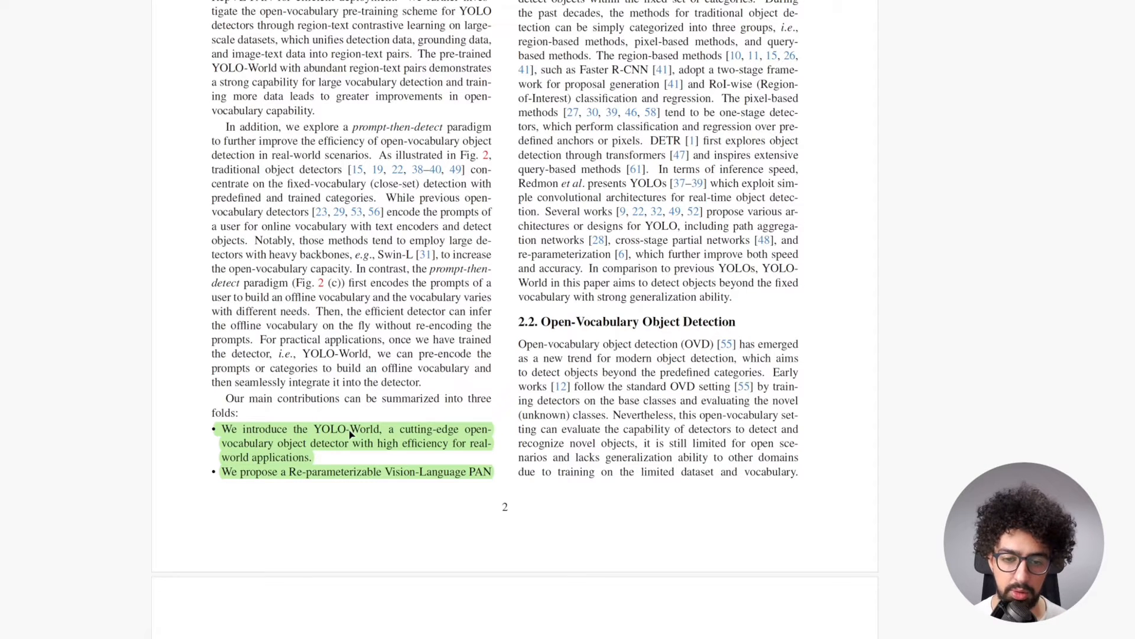
pyautogui.moveTo(297, 449)
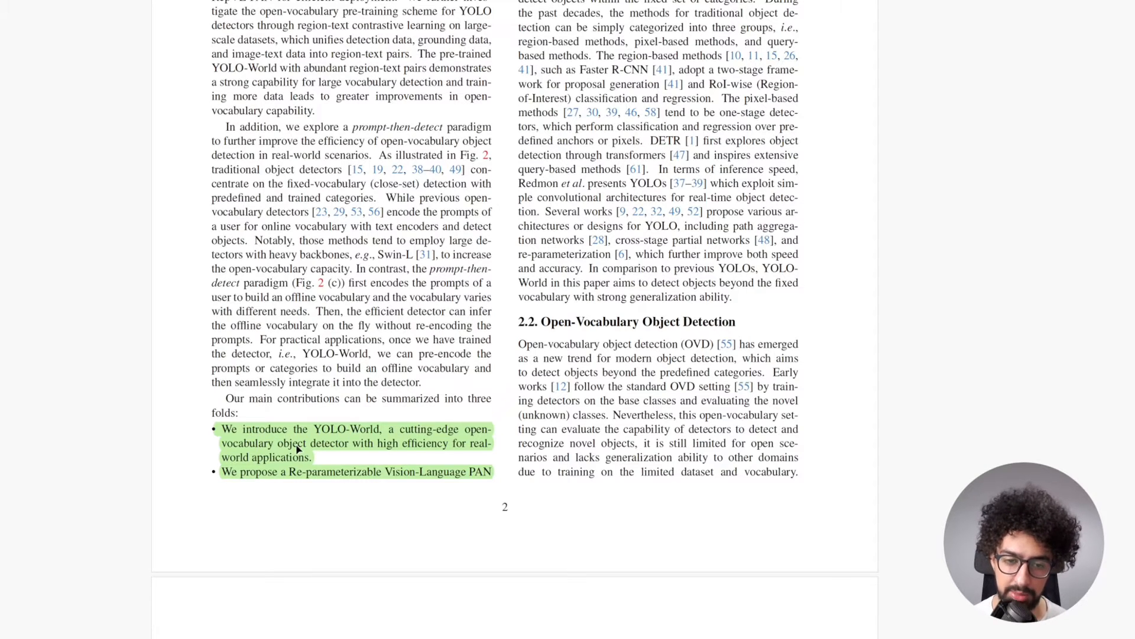
pyautogui.moveTo(417, 453)
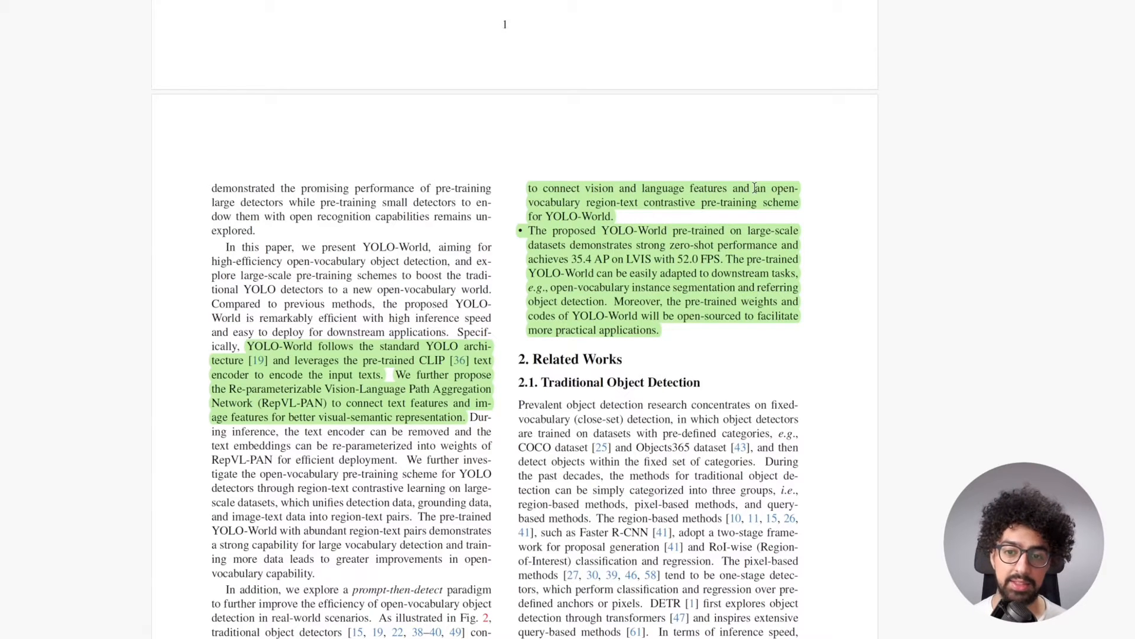
pyautogui.moveTo(649, 211)
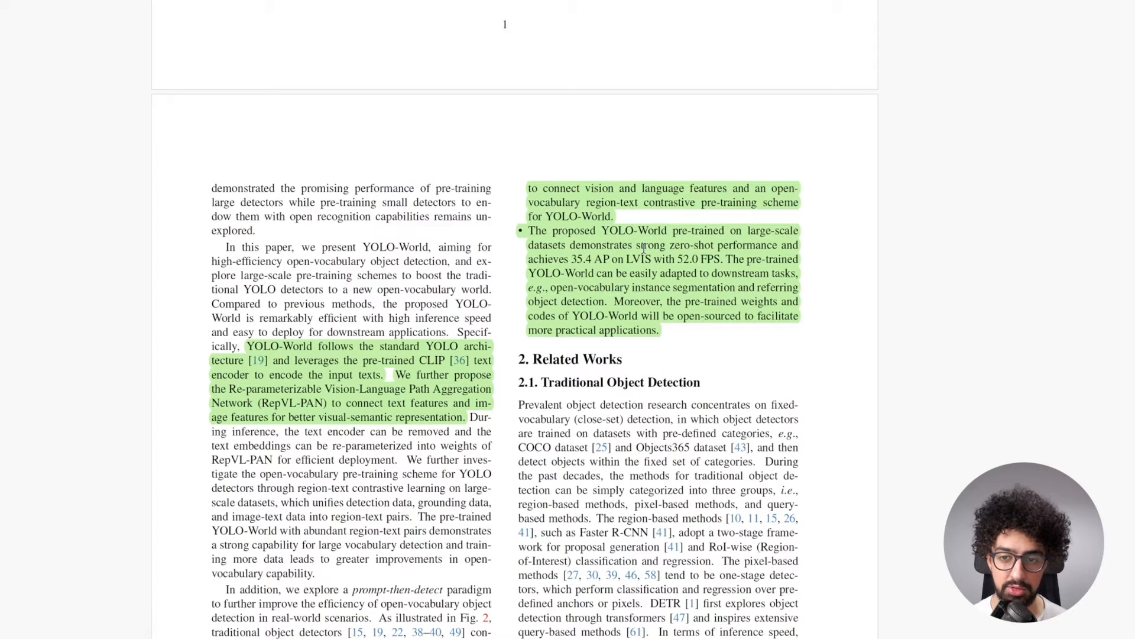
pyautogui.moveTo(640, 259)
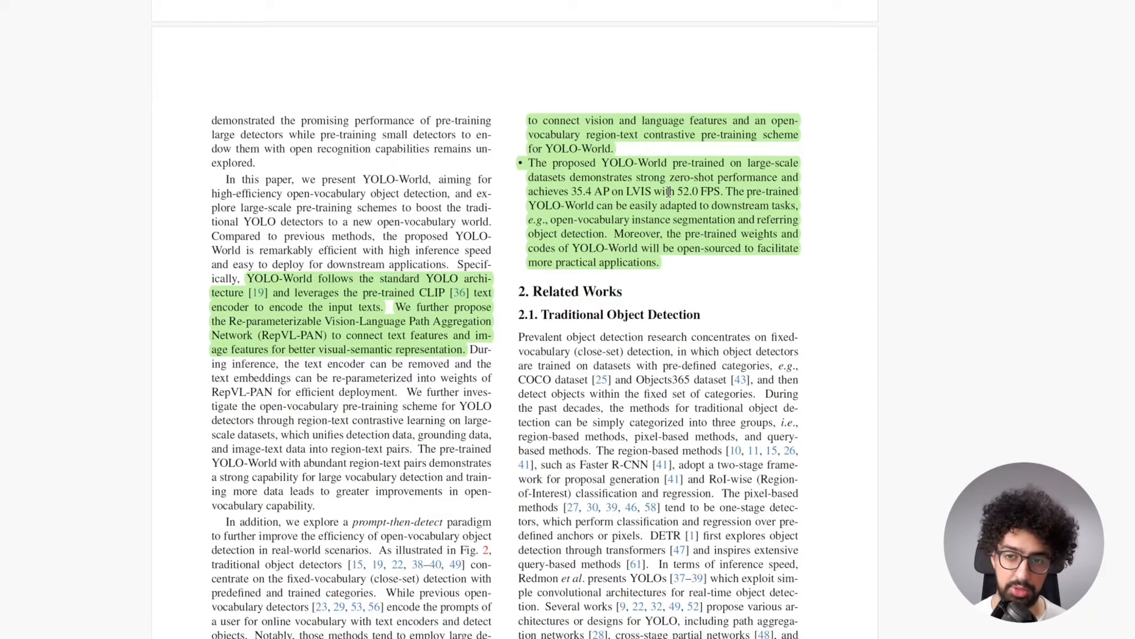
# Scroll to Figure 2's detection-paradigm comparison and Figure 3's architecture on page 3
pyautogui.scroll(-3)
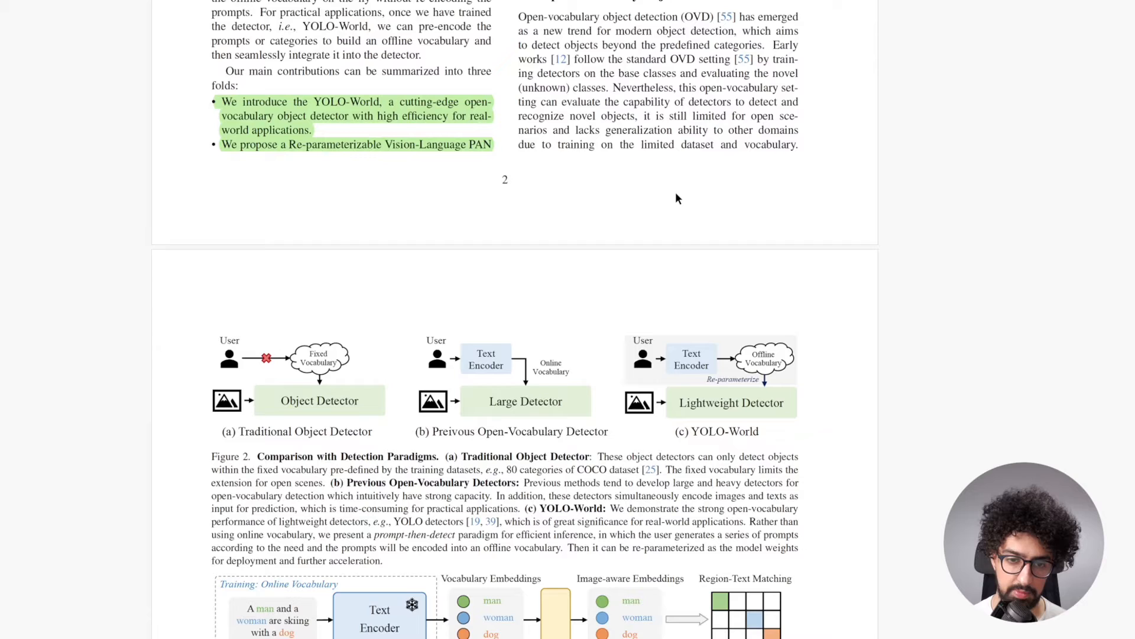
pyautogui.scroll(-3)
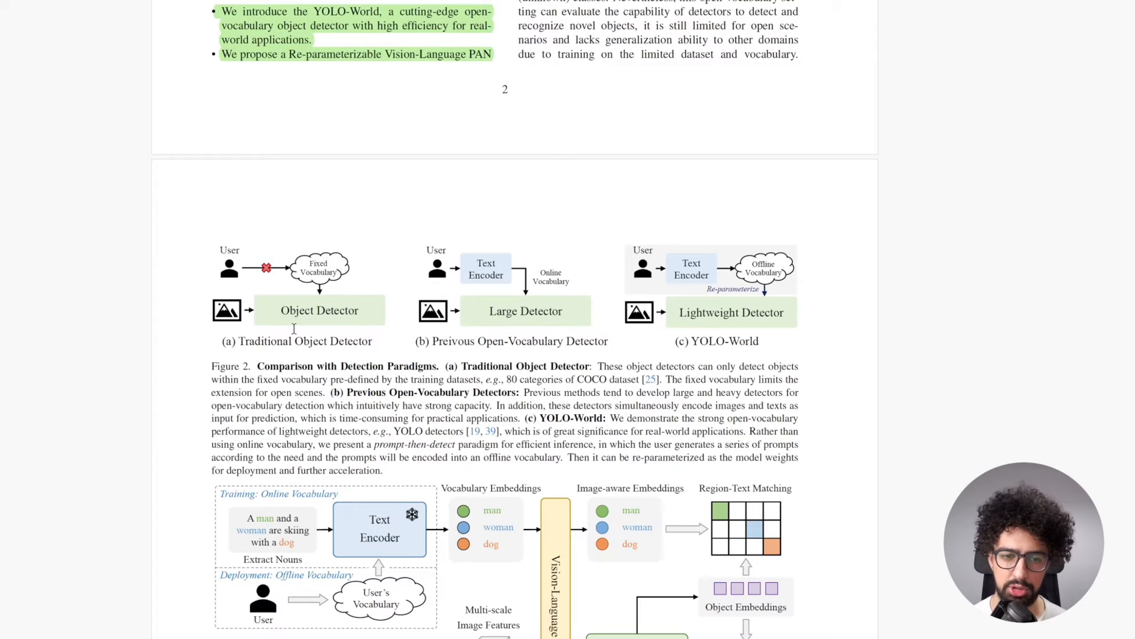
pyautogui.moveTo(236, 266)
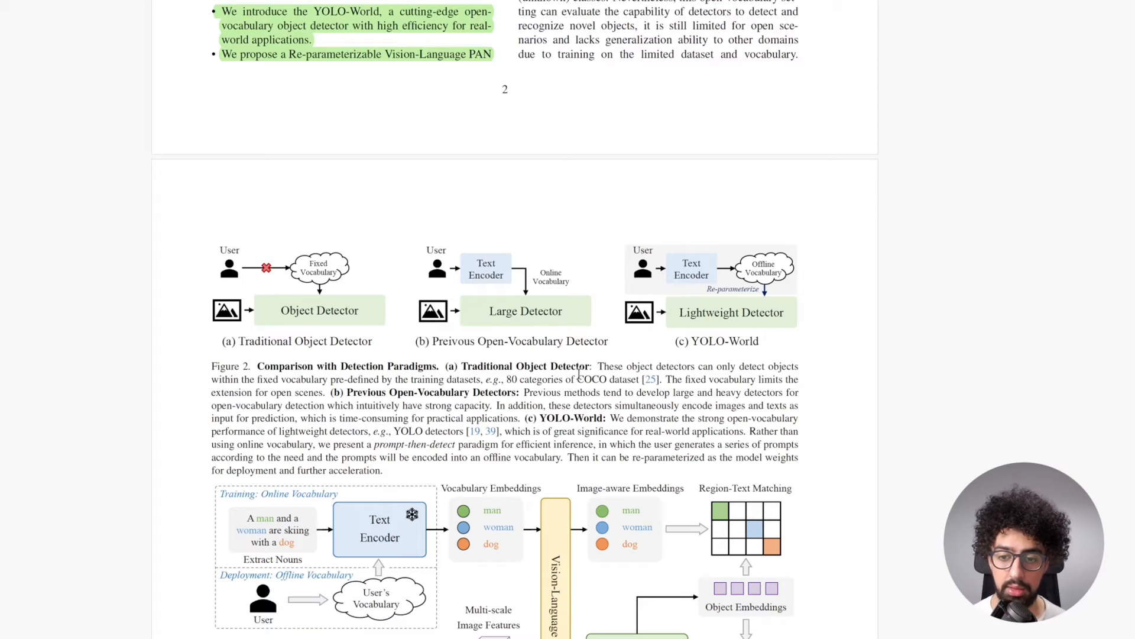
pyautogui.moveTo(561, 341)
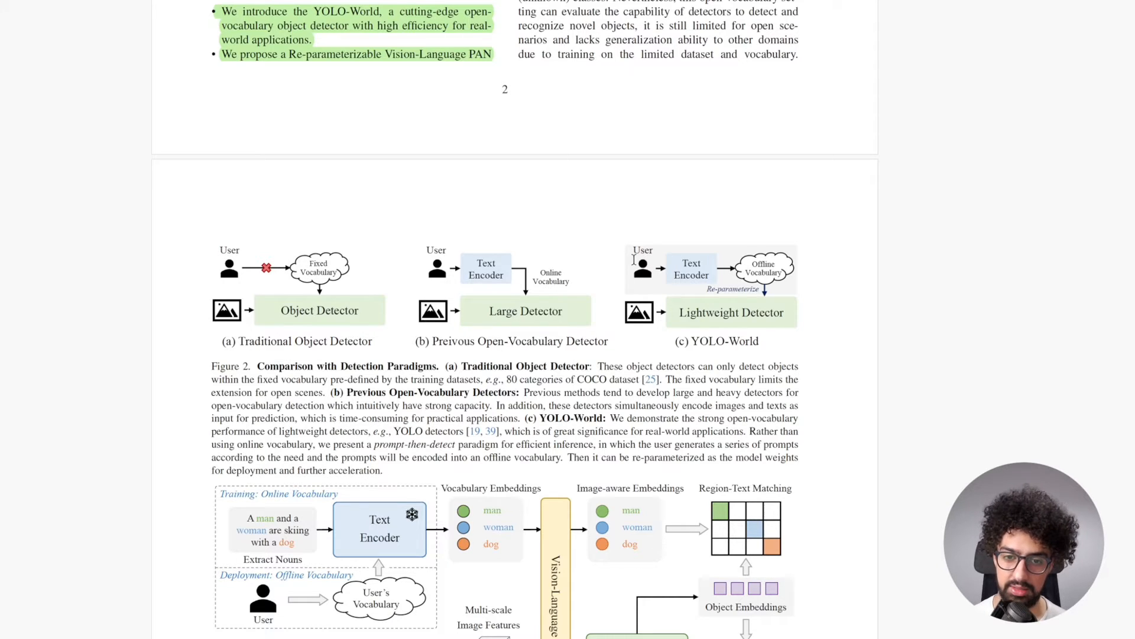
pyautogui.moveTo(769, 310)
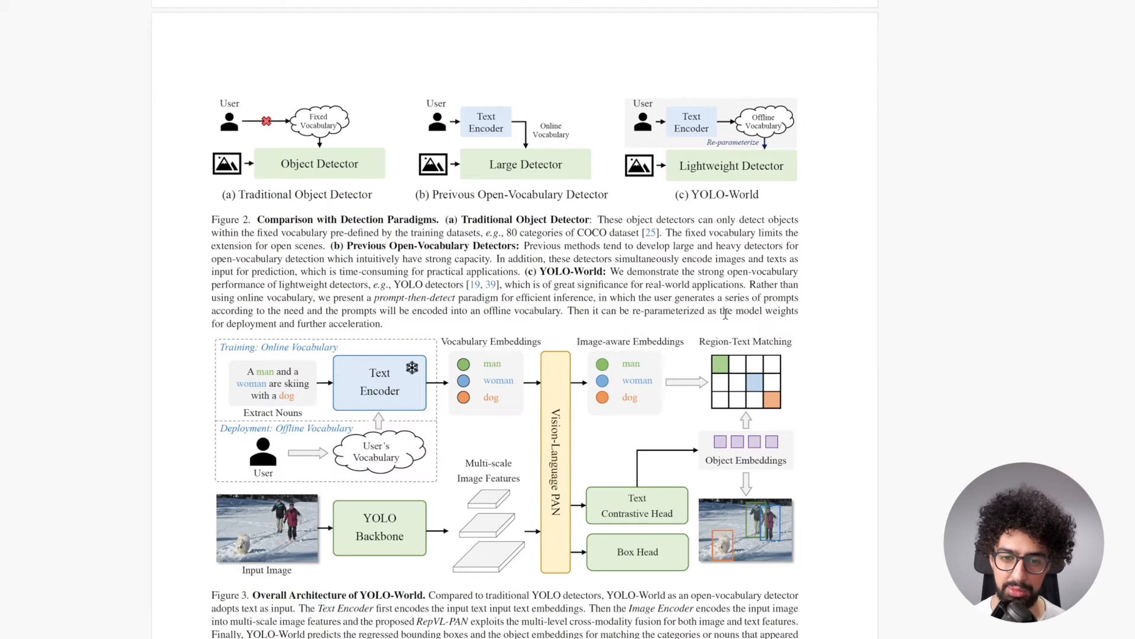
pyautogui.moveTo(666, 383)
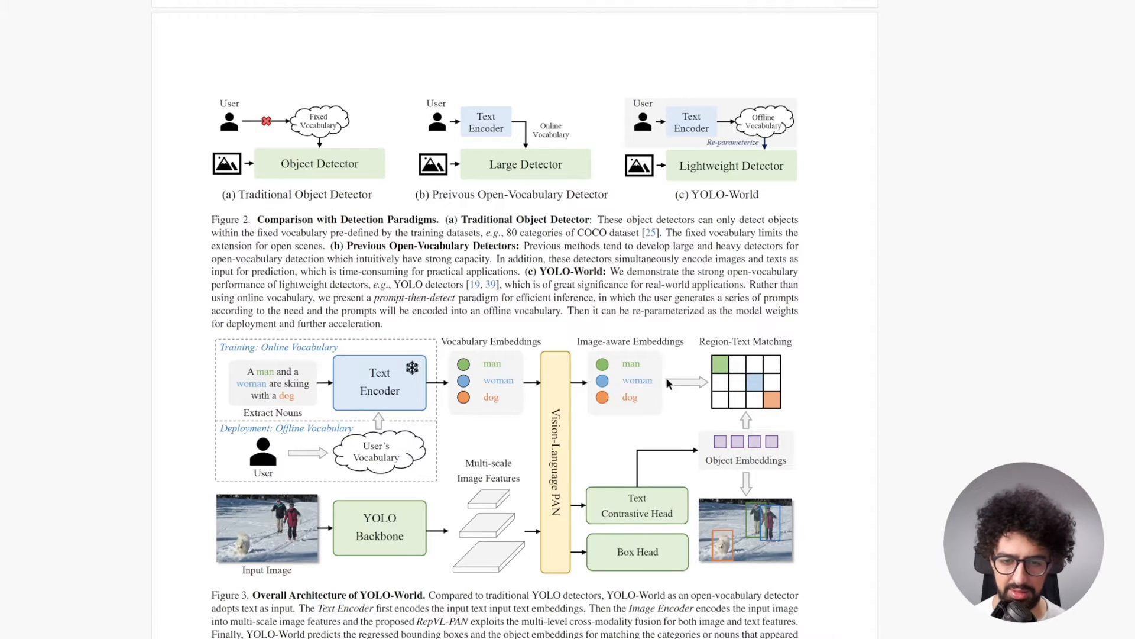
# Scroll past Figure 3 toward Section 3.3, Re-parameterizable Vision-Language PAN
pyautogui.scroll(-3)
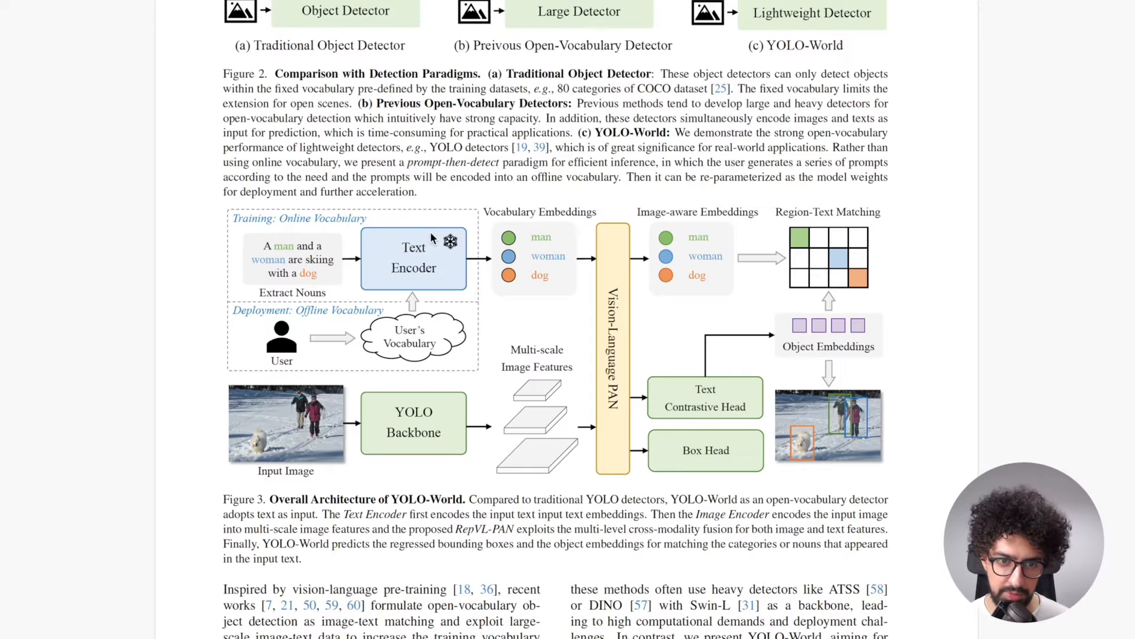
pyautogui.moveTo(490, 229)
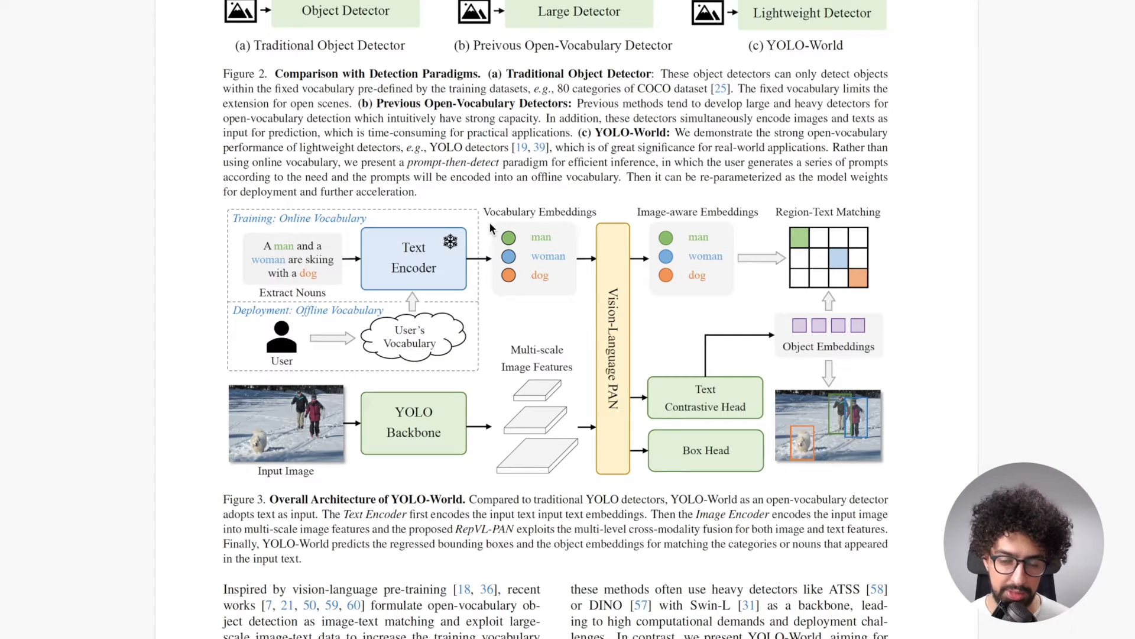
pyautogui.moveTo(602, 211)
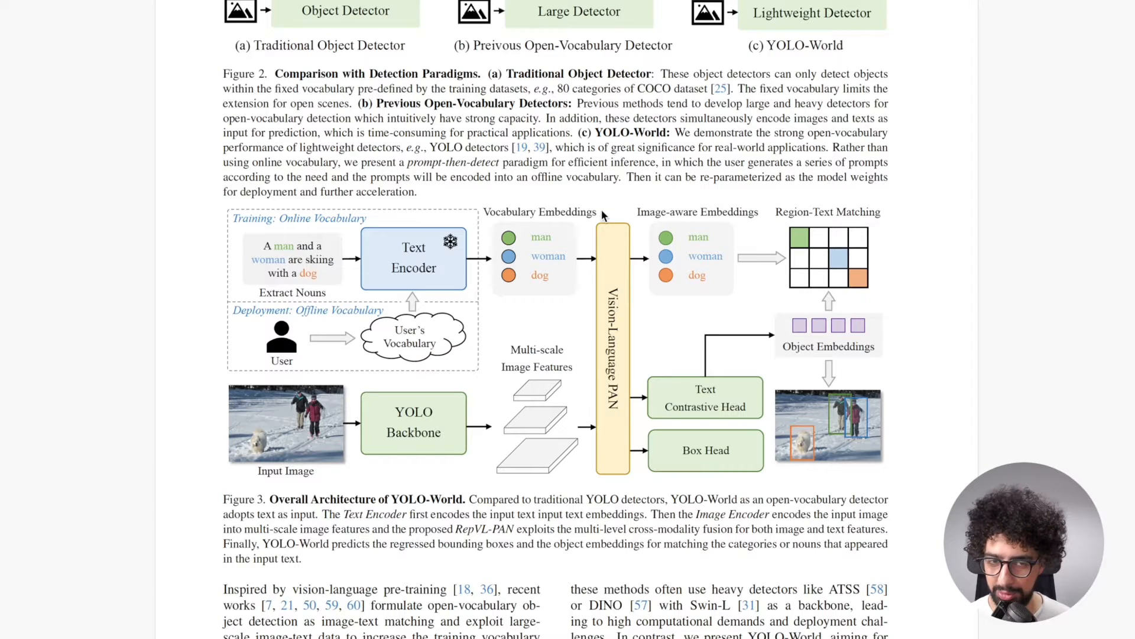
pyautogui.moveTo(504, 264)
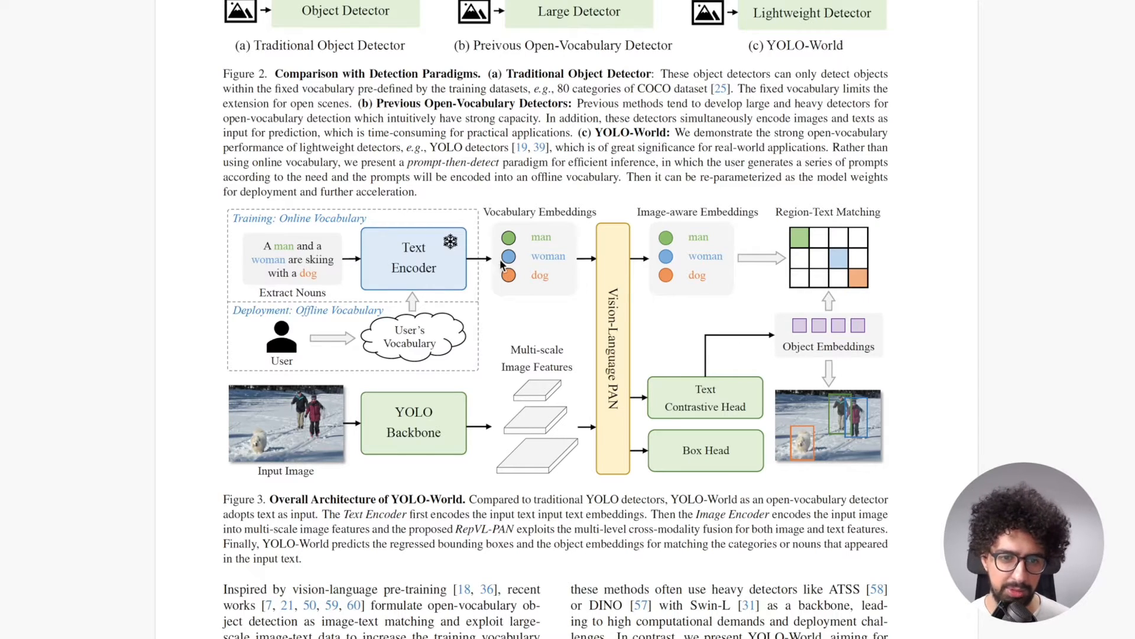
pyautogui.moveTo(260, 228)
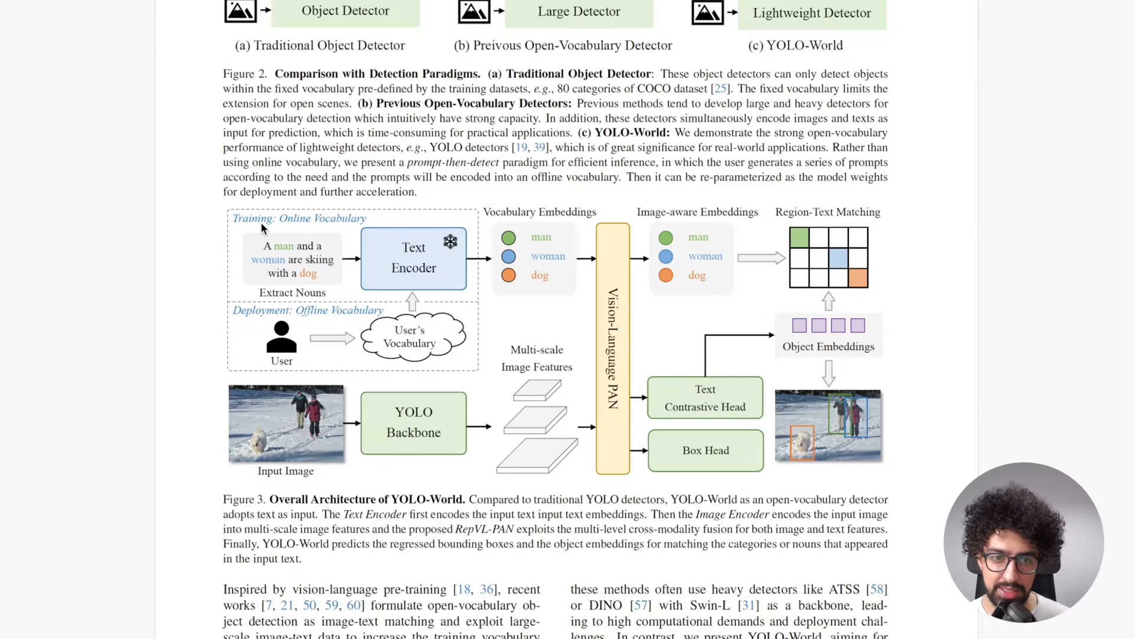
pyautogui.moveTo(289, 262)
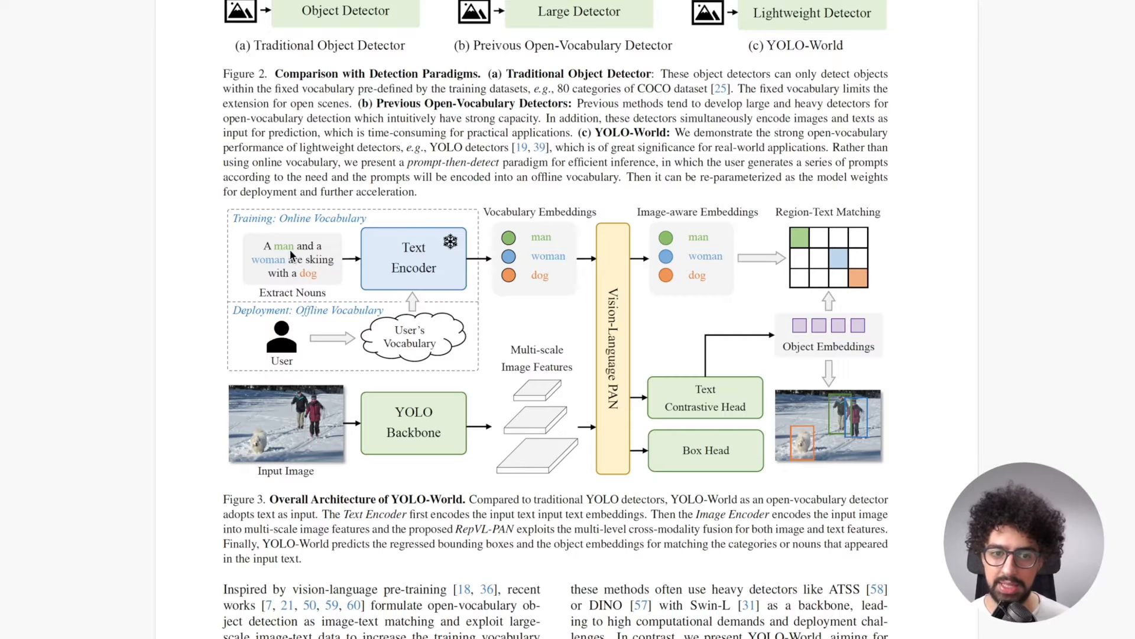
pyautogui.moveTo(549, 228)
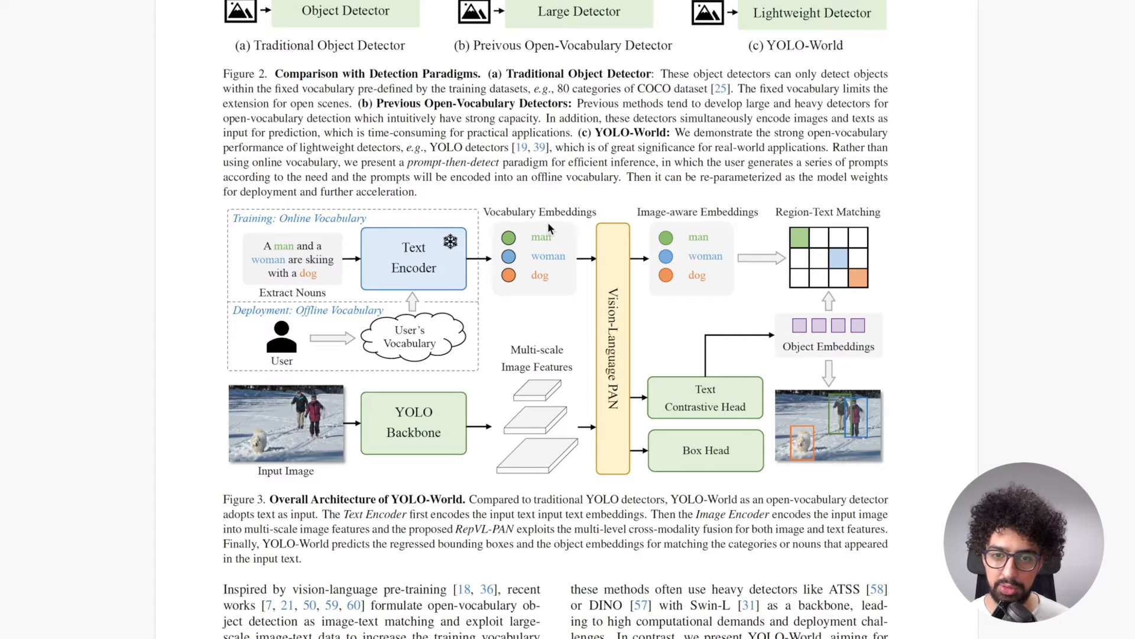
pyautogui.moveTo(405, 260)
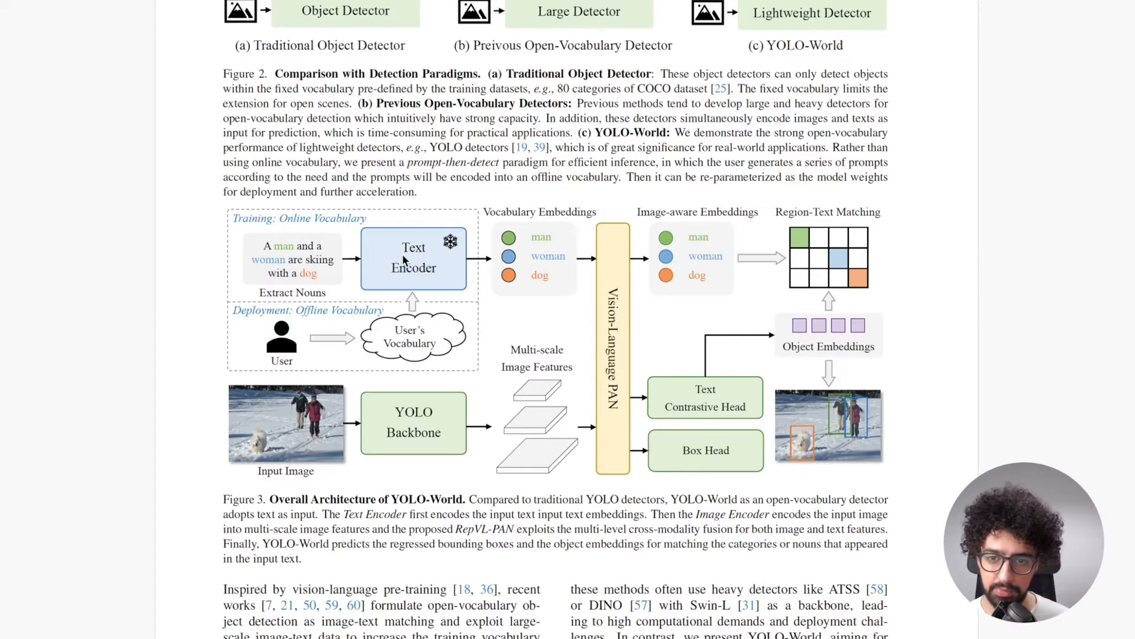
pyautogui.moveTo(469, 279)
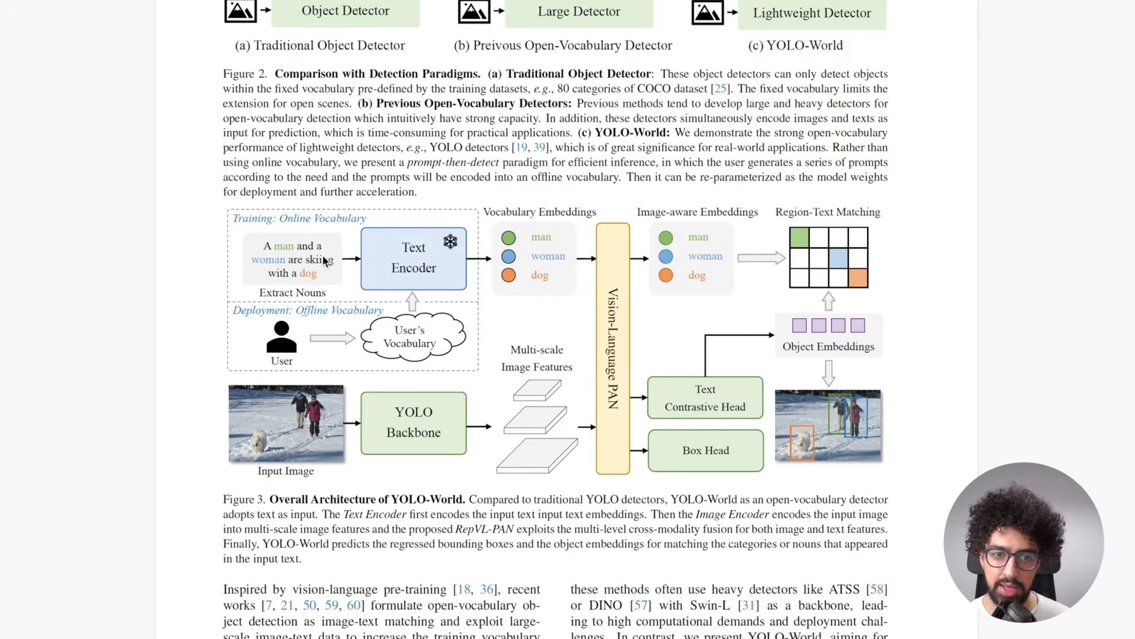
pyautogui.moveTo(327, 302)
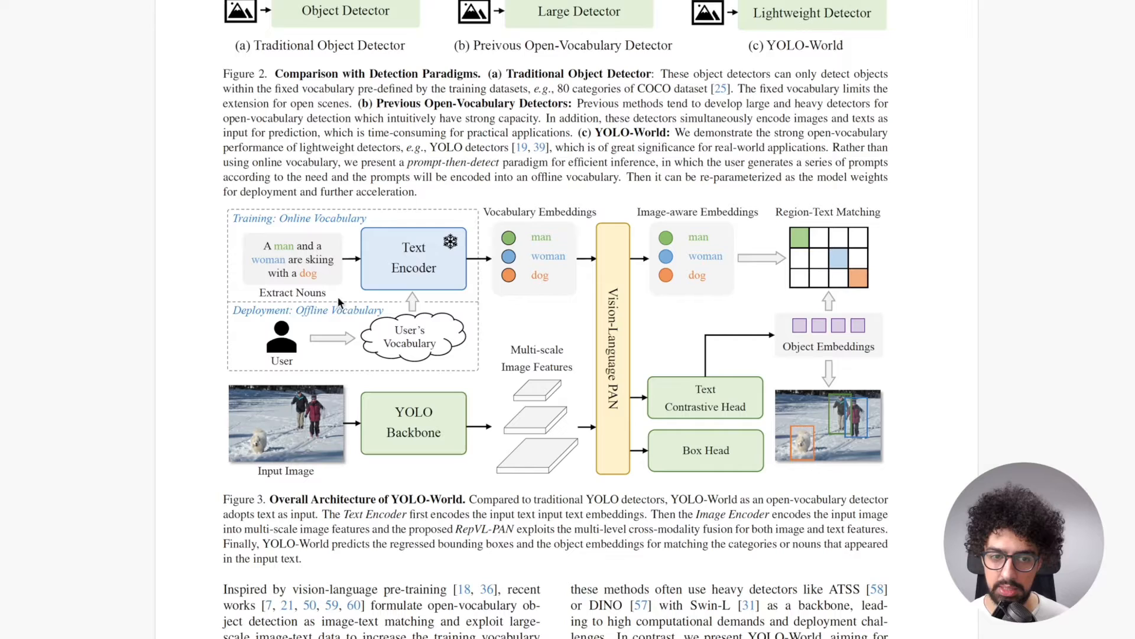
pyautogui.moveTo(405, 350)
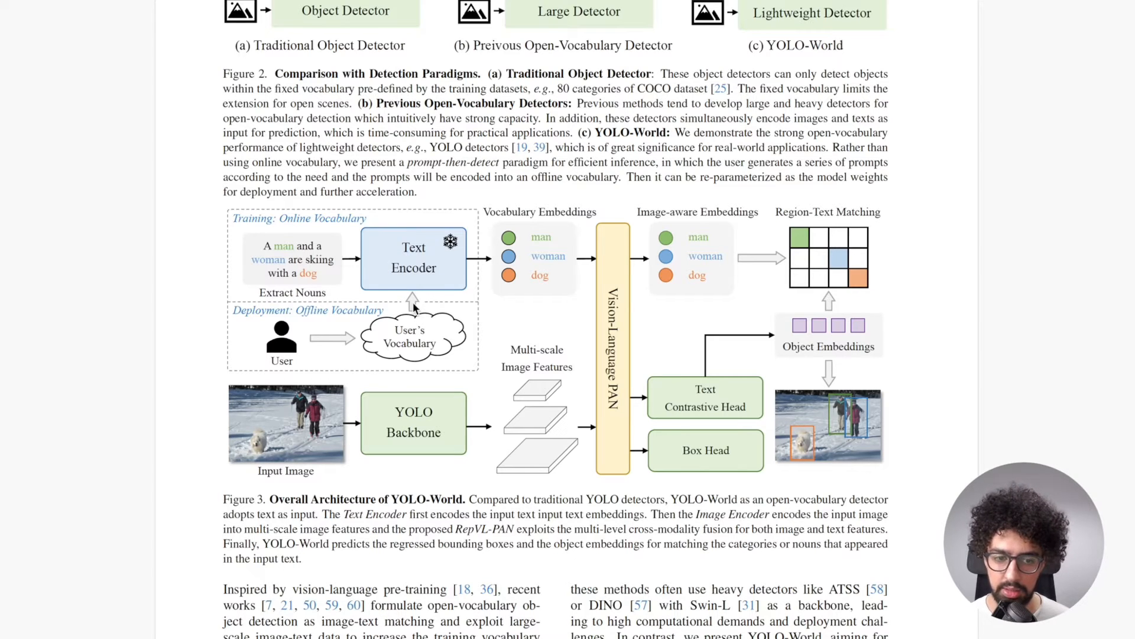
pyautogui.moveTo(492, 257)
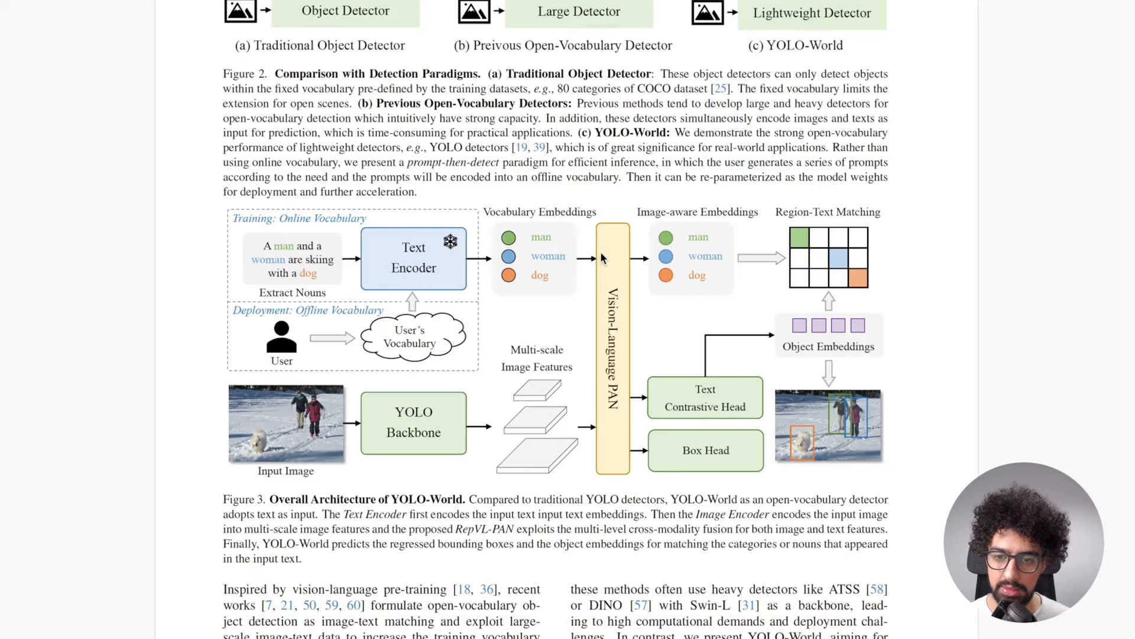
pyautogui.moveTo(423, 393)
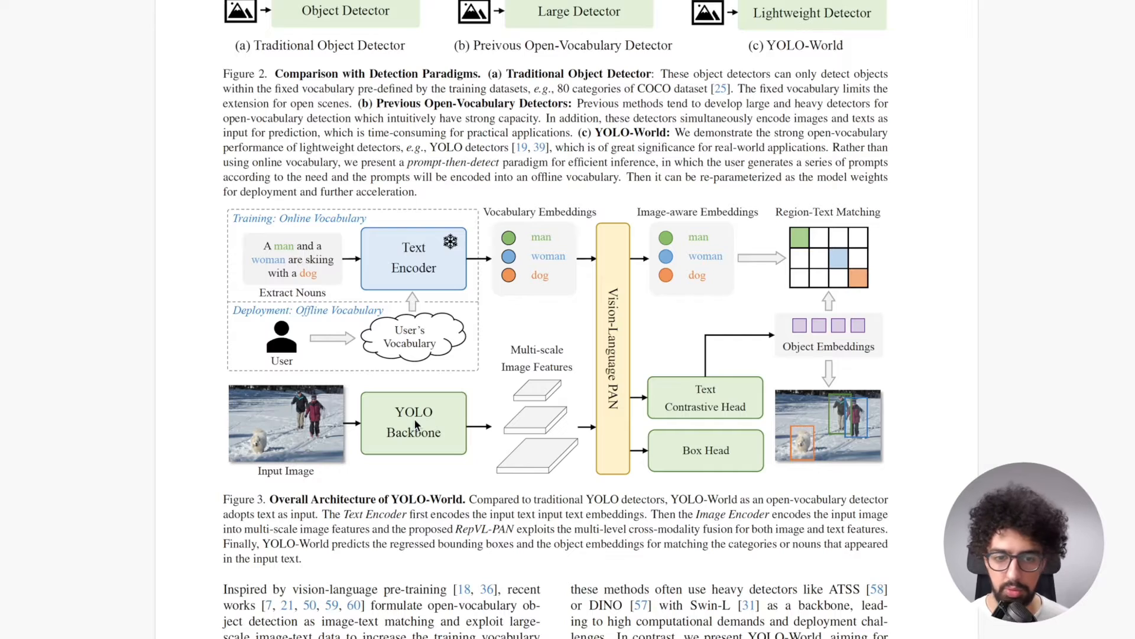
pyautogui.moveTo(540, 378)
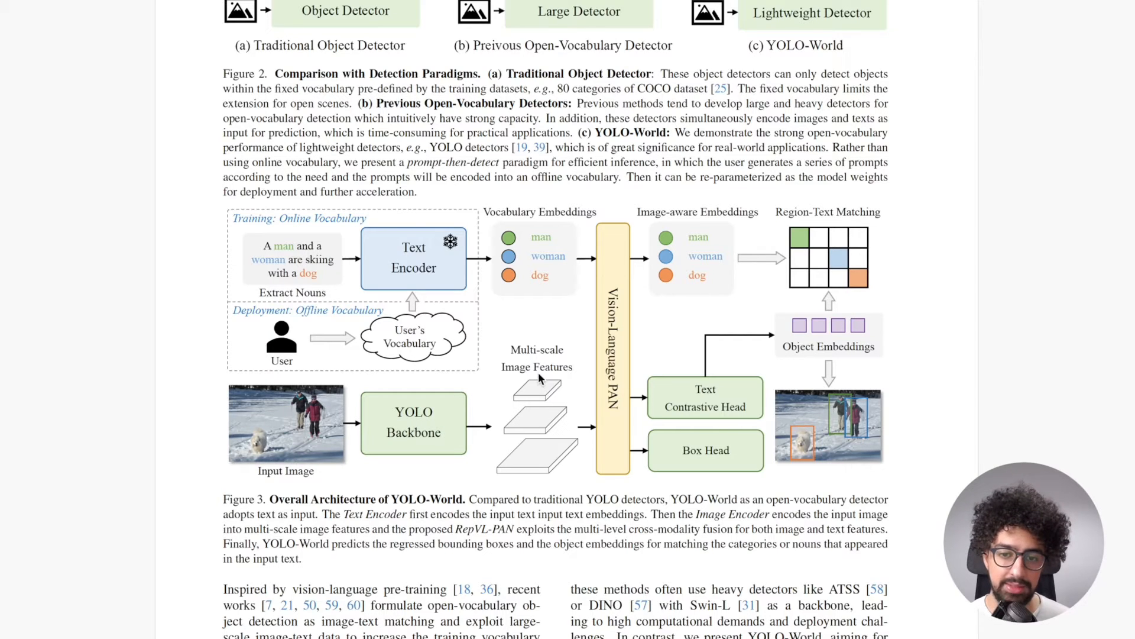
pyautogui.moveTo(525, 354)
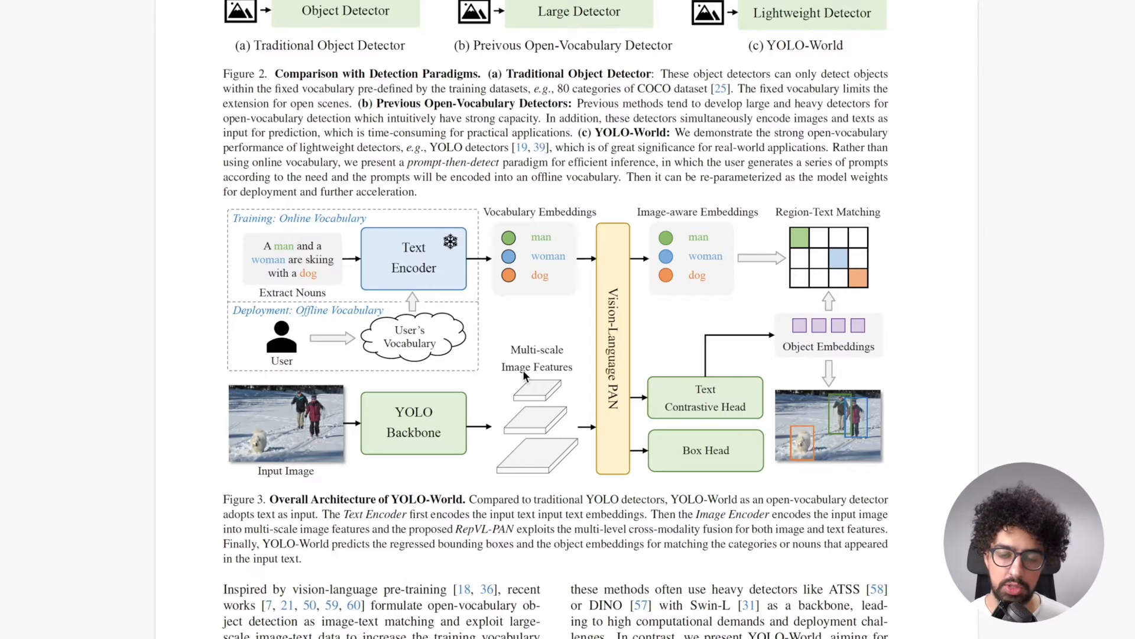
pyautogui.moveTo(531, 379)
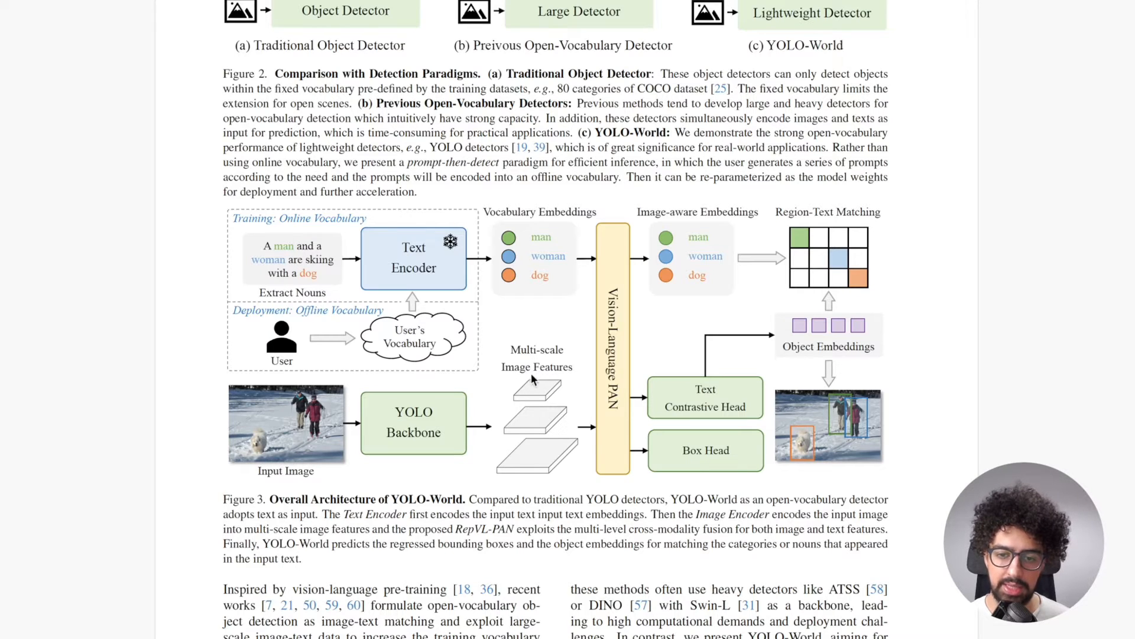
pyautogui.moveTo(293, 440)
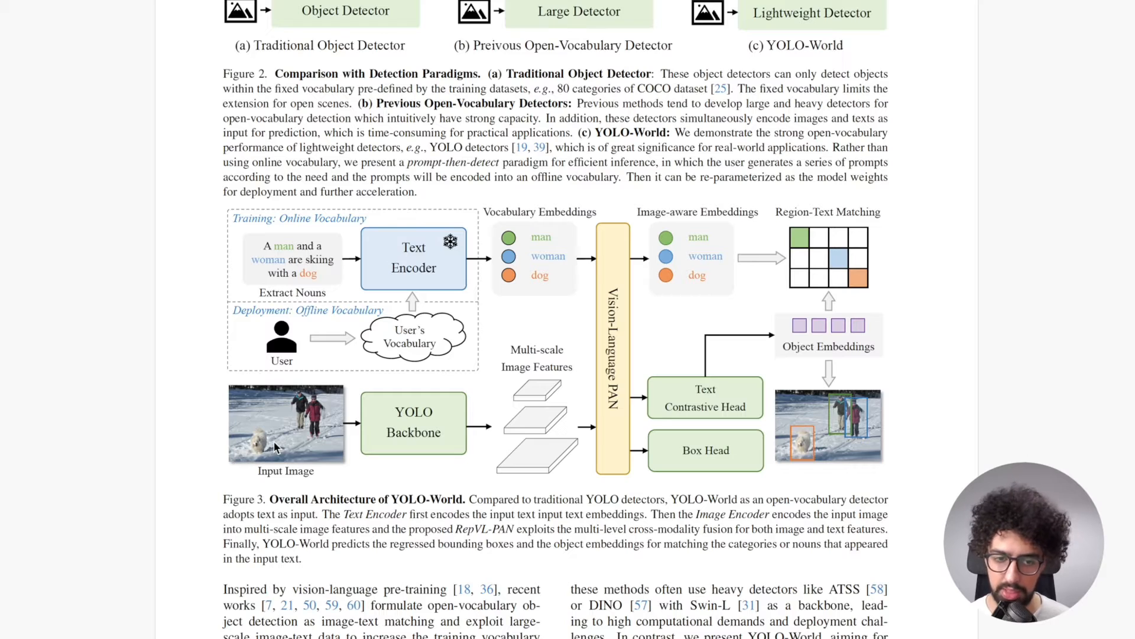
pyautogui.moveTo(277, 451)
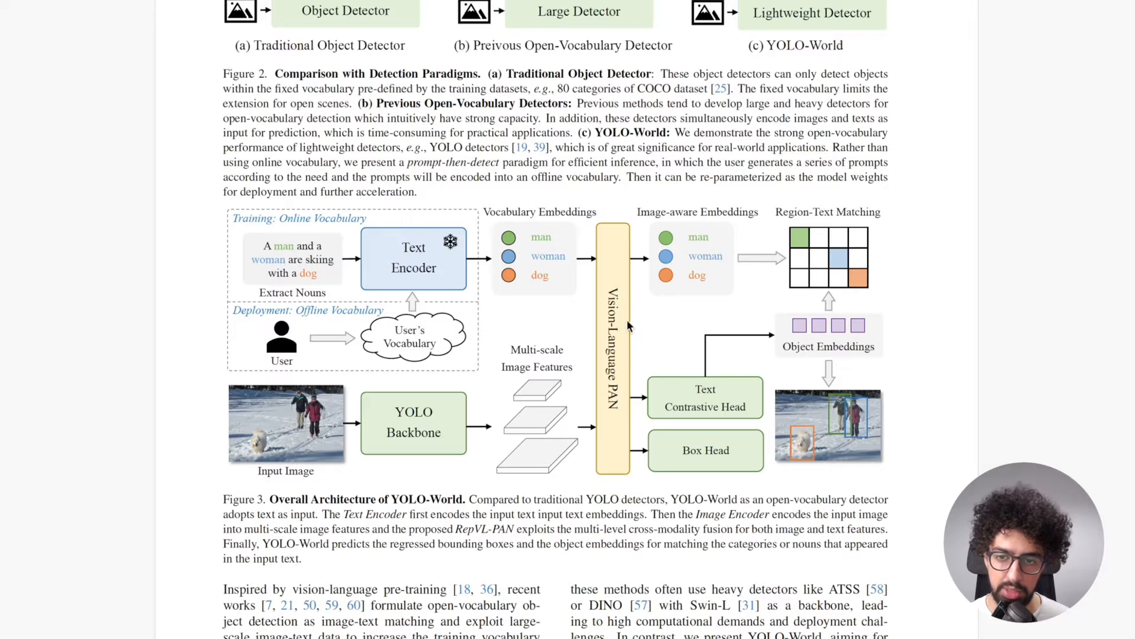
pyautogui.moveTo(597, 279)
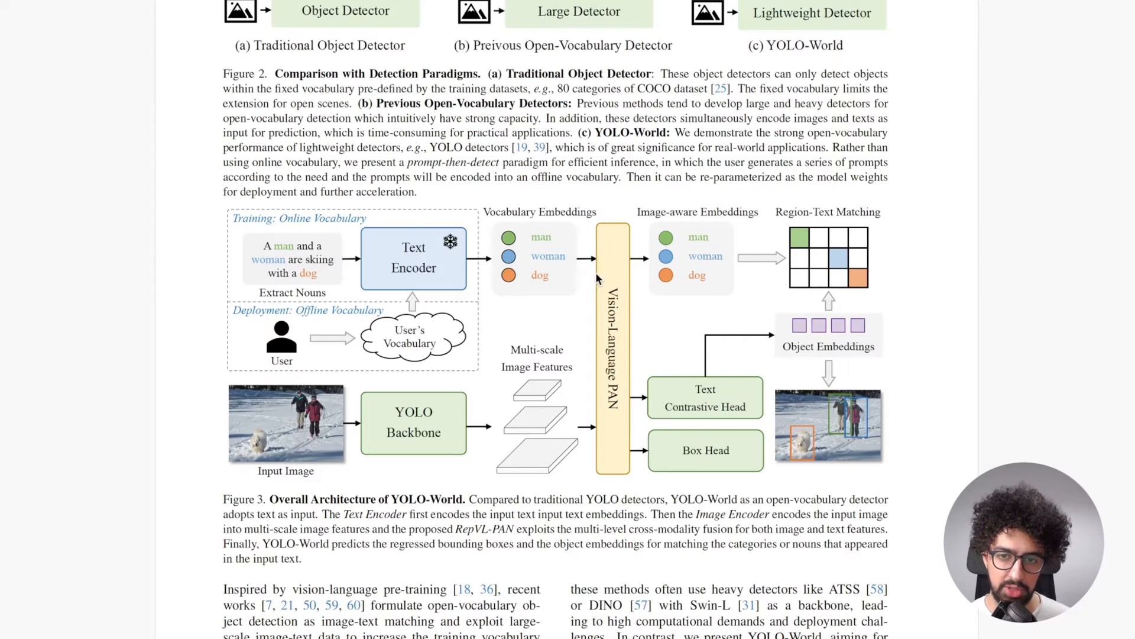
pyautogui.moveTo(552, 405)
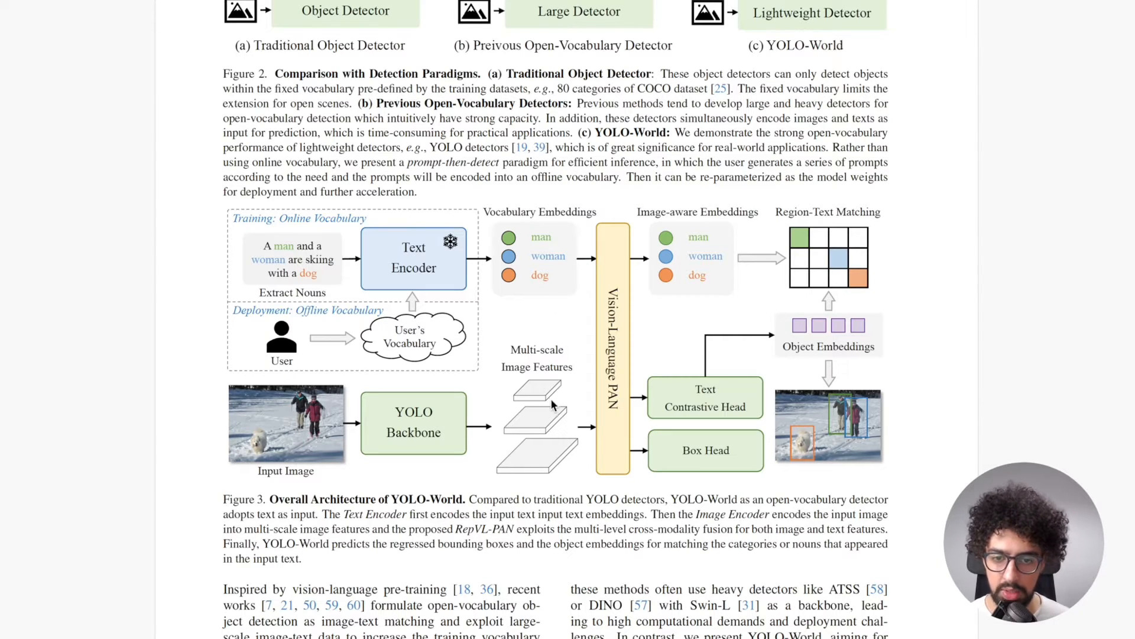
pyautogui.moveTo(692, 277)
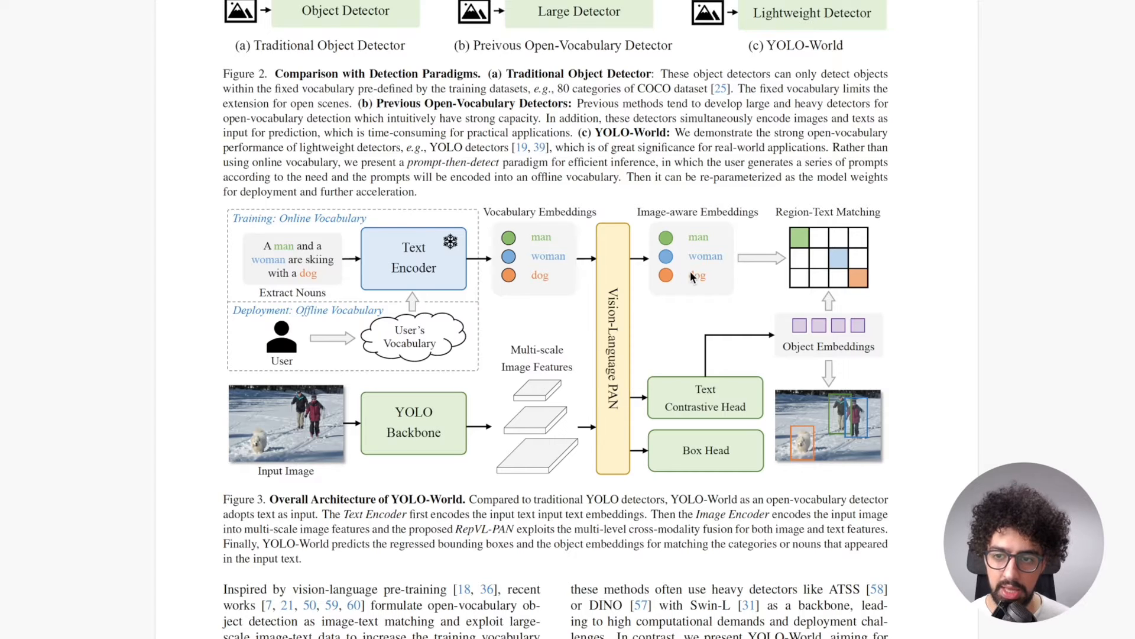
pyautogui.moveTo(659, 365)
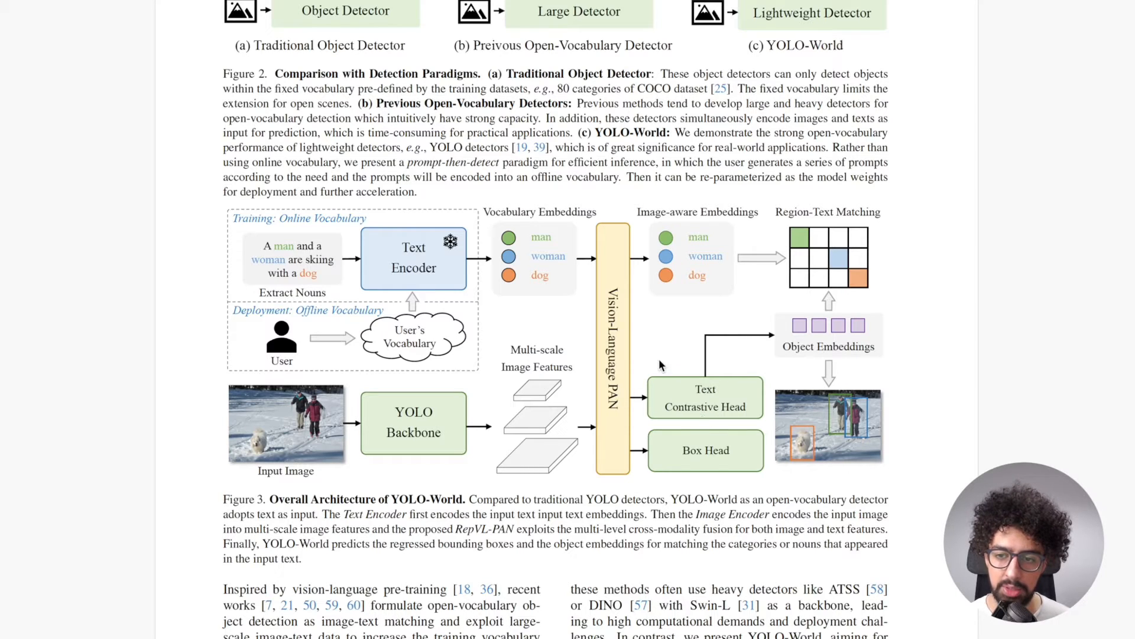
pyautogui.moveTo(816, 449)
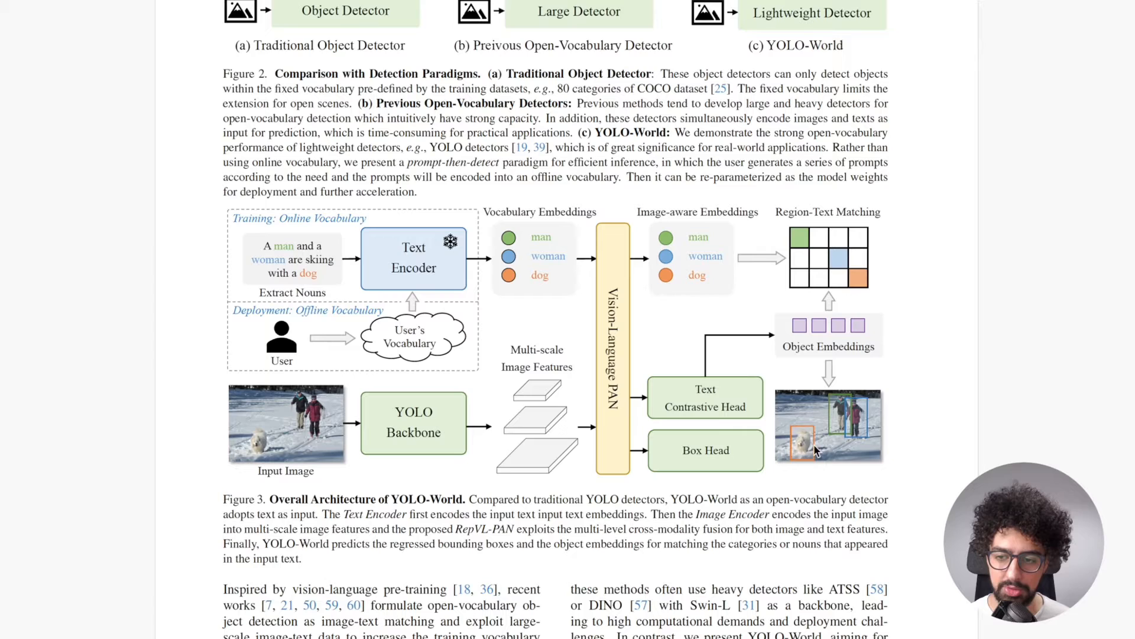
pyautogui.moveTo(691, 259)
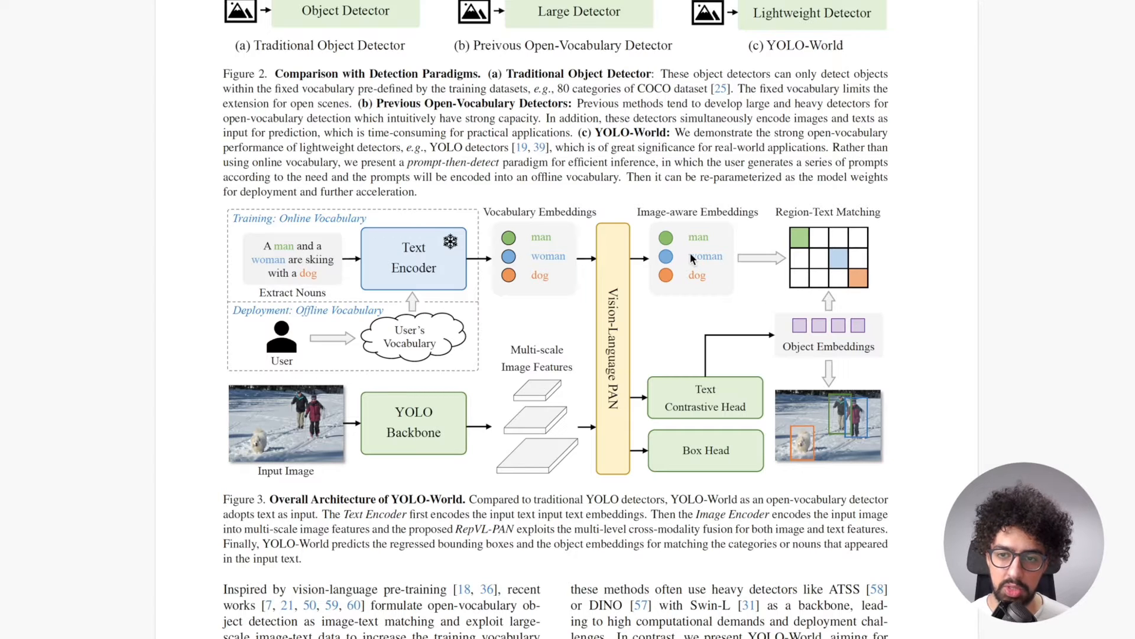
pyautogui.moveTo(713, 259)
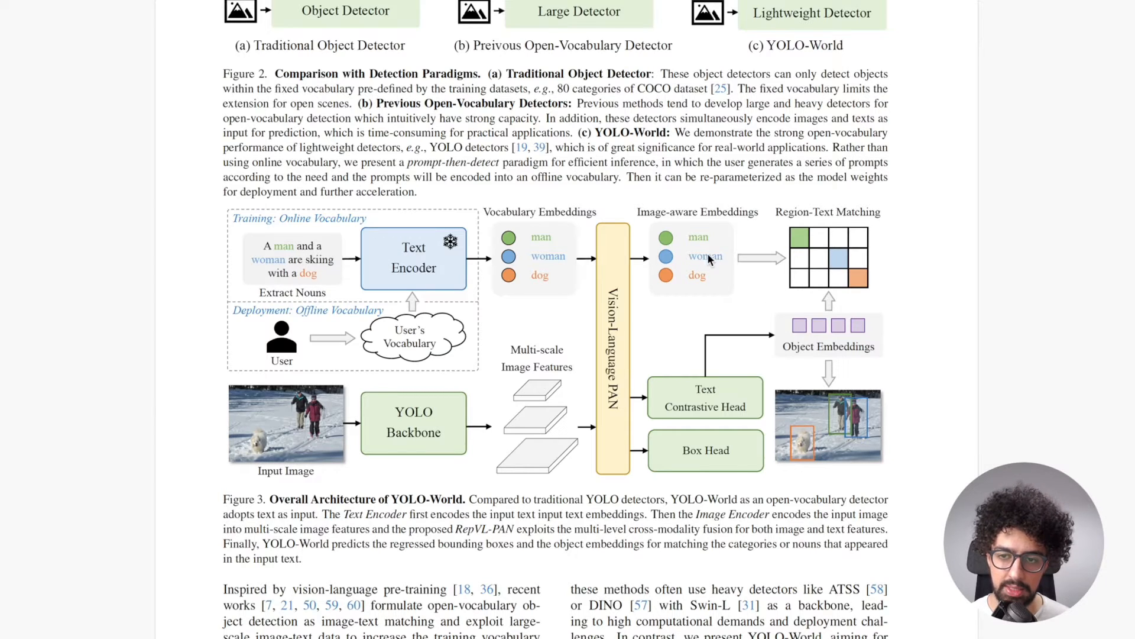
pyautogui.moveTo(788, 250)
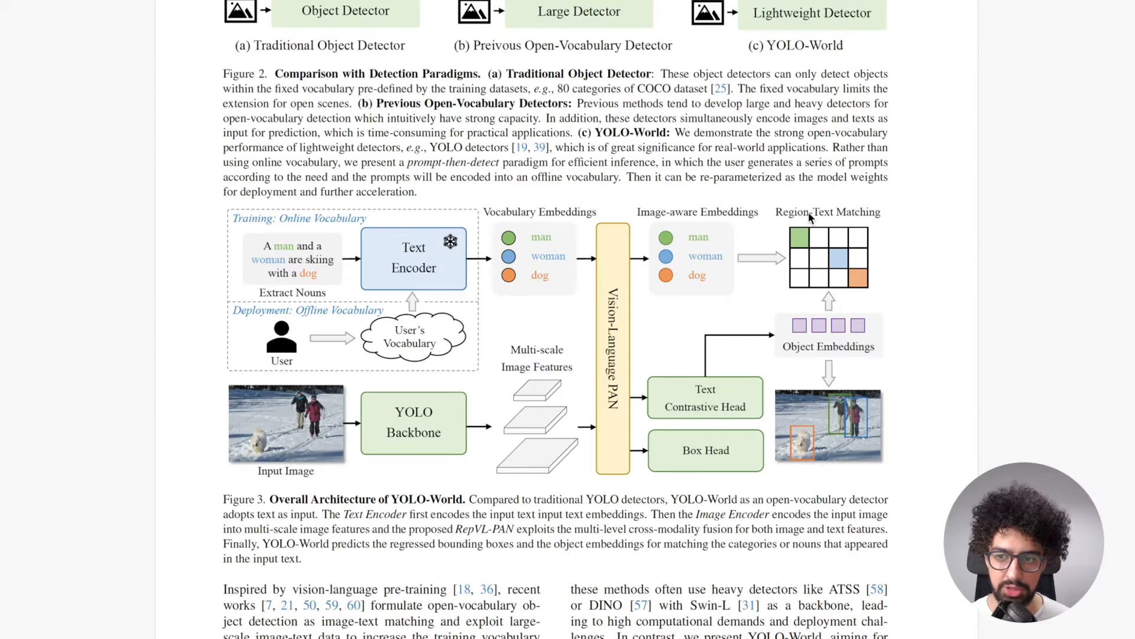
pyautogui.moveTo(829, 340)
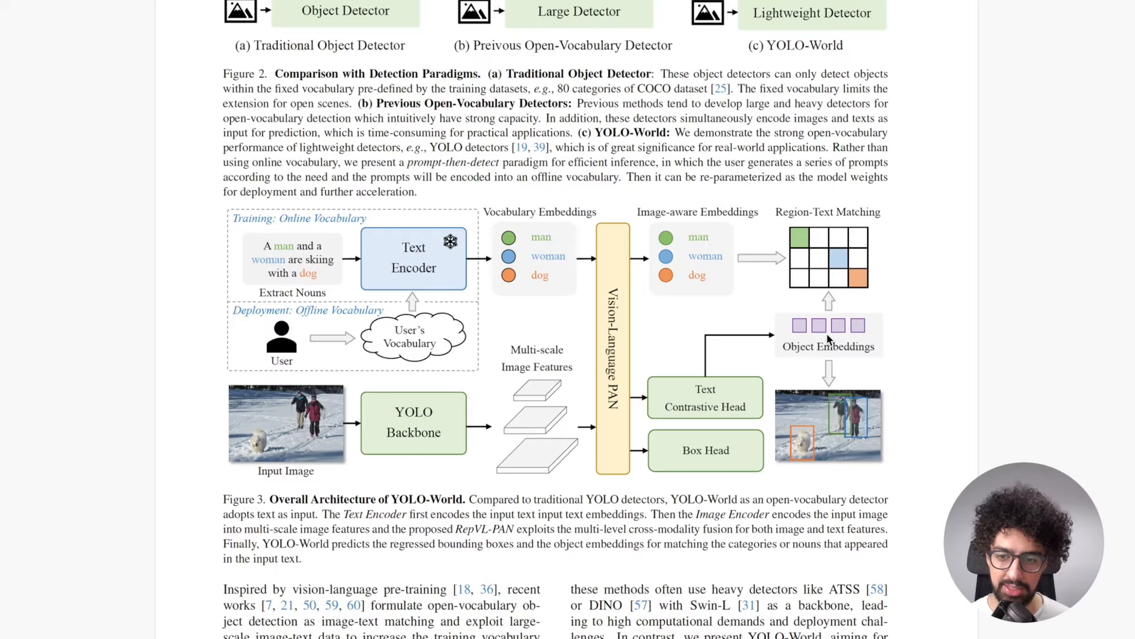
pyautogui.moveTo(730, 405)
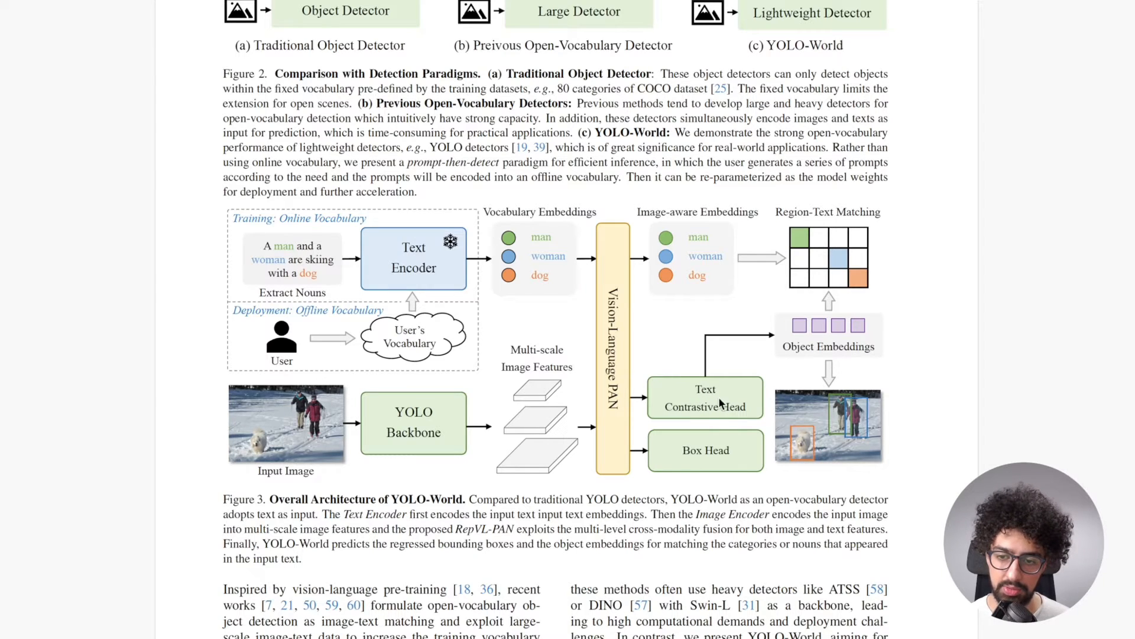
pyautogui.moveTo(716, 402)
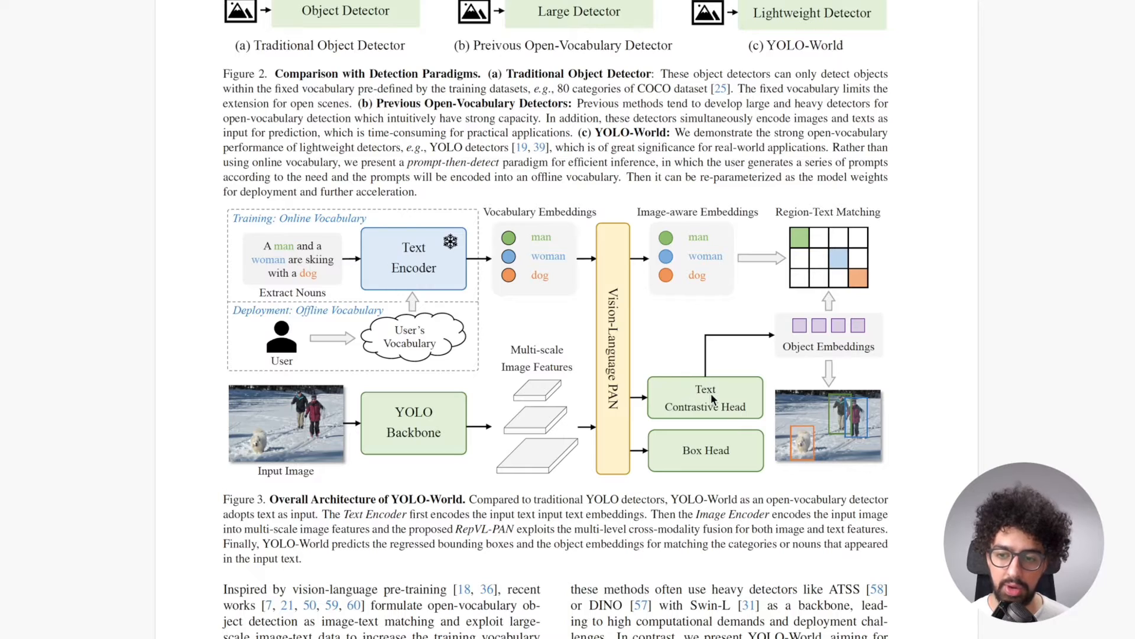
pyautogui.moveTo(686, 380)
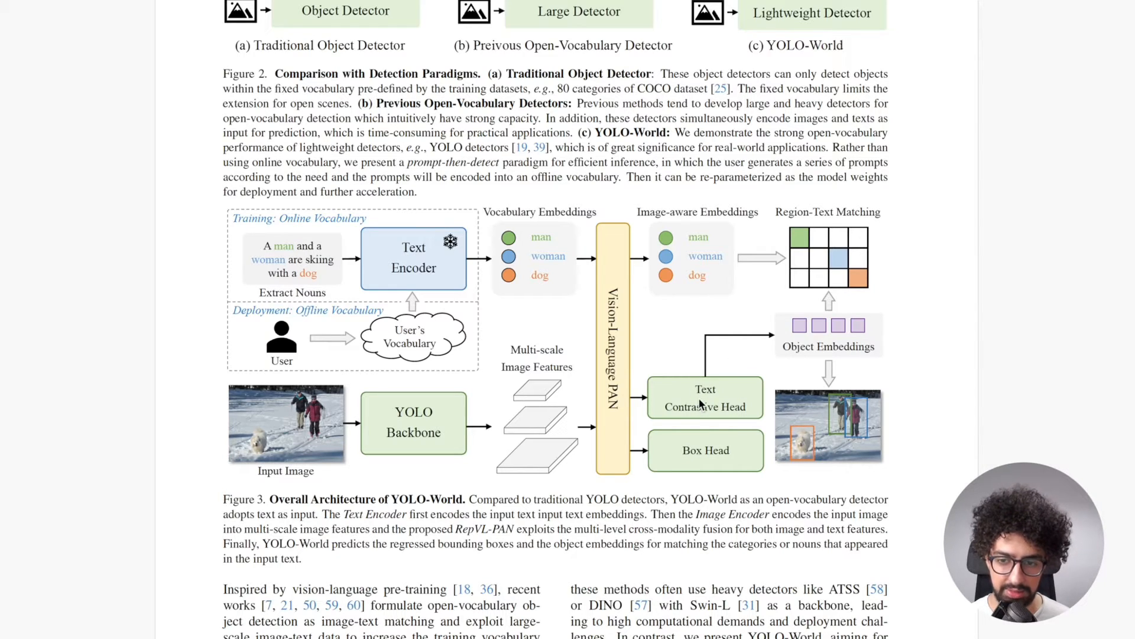
pyautogui.moveTo(689, 392)
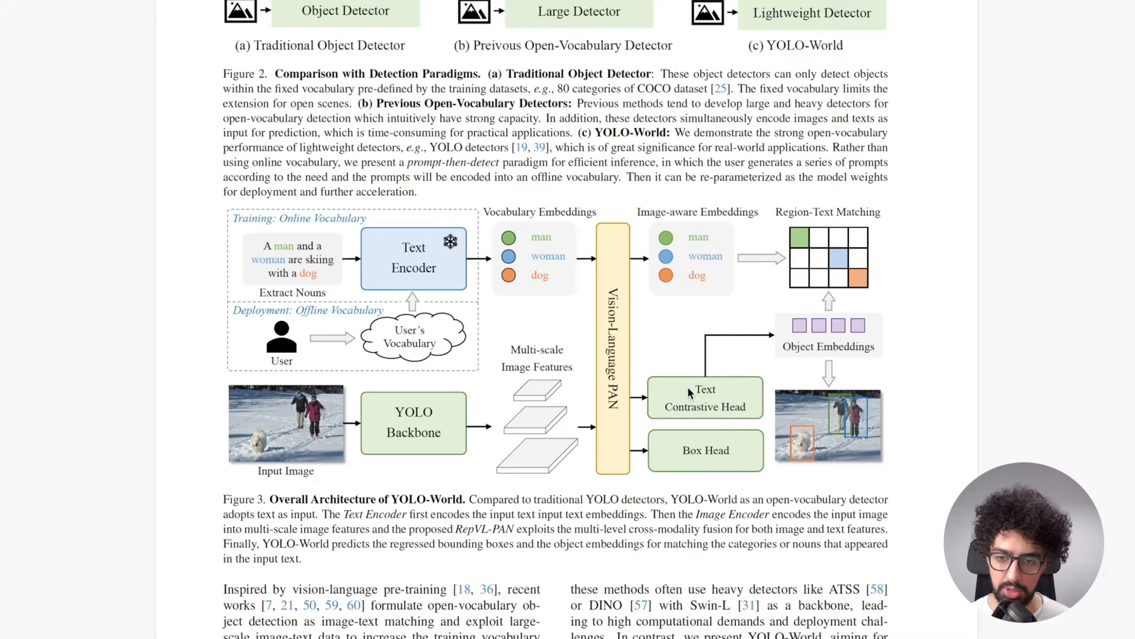
pyautogui.moveTo(711, 392)
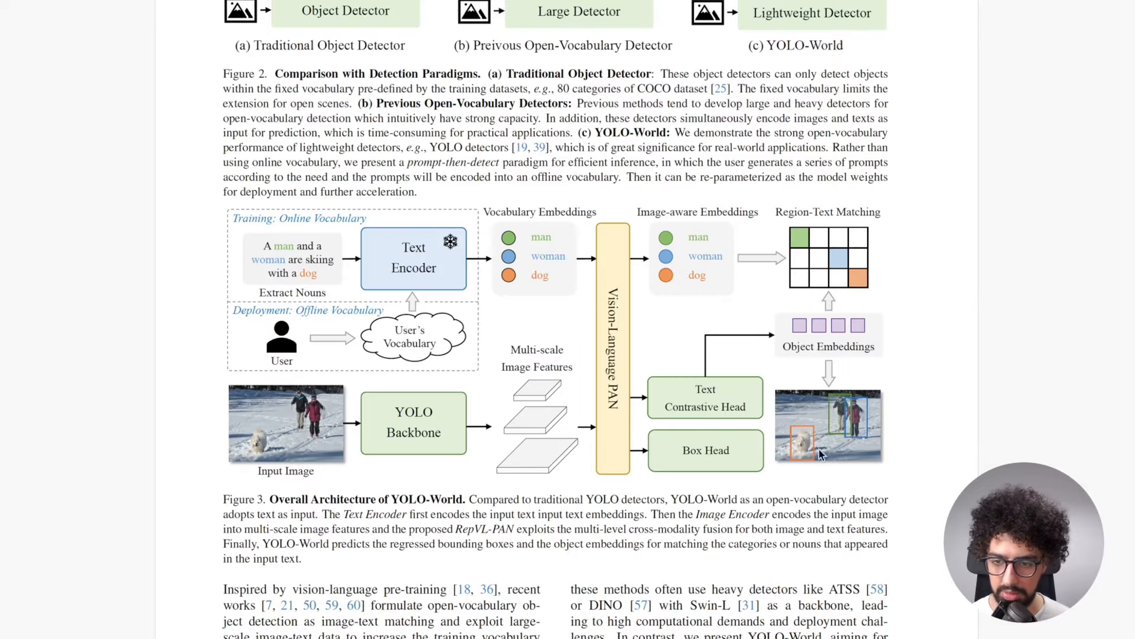
pyautogui.moveTo(738, 266)
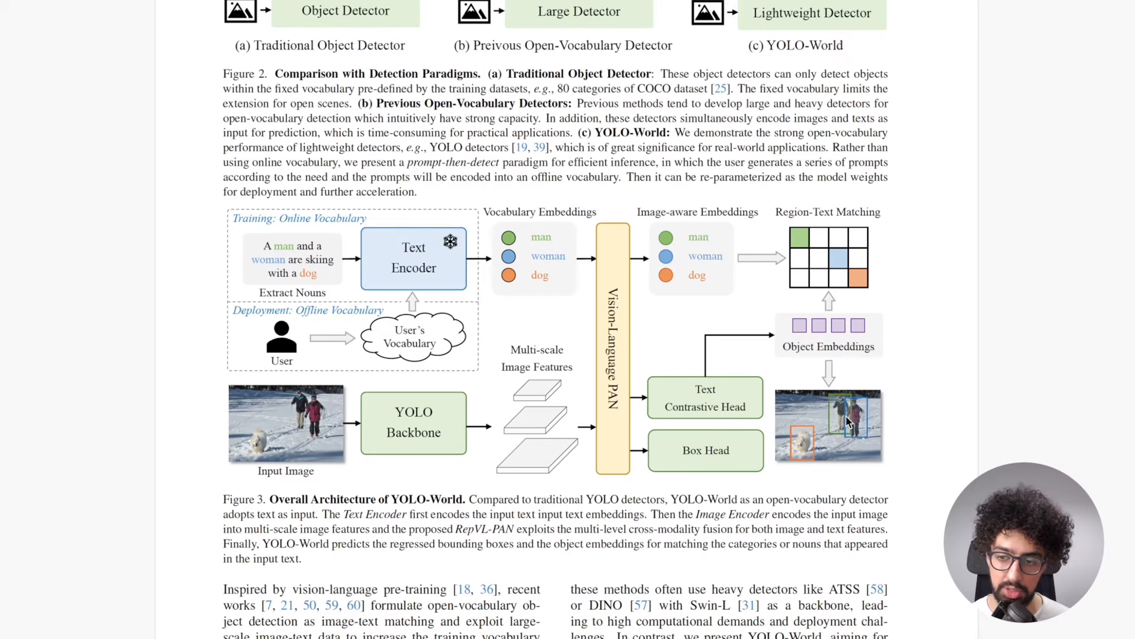
pyautogui.moveTo(582, 365)
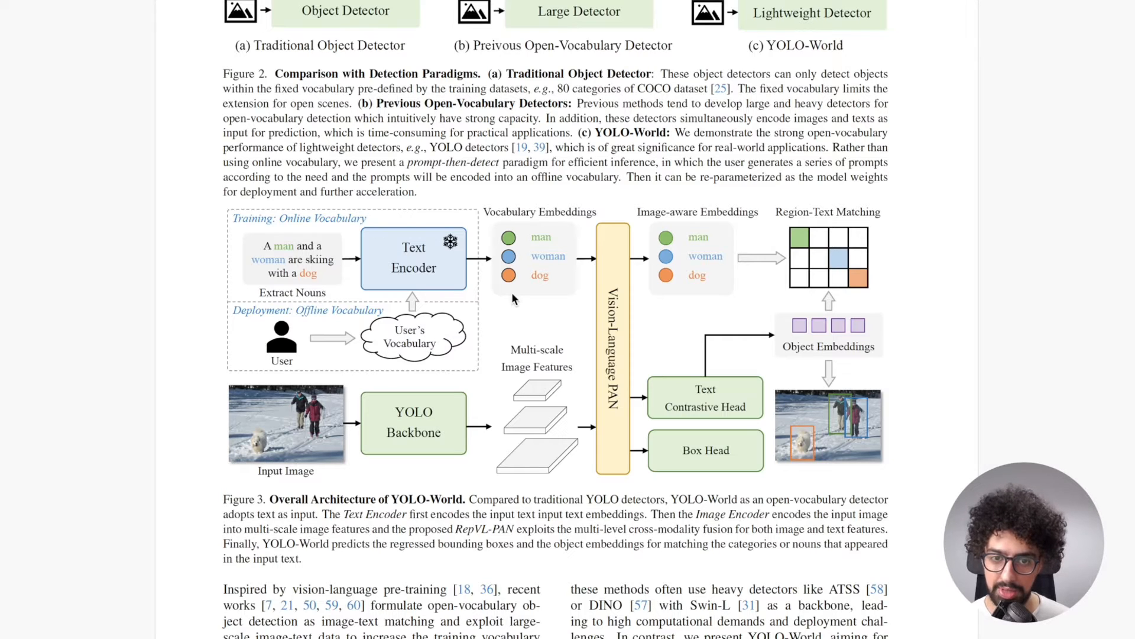
pyautogui.moveTo(507, 303)
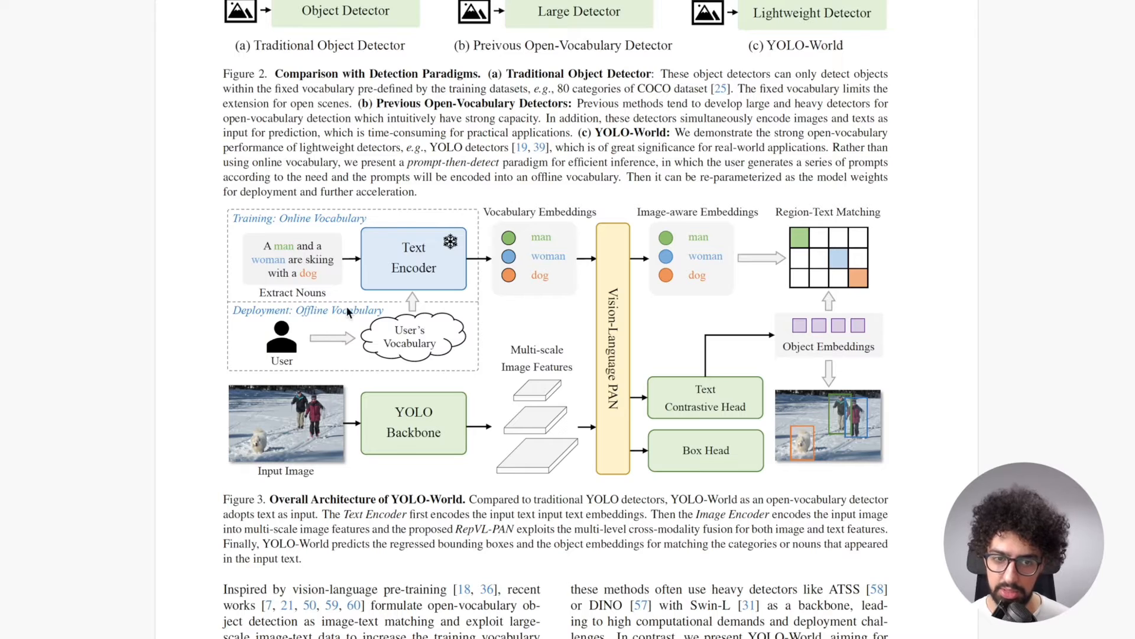
pyautogui.moveTo(355, 346)
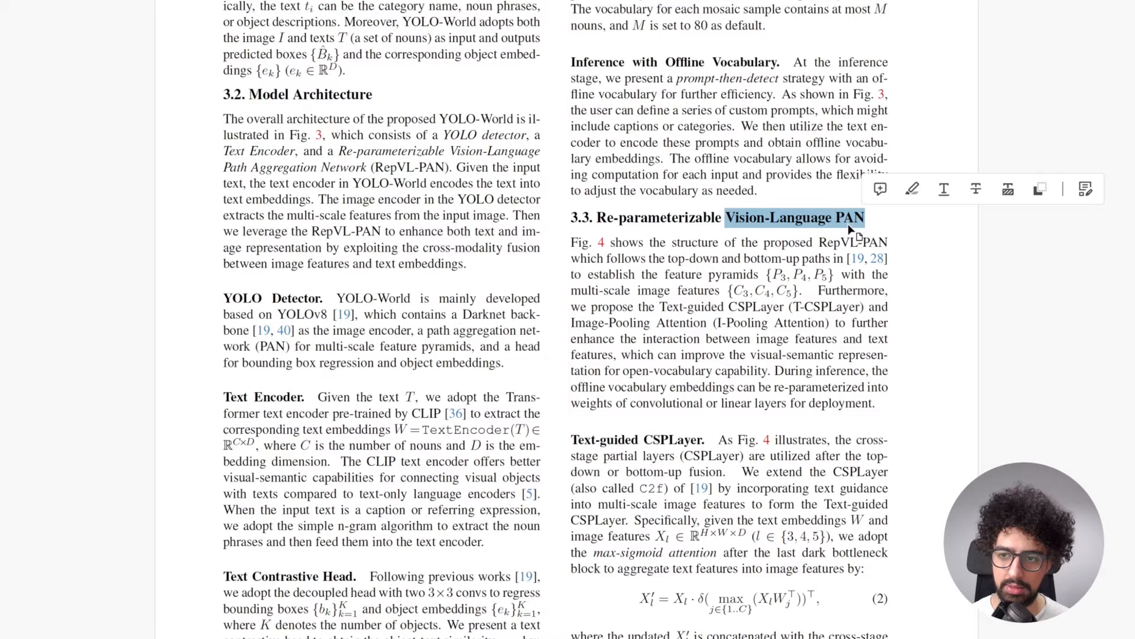
# Scroll past Figure 4 to Table 1 Pre-training Data and Section 4.3 Ablation Experiments
pyautogui.scroll(-3)
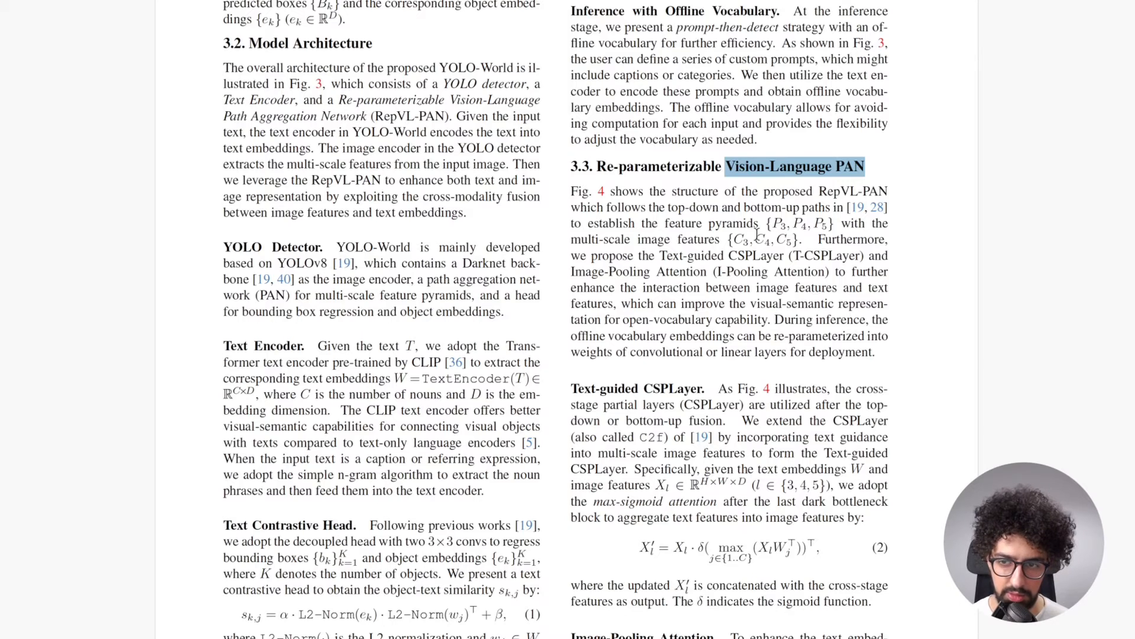
pyautogui.scroll(-3)
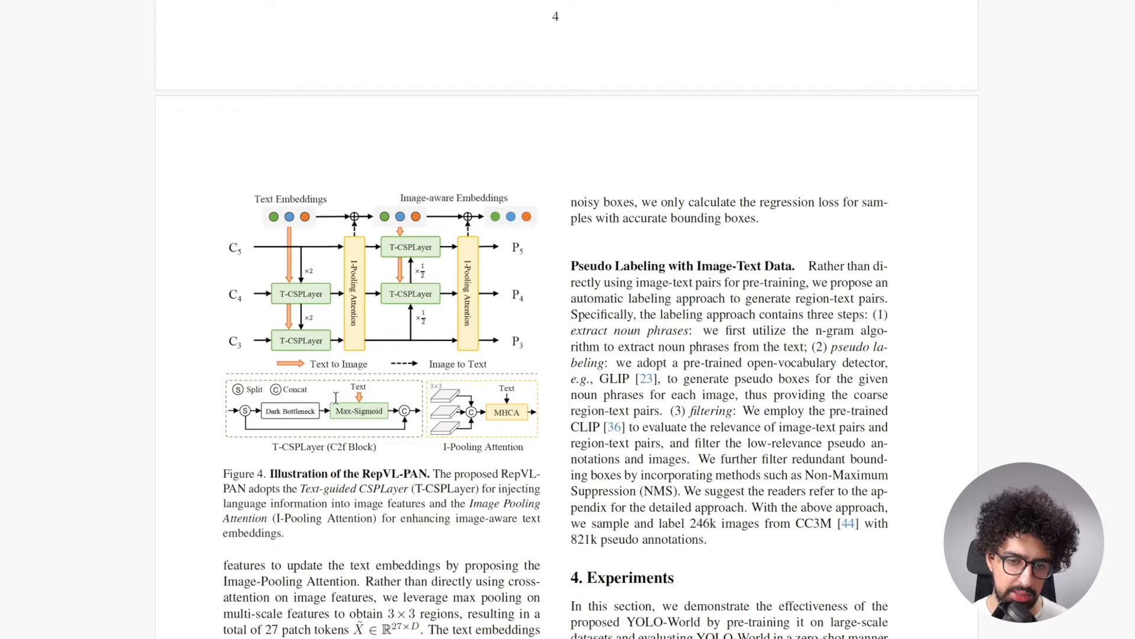
pyautogui.moveTo(457, 241)
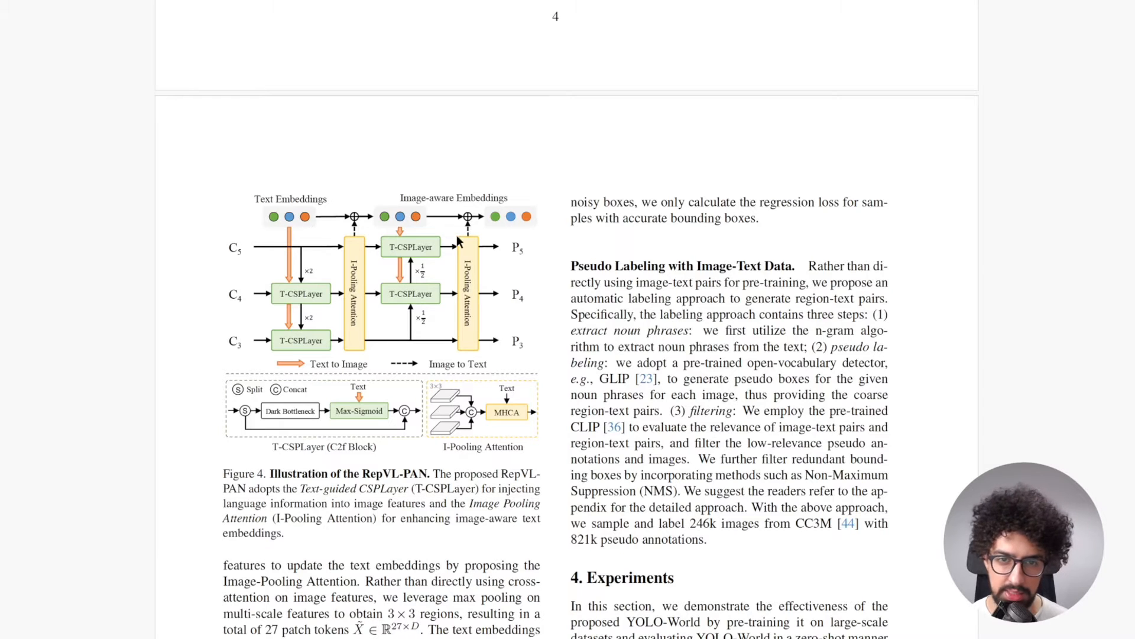
pyautogui.scroll(-3)
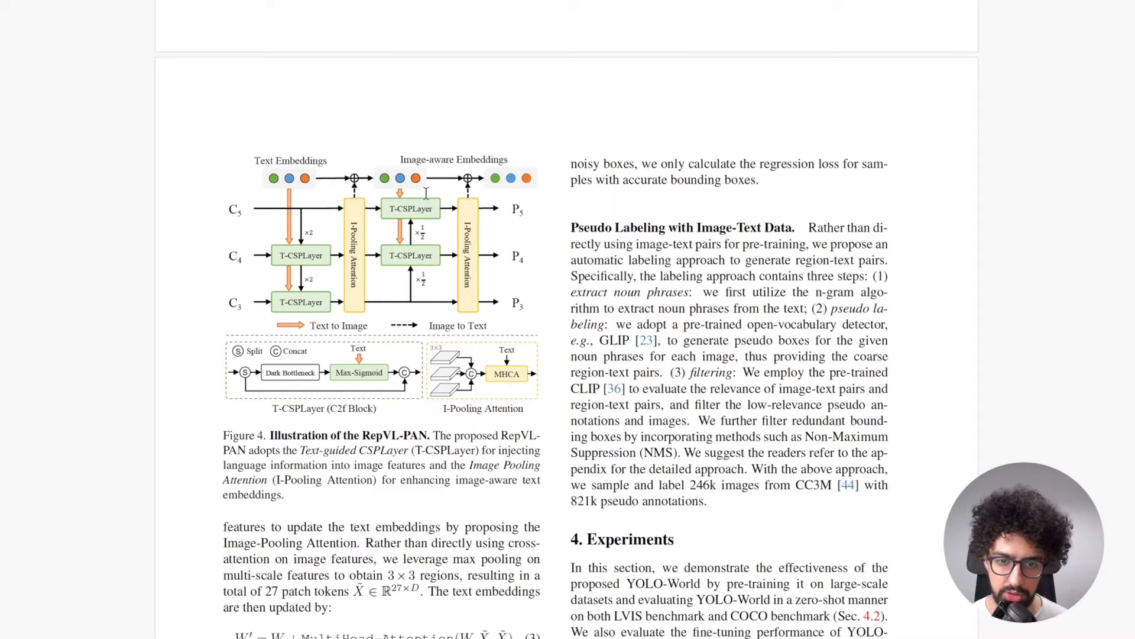
pyautogui.scroll(-3)
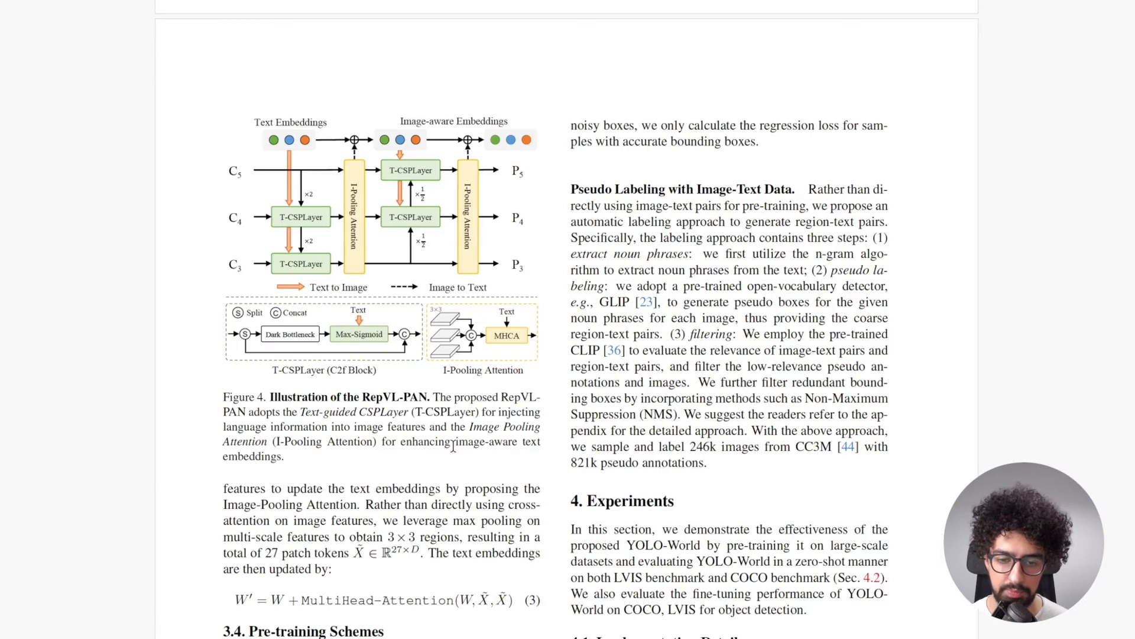
pyautogui.scroll(-3)
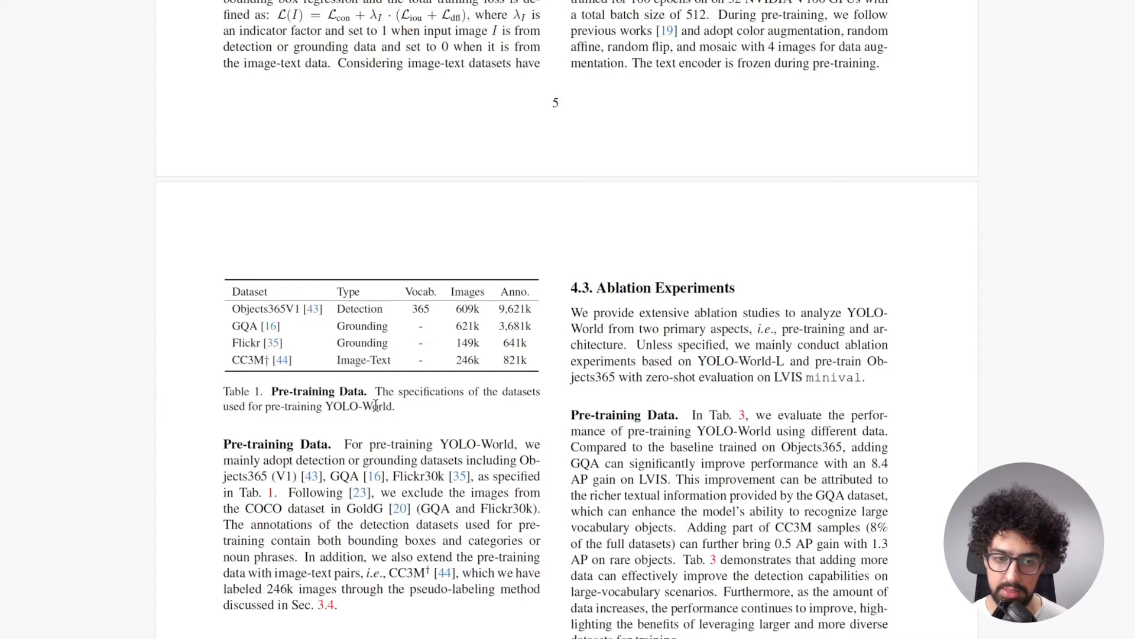
pyautogui.moveTo(303, 408)
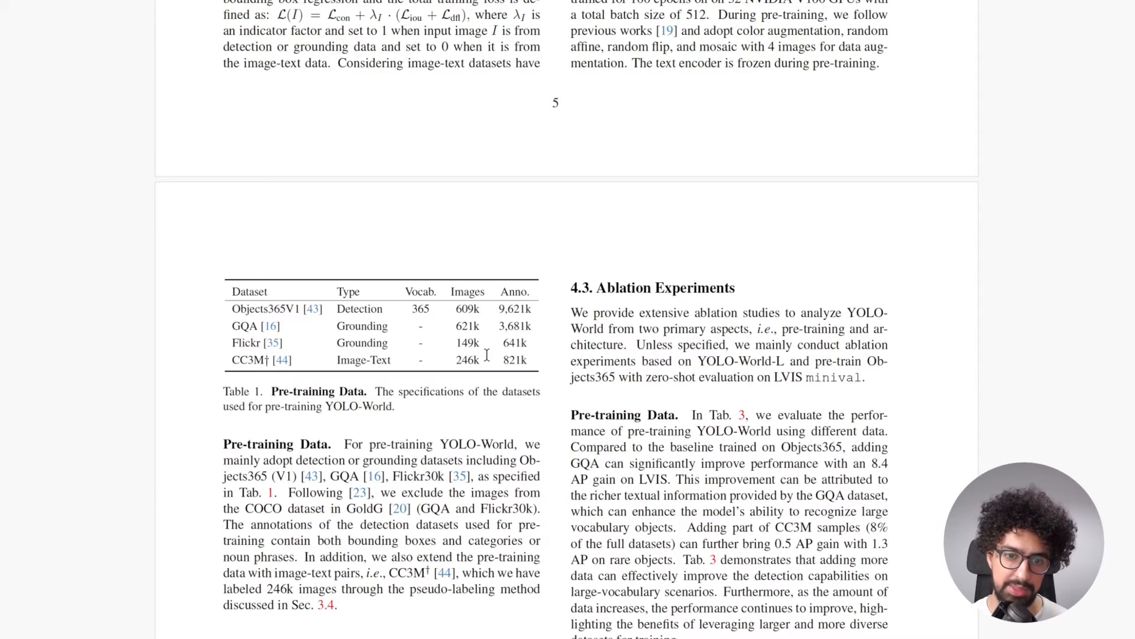
pyautogui.moveTo(528, 357)
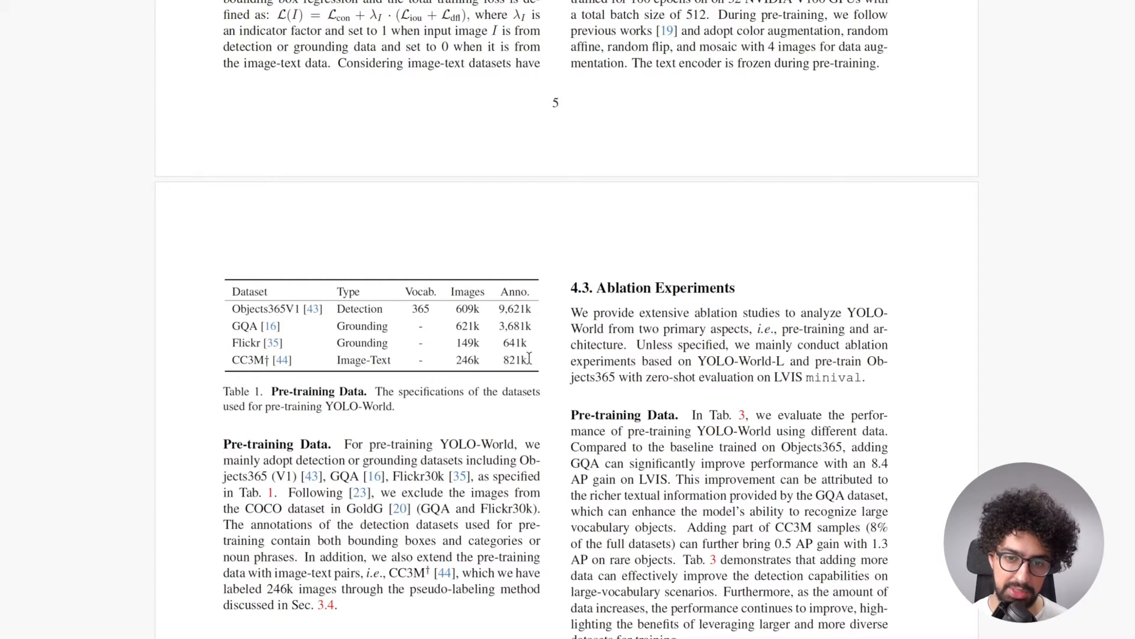
# Jump ahead past Table 1 to Table 8 and Figure 5's zero-shot LVIS visualizations
pyautogui.moveTo(232, 308); pyautogui.dragTo(531, 360)
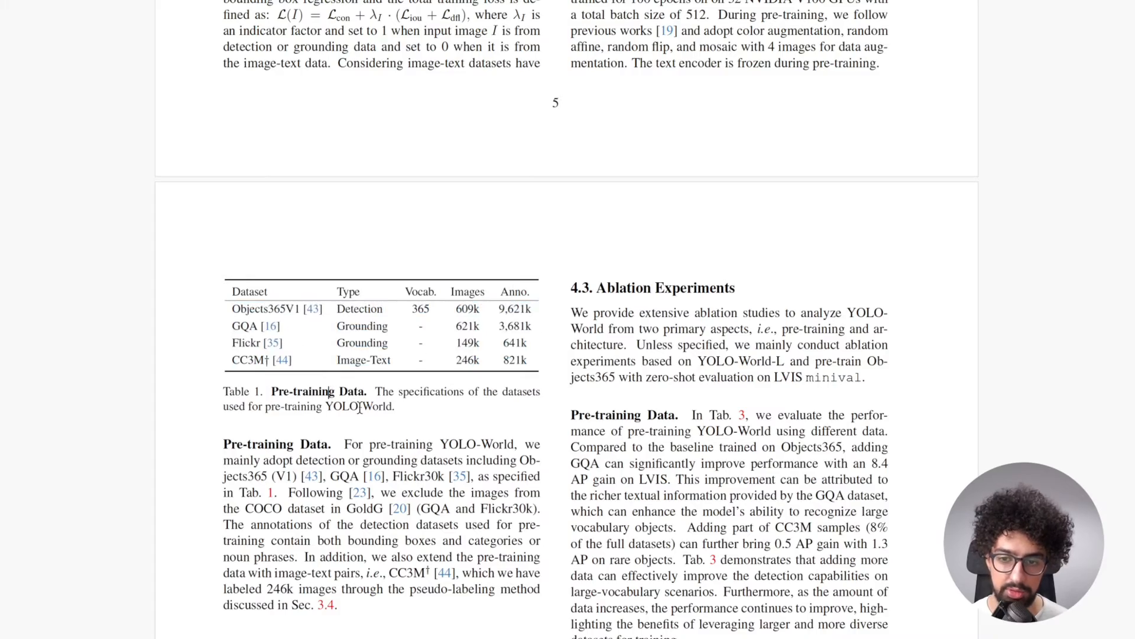
pyautogui.scroll(-3)
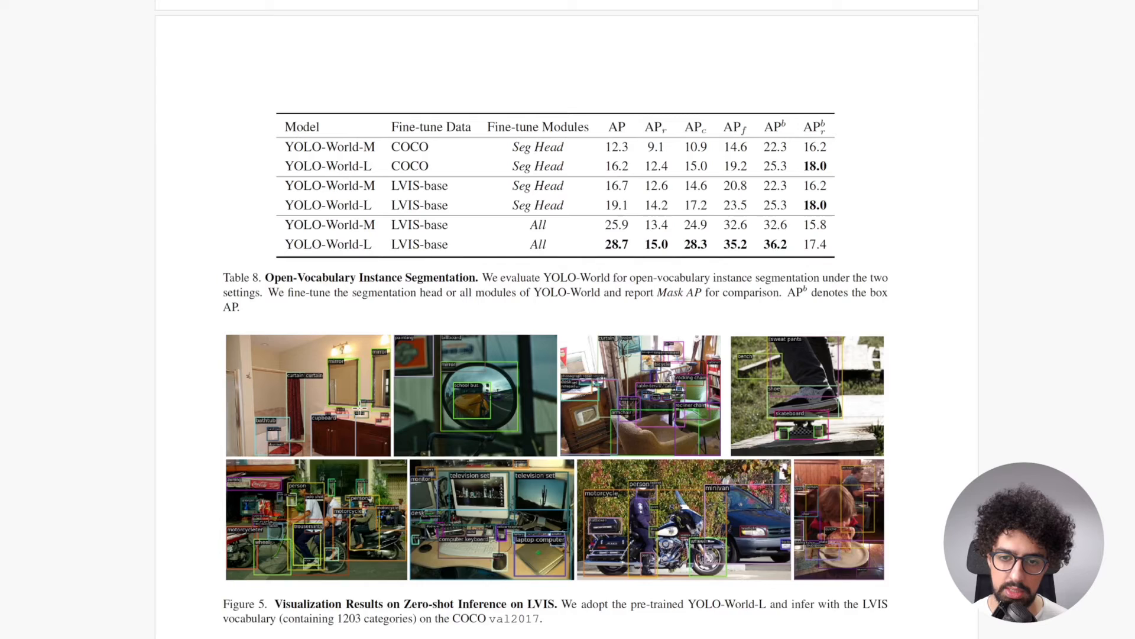
# Inspect Figure 5 up close, then scroll on to Figure 6's user-vocabulary detections on page 11
pyautogui.scroll(-3)
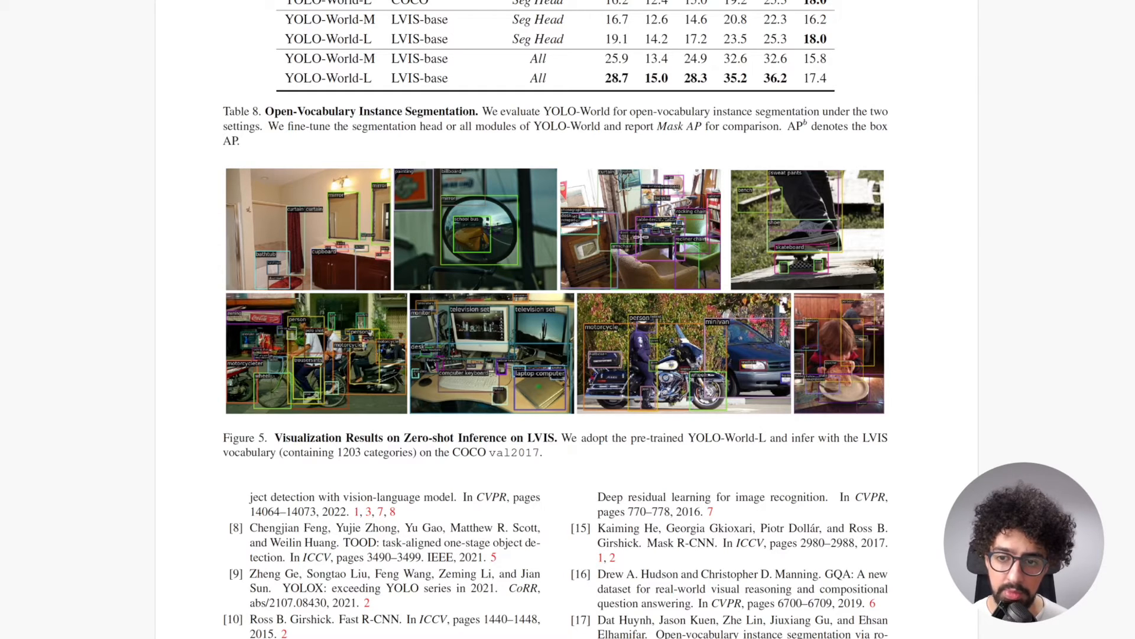
pyautogui.scroll(-3)
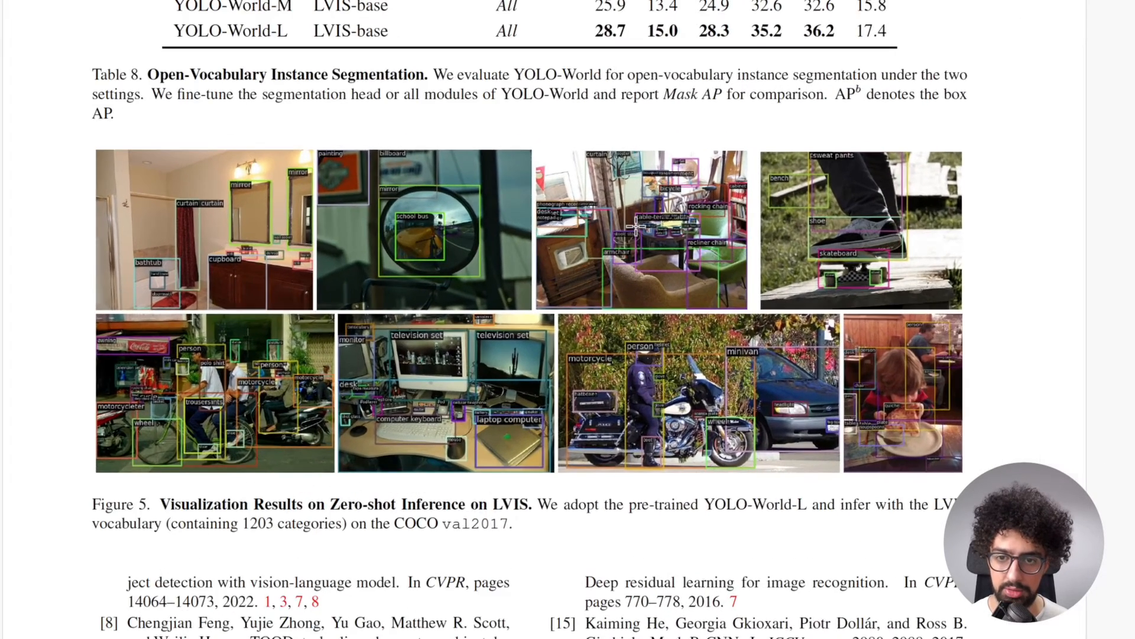
pyautogui.scroll(-3)
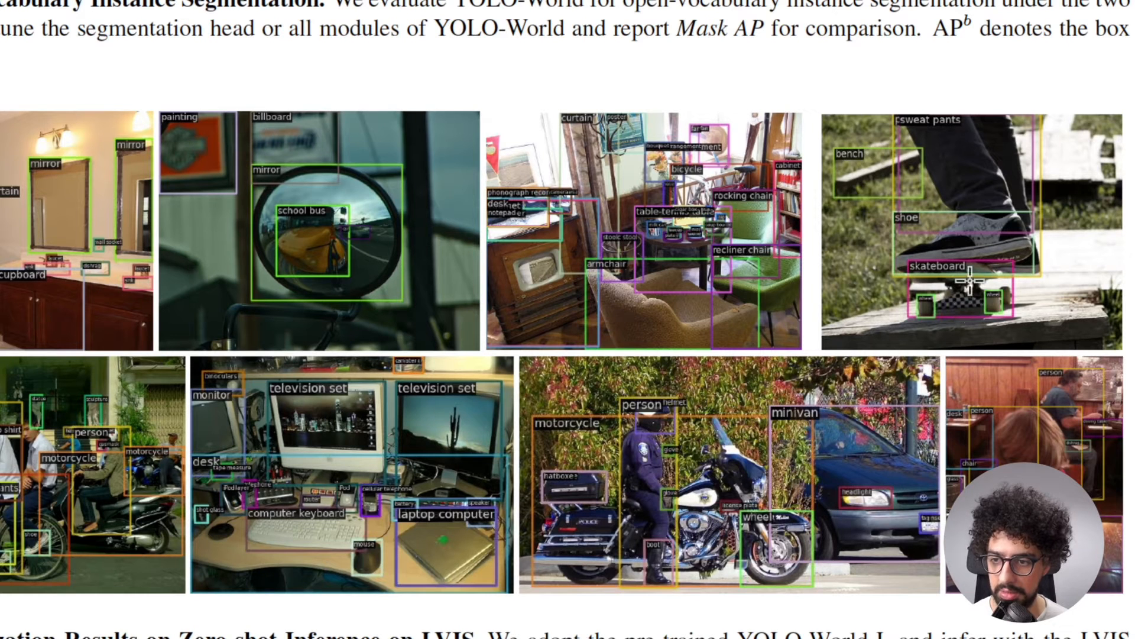
pyautogui.moveTo(876, 201)
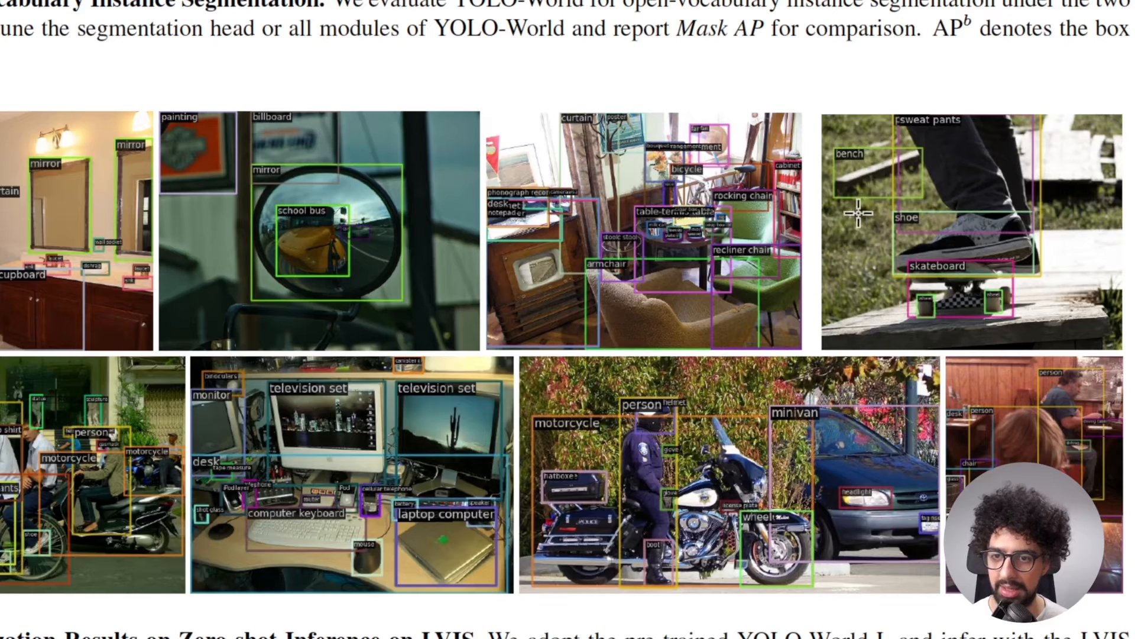
pyautogui.scroll(-3)
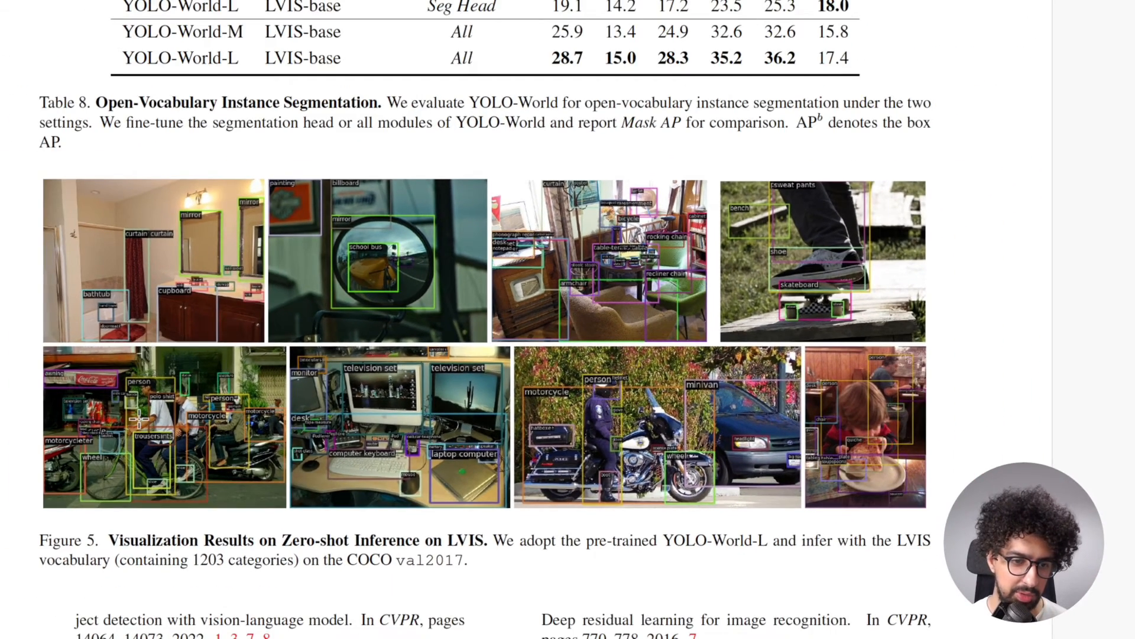
pyautogui.scroll(-3)
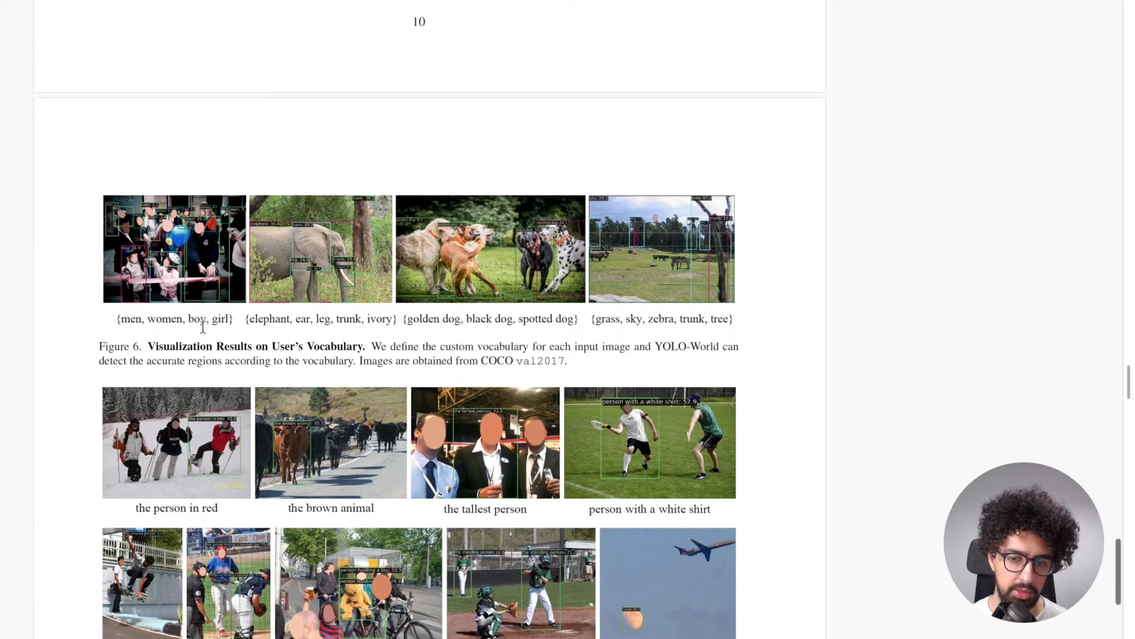
# Scroll through Figures 6–7's referring-detection results before returning to the GitHub README
pyautogui.scroll(-3)
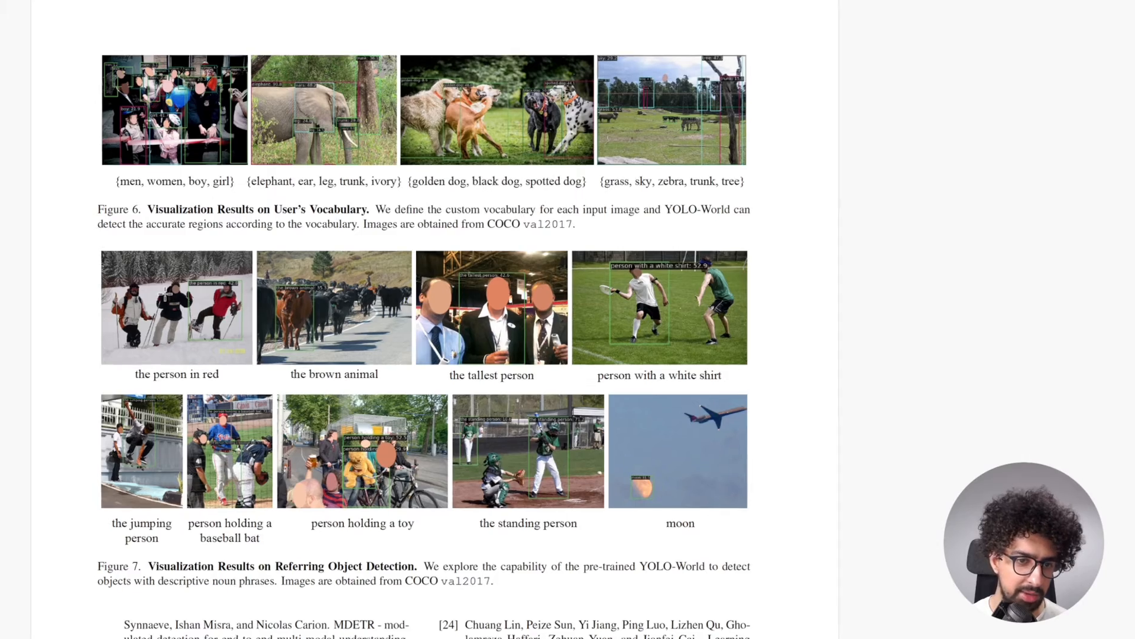
pyautogui.scroll(-3)
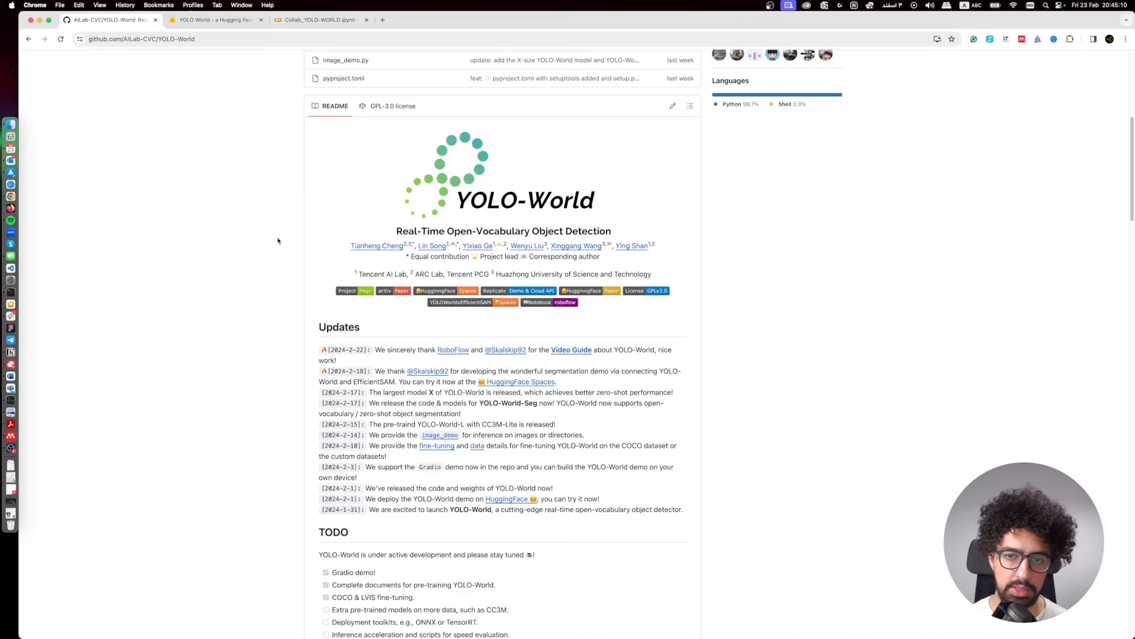
# Follow the README Updates' HuggingFace link to the YOLO-World demo Space
pyautogui.scroll(3)
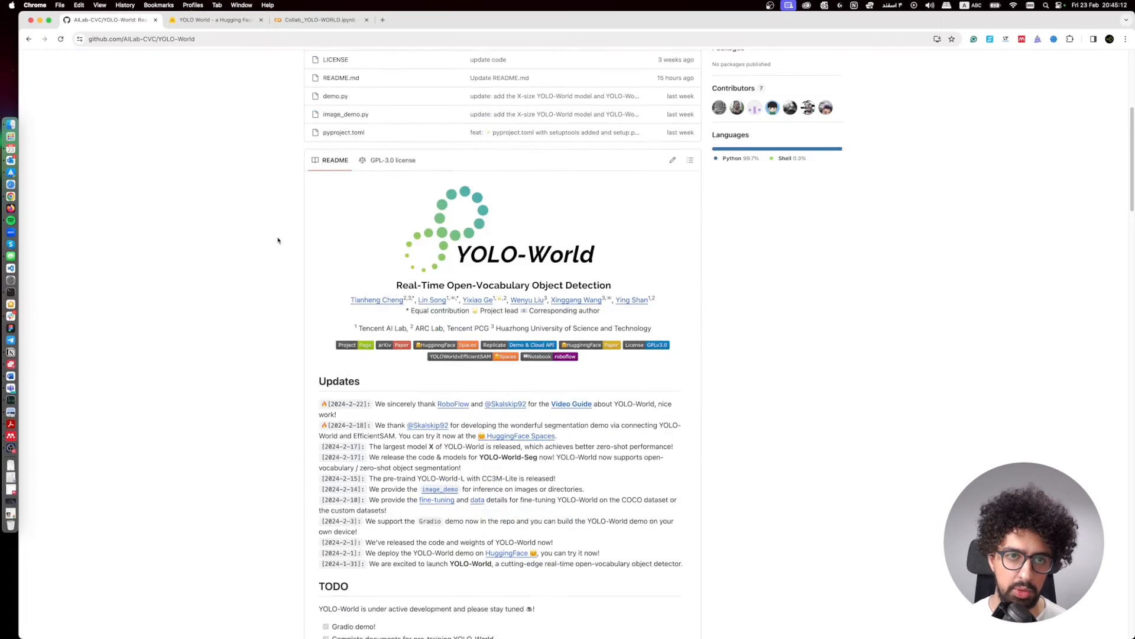
pyautogui.scroll(-3)
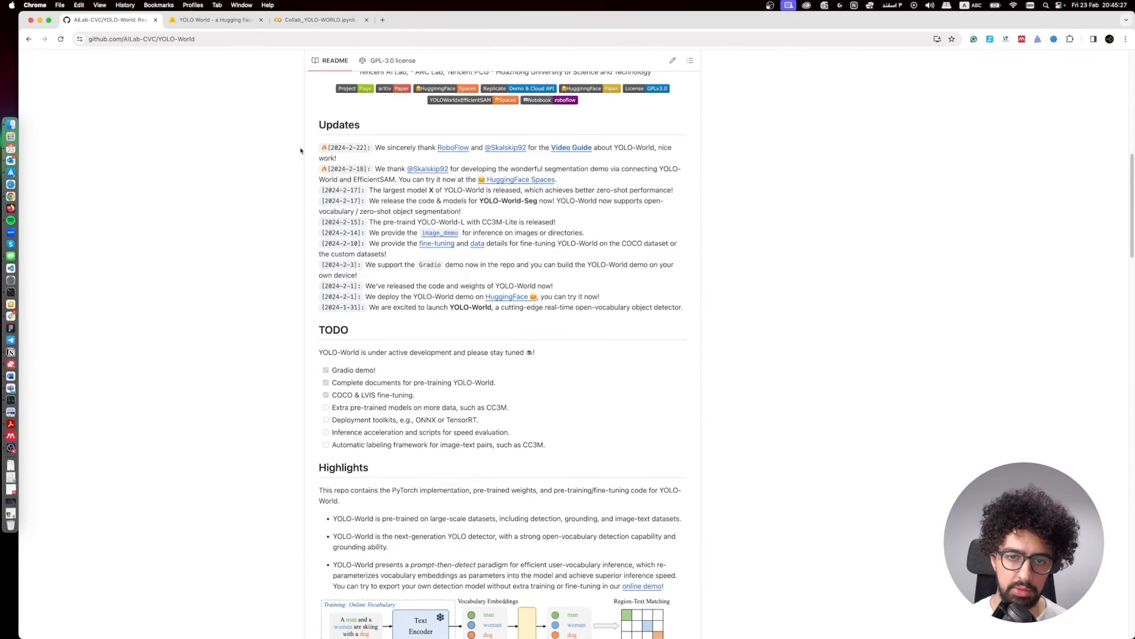
pyautogui.scroll(-3)
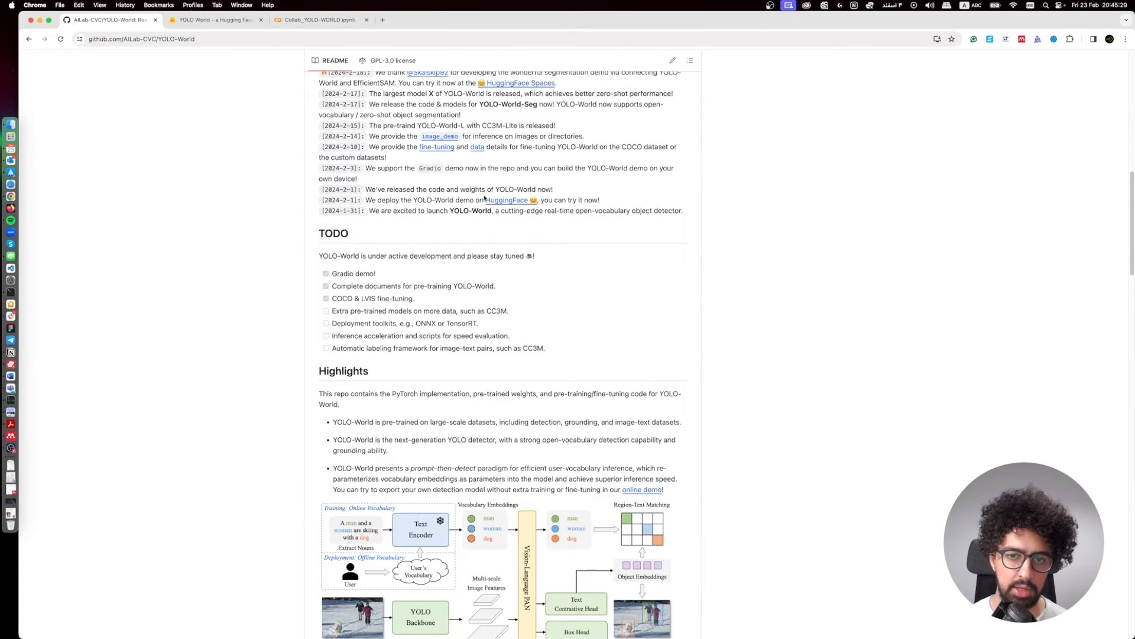
pyautogui.moveTo(507, 200)
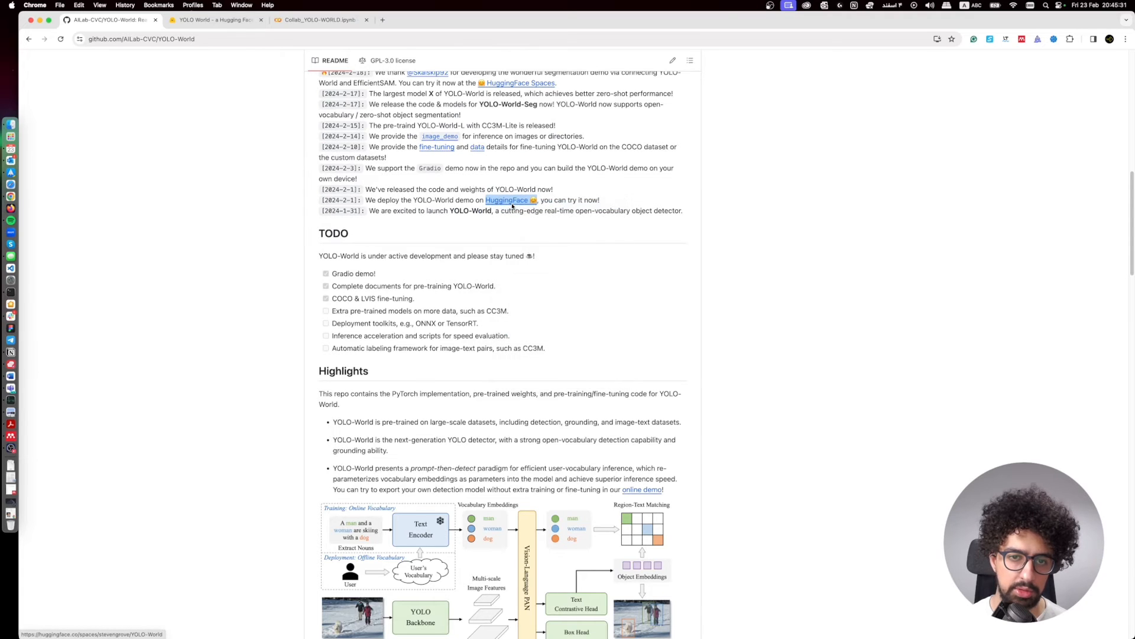
pyautogui.click(507, 200)
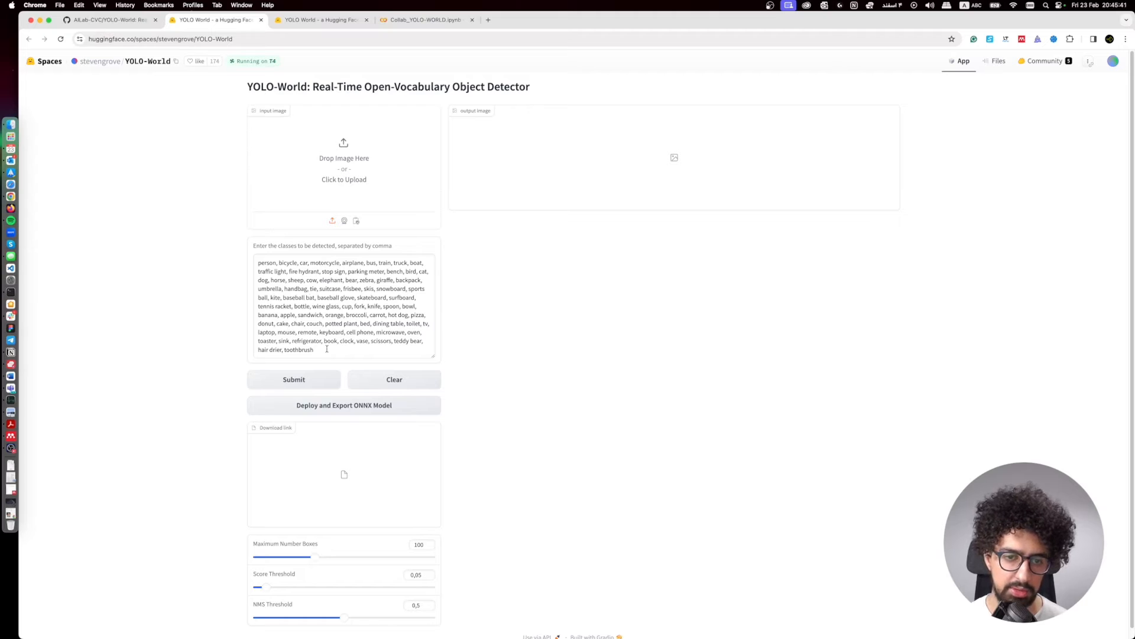
pyautogui.moveTo(52, 155)
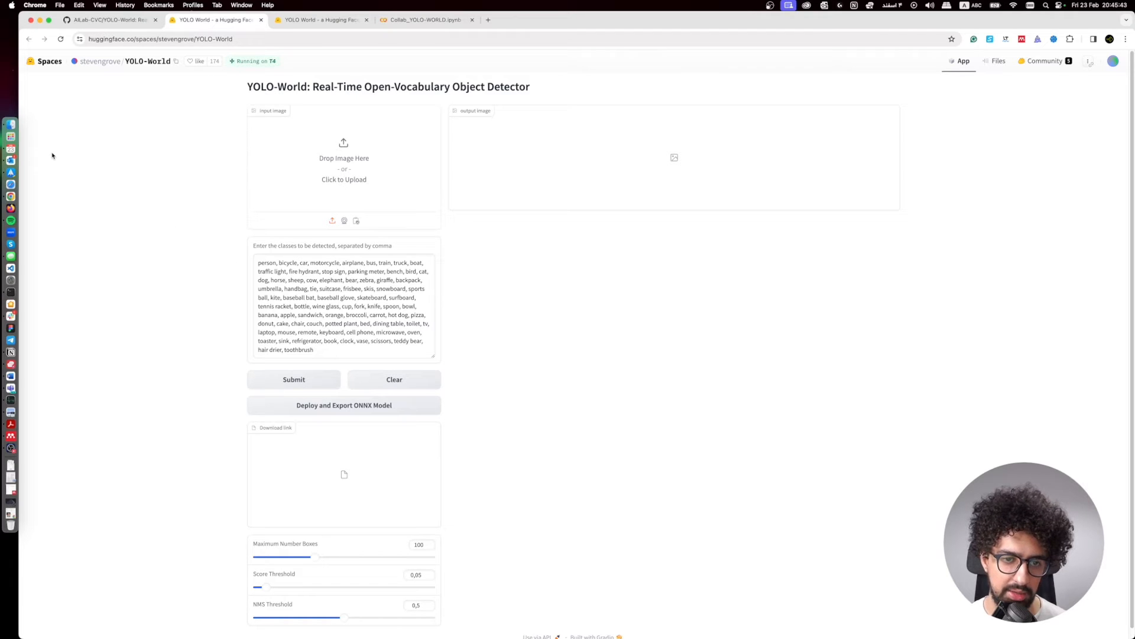
# Upload the School of Athens painting and set the class list to men, clothes, sculpture
pyautogui.click(345, 157)
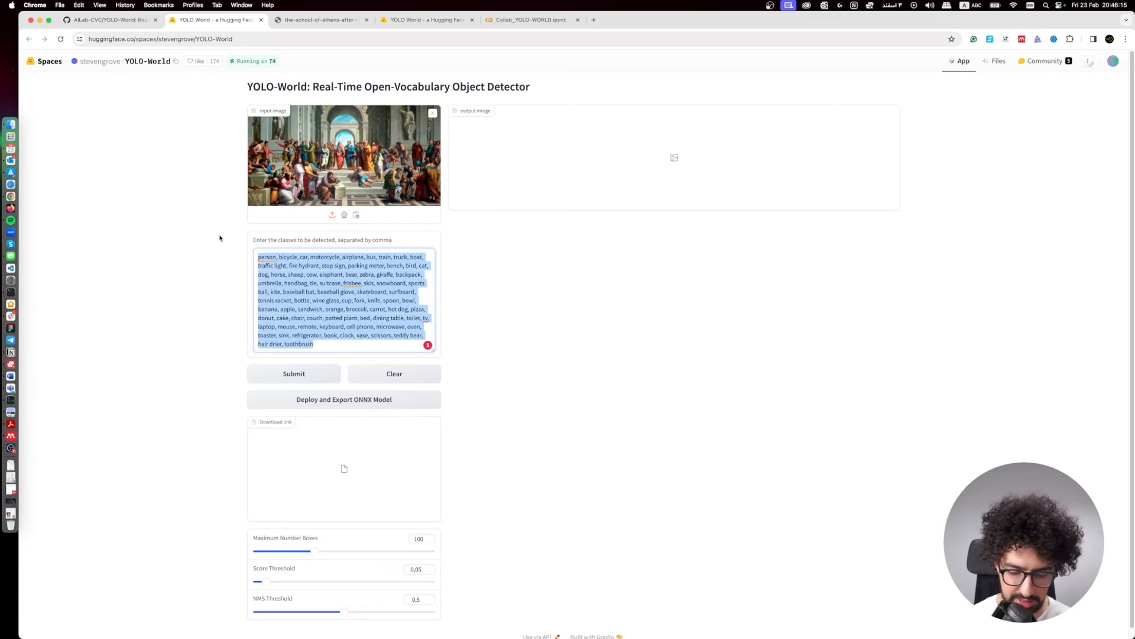
pyautogui.write('men, c')
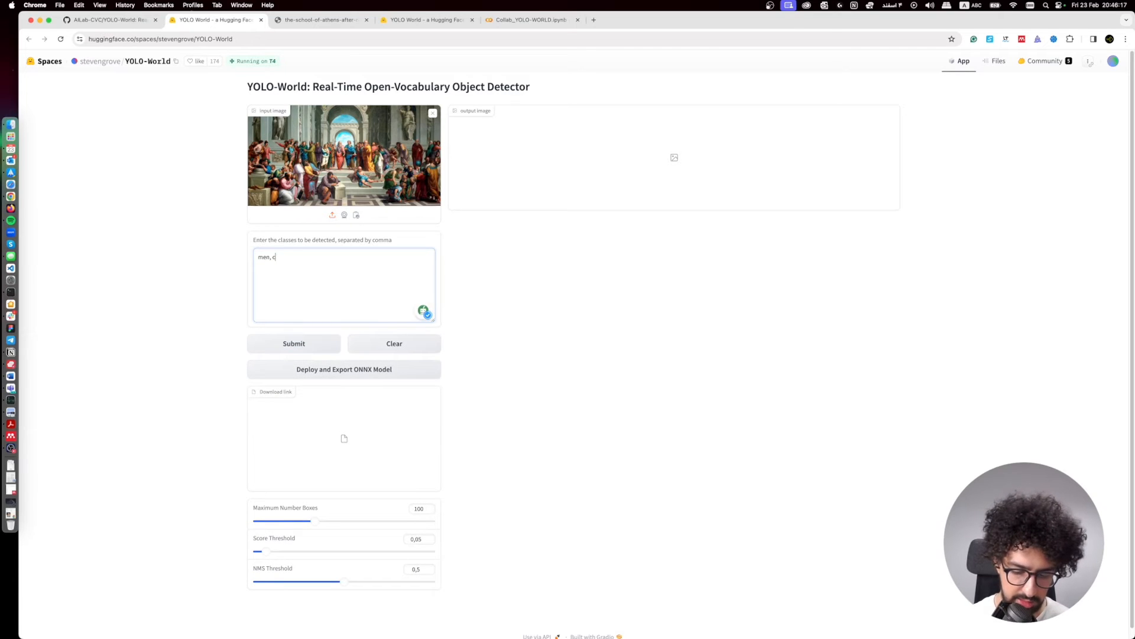
pyautogui.write('lothes')
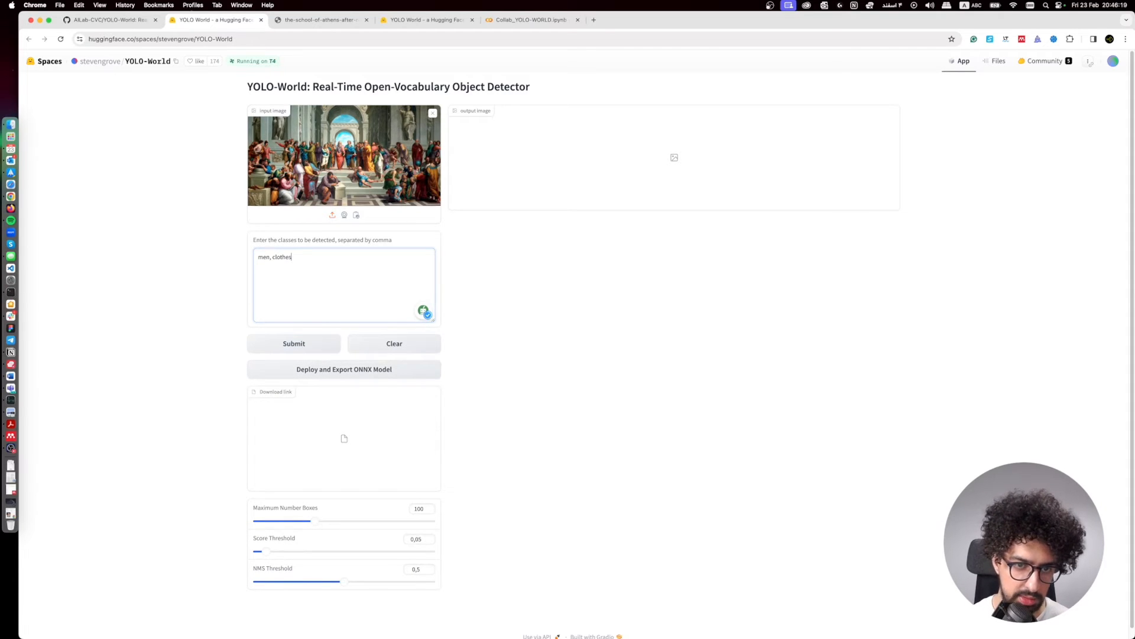
pyautogui.write(',')
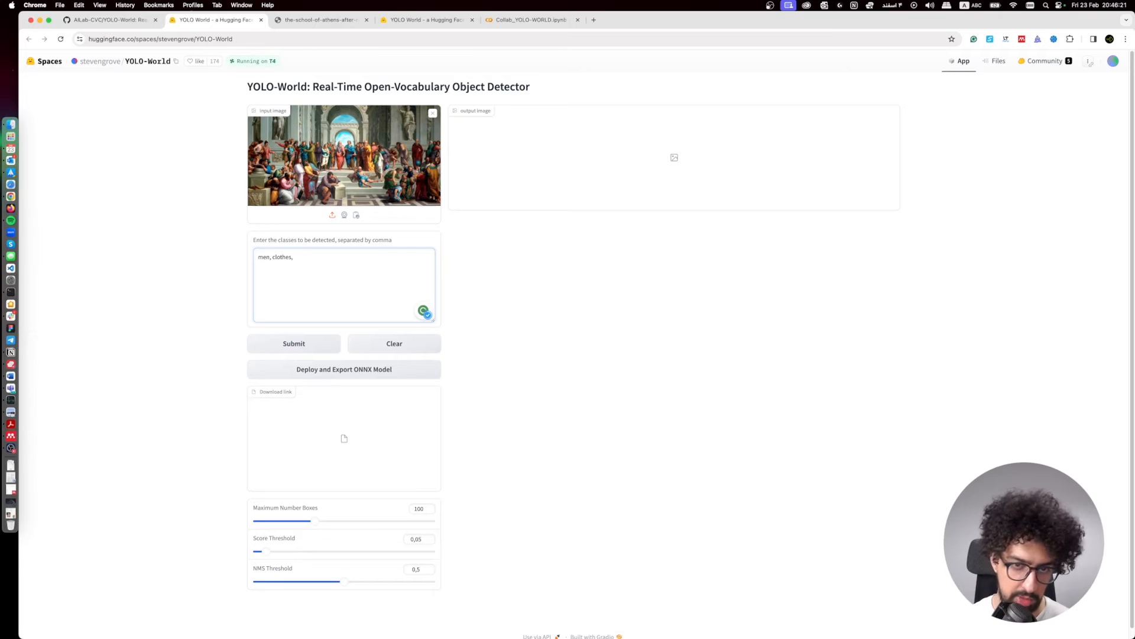
pyautogui.write('sculpture')
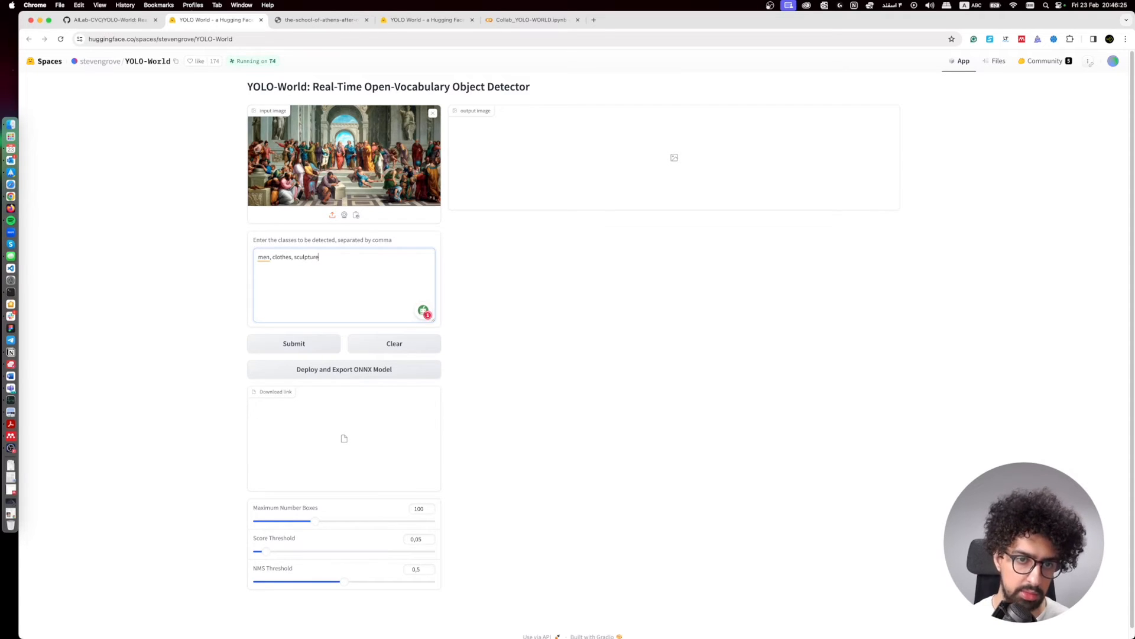
# Submit to run detection and show labelled boxes for the custom classes
pyautogui.click(293, 343)
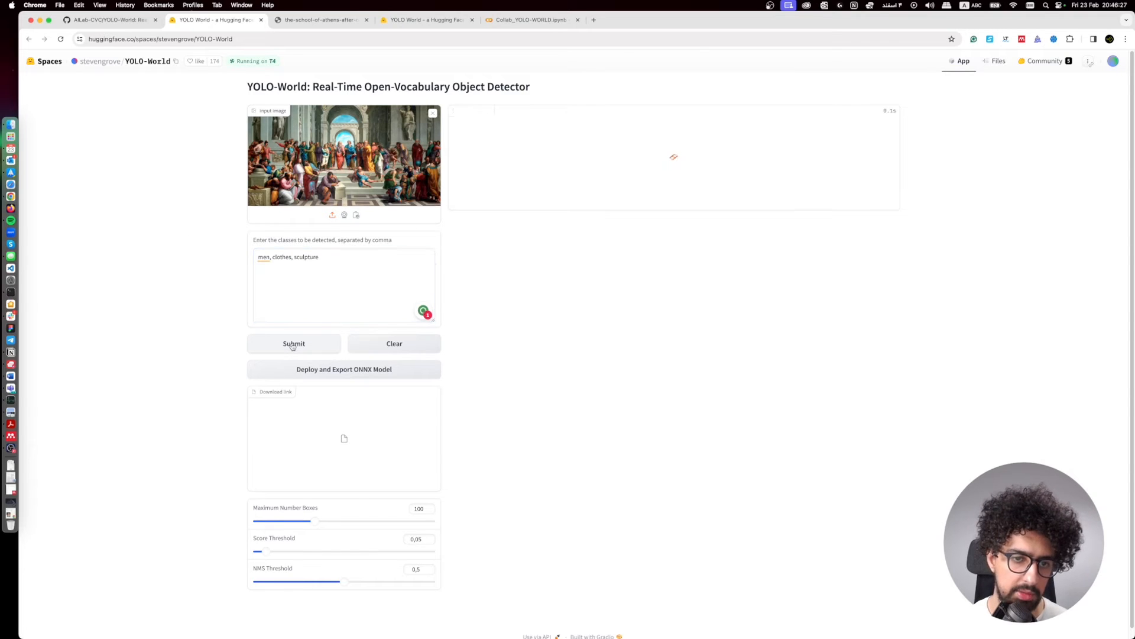
pyautogui.click(293, 343)
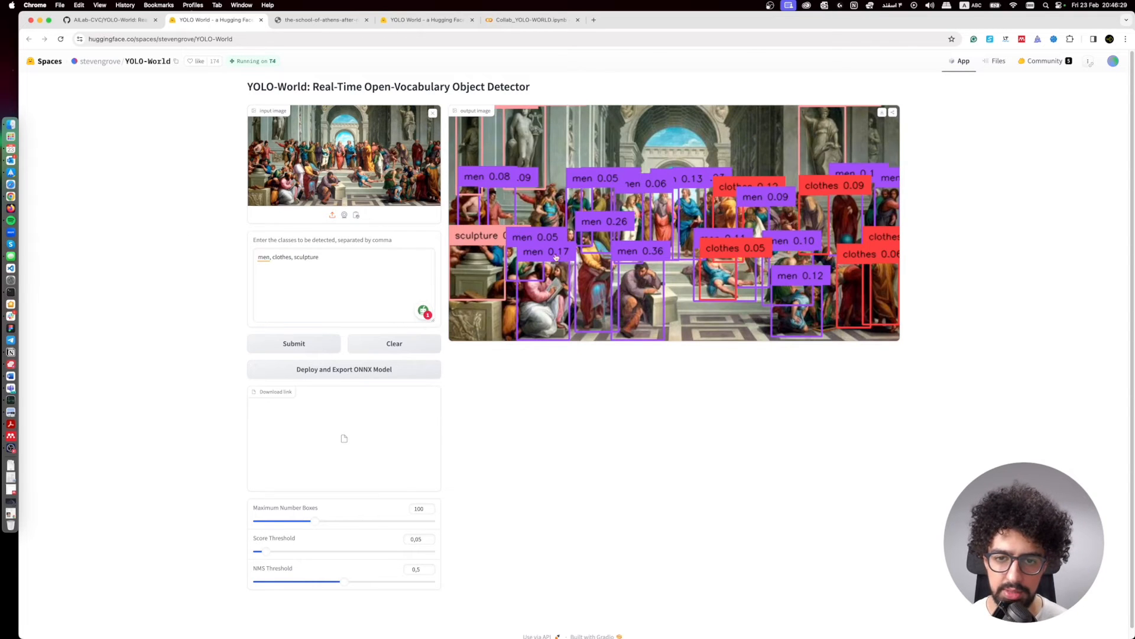
pyautogui.moveTo(651, 252)
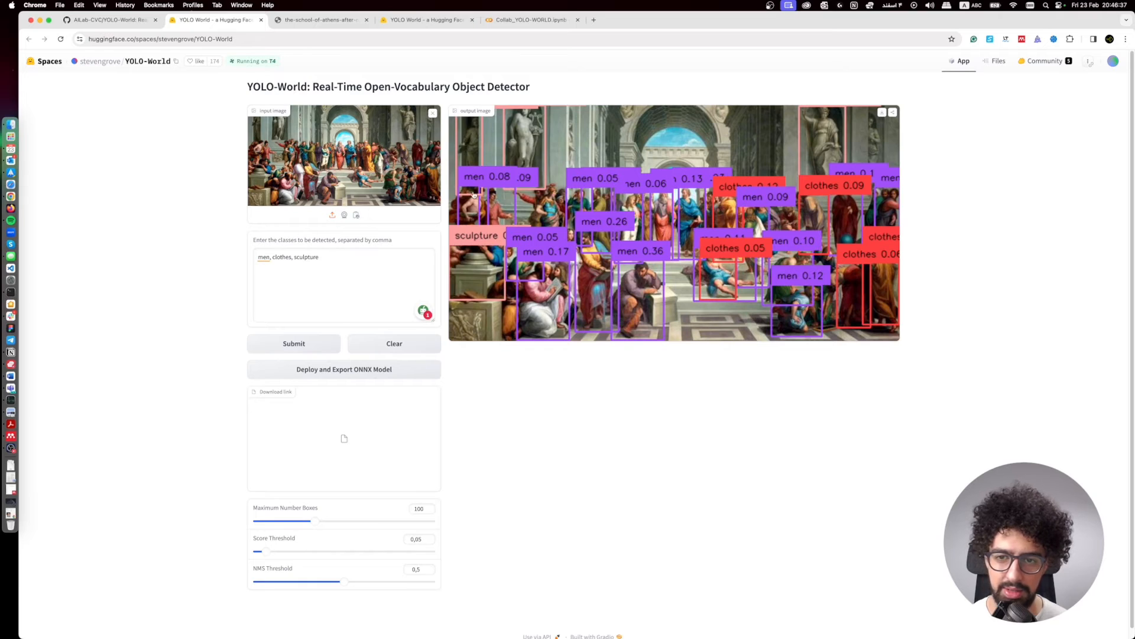
# Replace the class list with 'men sitting' to rerun detection on the painting
pyautogui.tripleClick(287, 257)
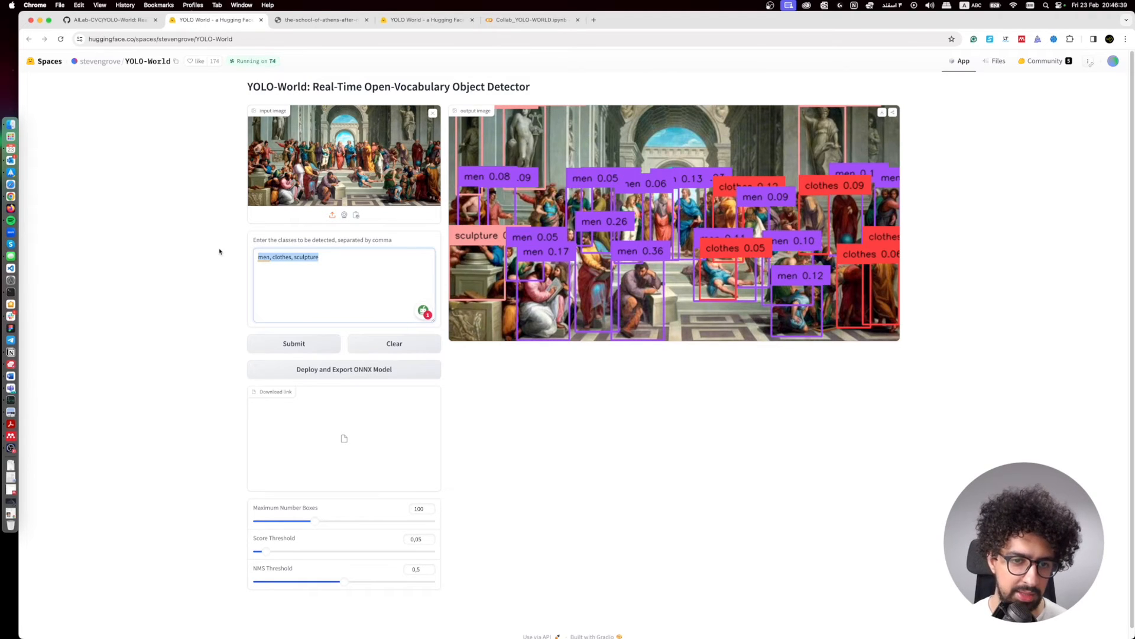
pyautogui.write('men sitting')
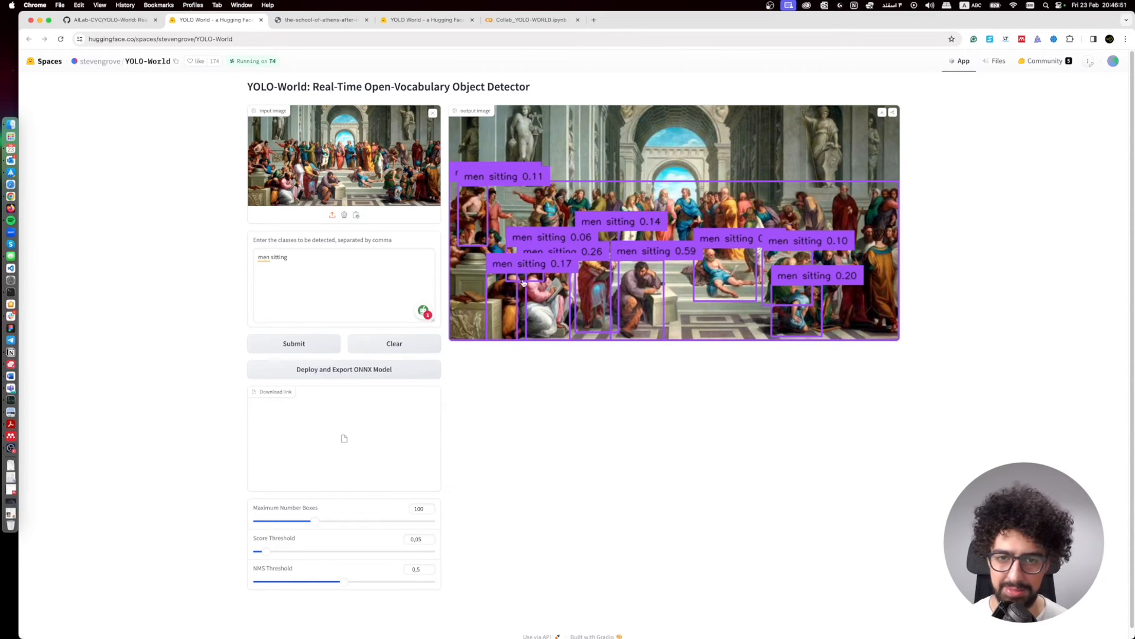
pyautogui.moveTo(471, 232)
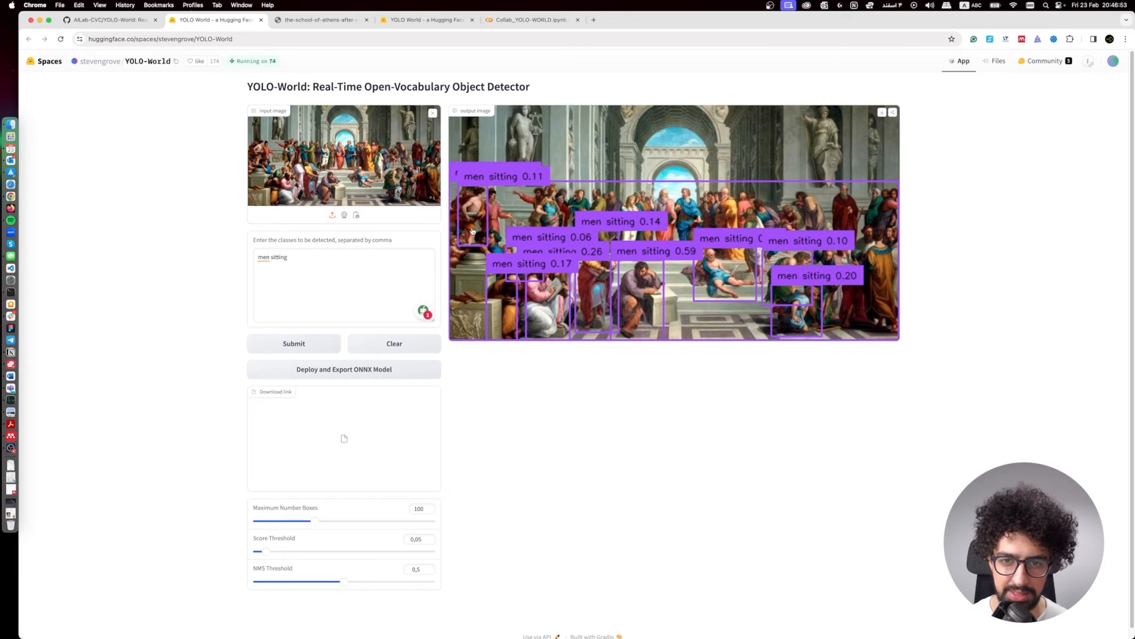
pyautogui.moveTo(733, 210)
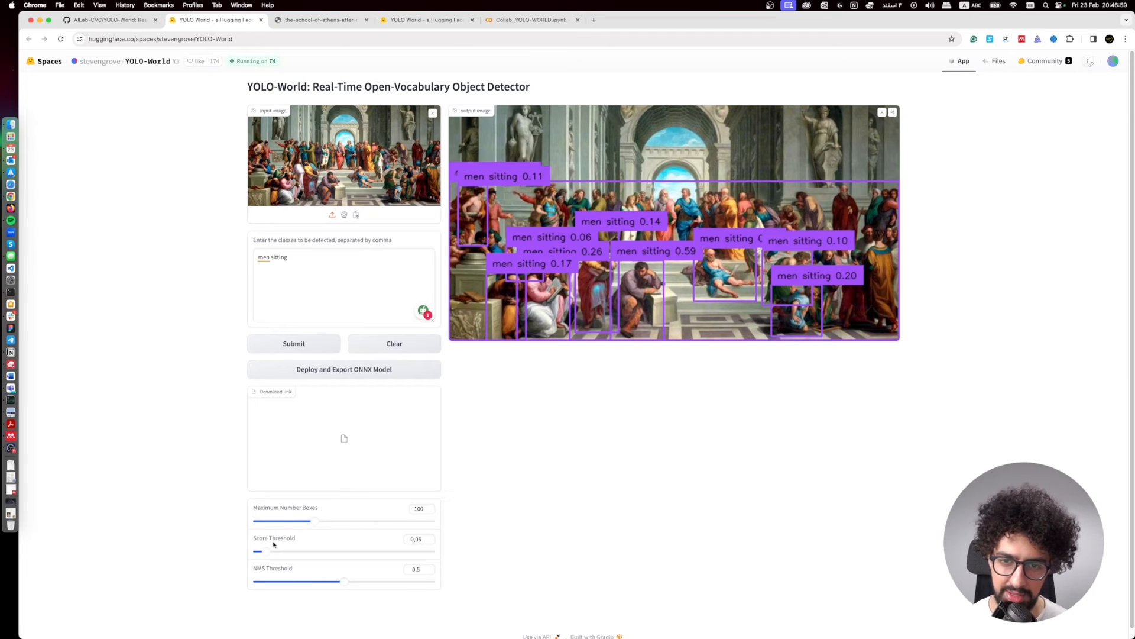
# Raise the score threshold to about 0.13 and resubmit for fewer, higher-confidence 'men sitting' boxes
pyautogui.moveTo(258, 552); pyautogui.dragTo(279, 551)
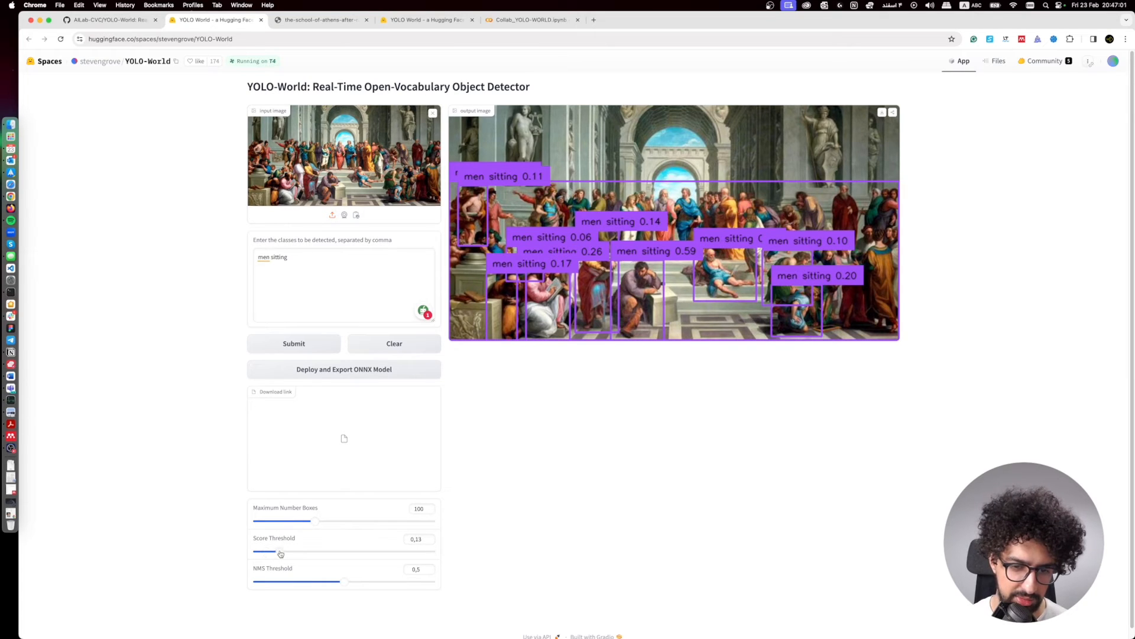
pyautogui.click(293, 343)
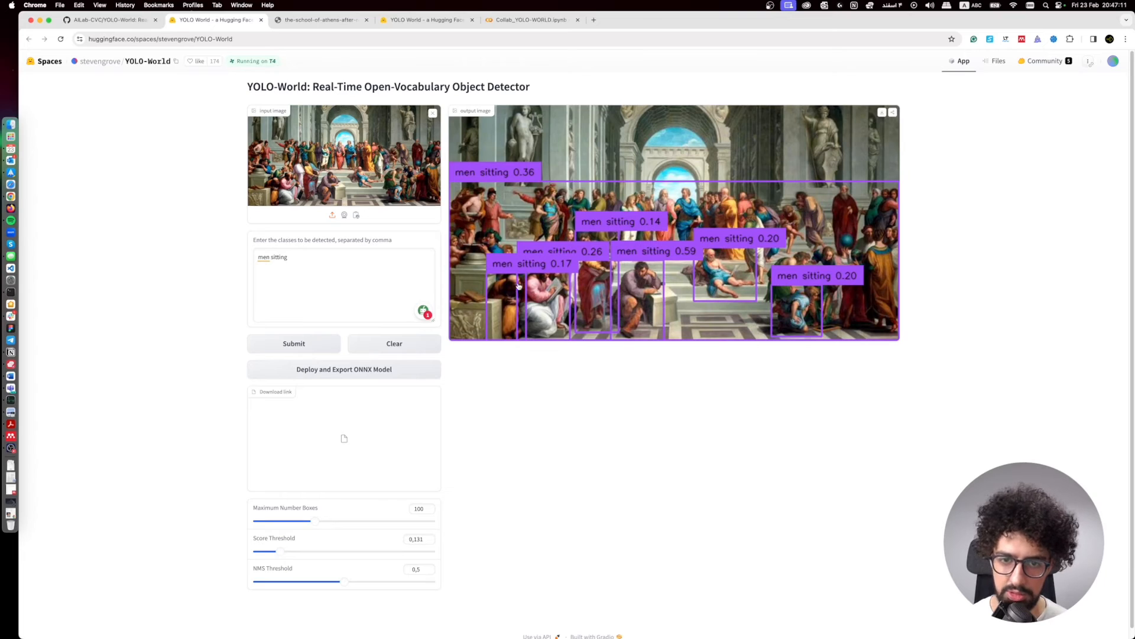
pyautogui.moveTo(641, 291)
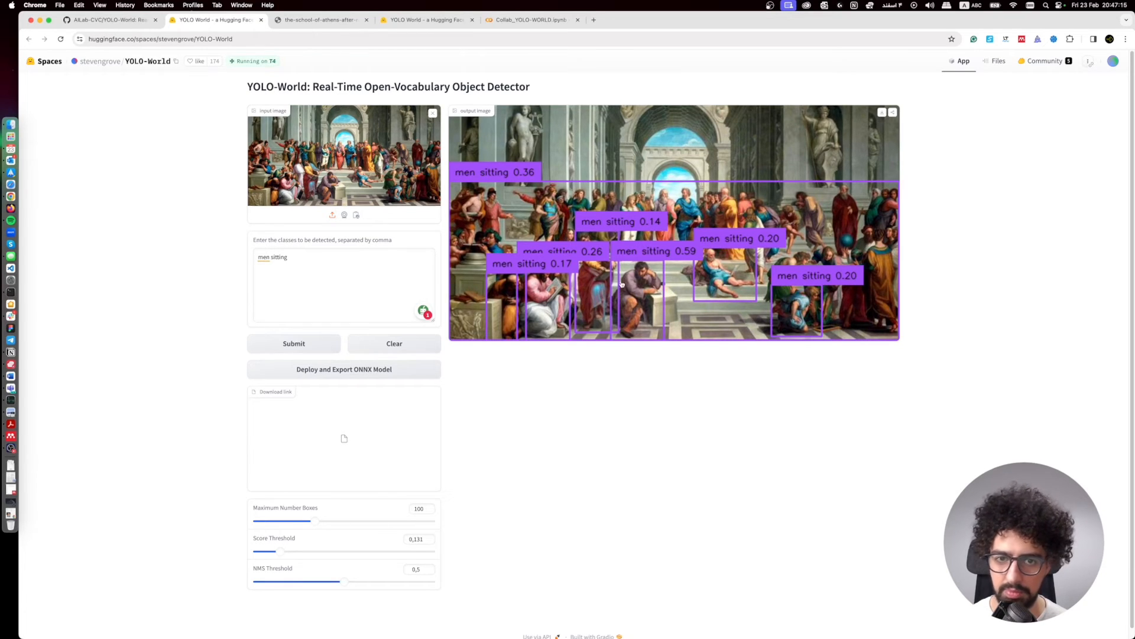
pyautogui.moveTo(871, 287)
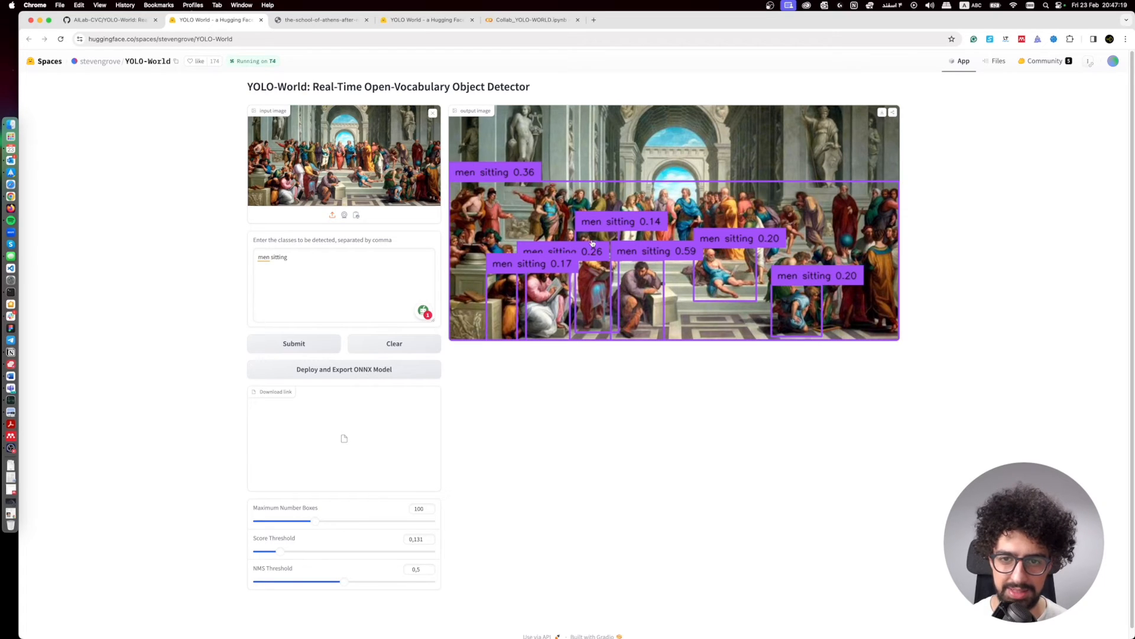
pyautogui.moveTo(518, 304)
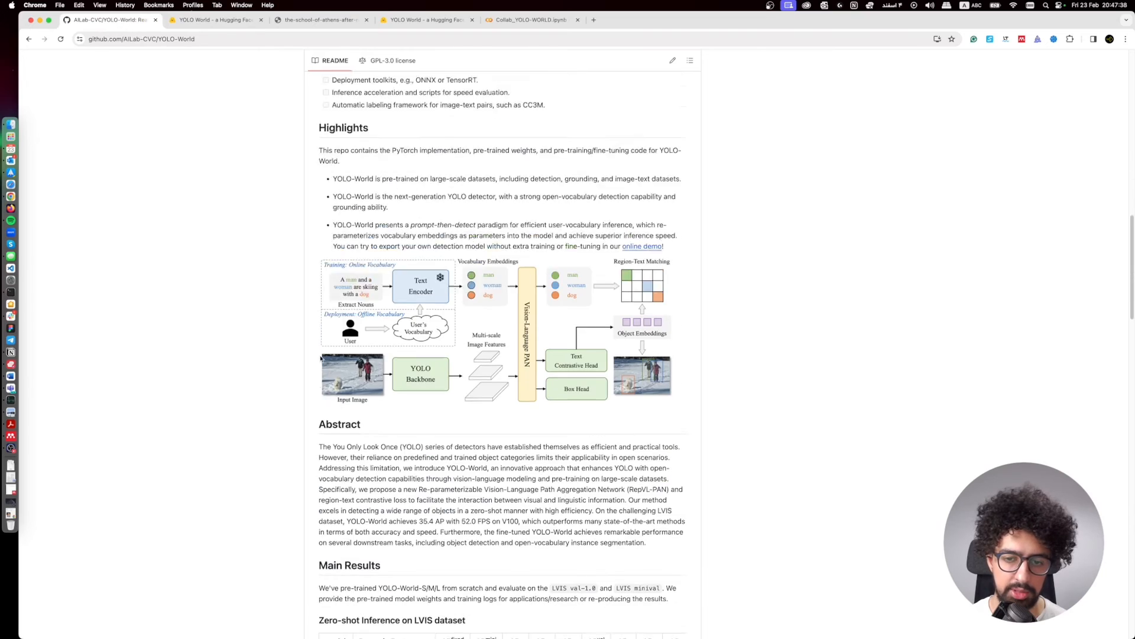
# From the README's Google Colab Notebook section, go to the YOLO-World Colab demo notebook
pyautogui.scroll(-3)
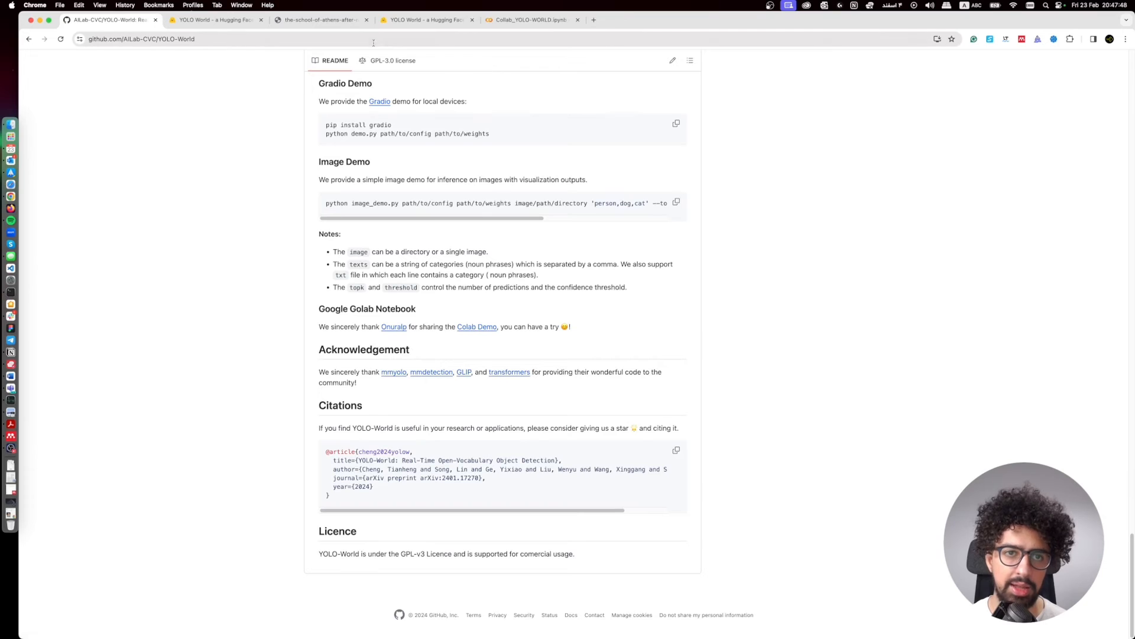
pyautogui.click(529, 20)
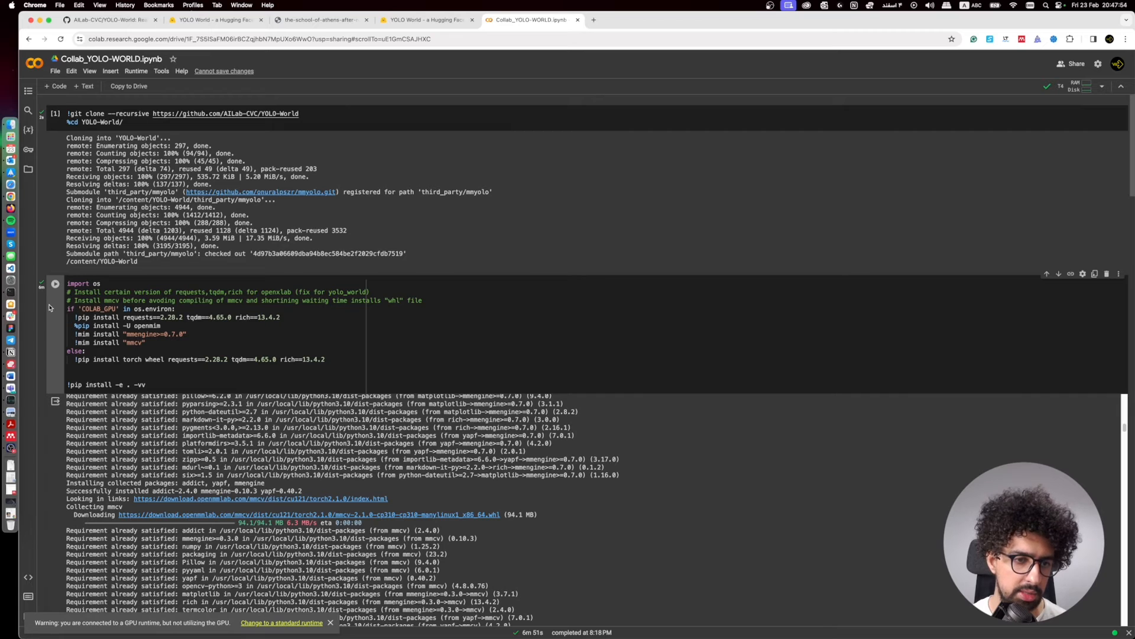
# Restart the runtime for mmengine, then move down past the weight download and model-loading cells to run_image
pyautogui.scroll(-3)
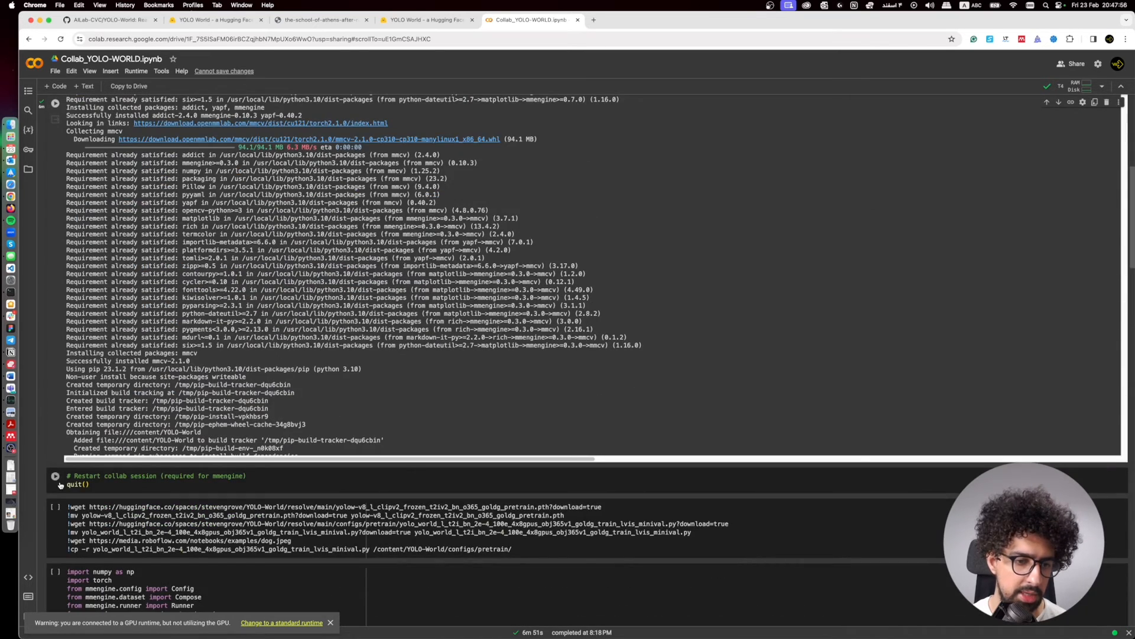
pyautogui.click(56, 475)
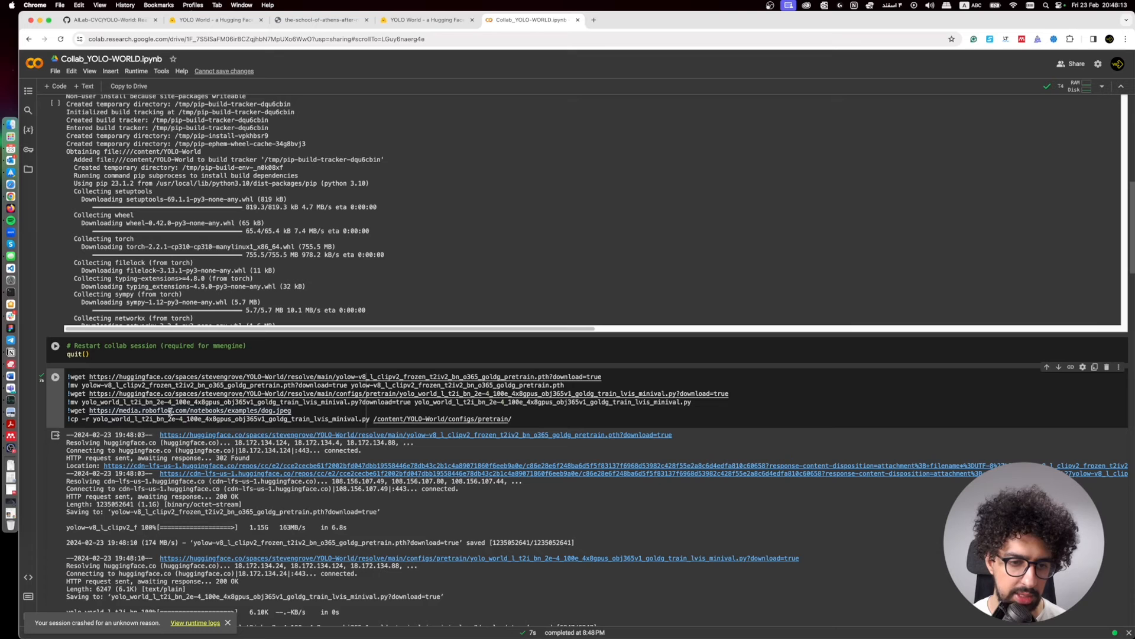
pyautogui.scroll(-3)
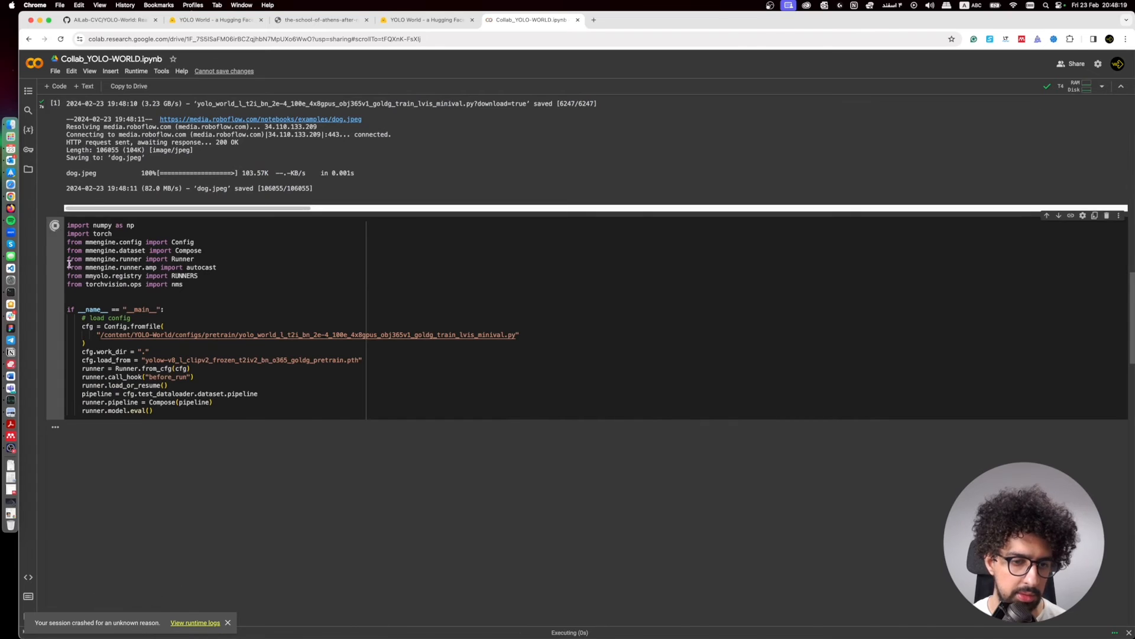
pyautogui.scroll(-3)
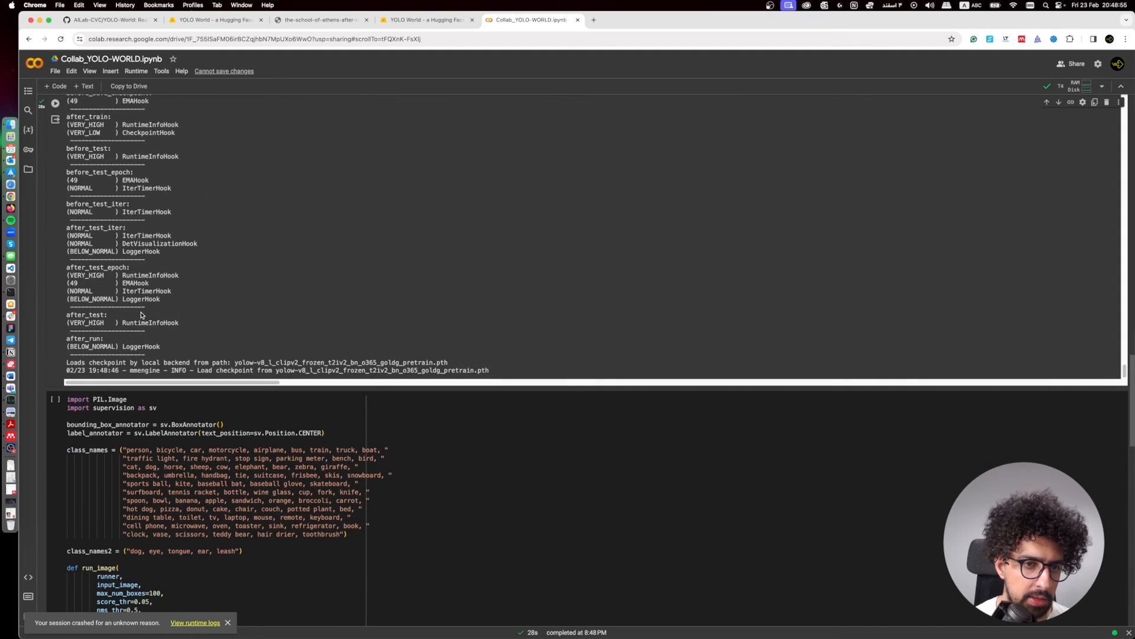
pyautogui.scroll(-3)
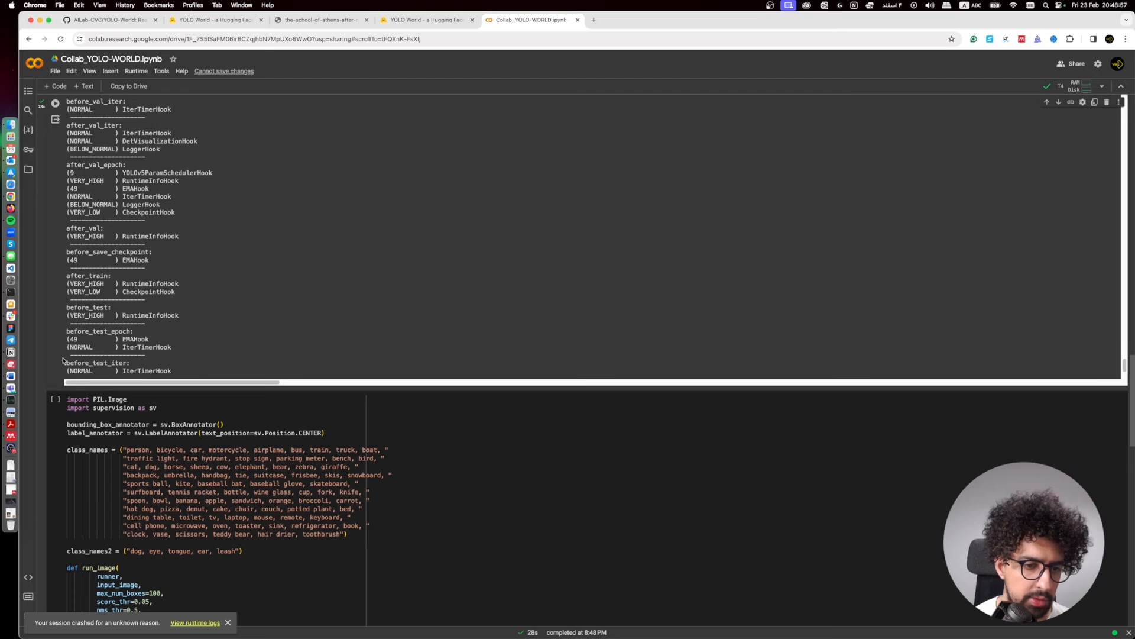
pyautogui.scroll(-3)
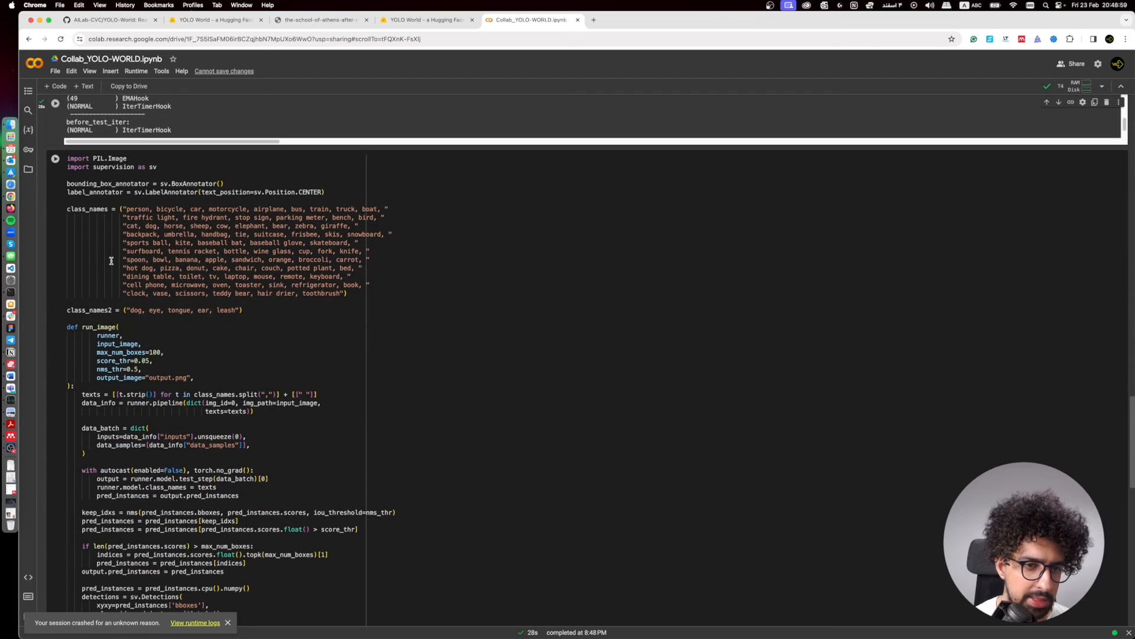
pyautogui.moveTo(221, 260)
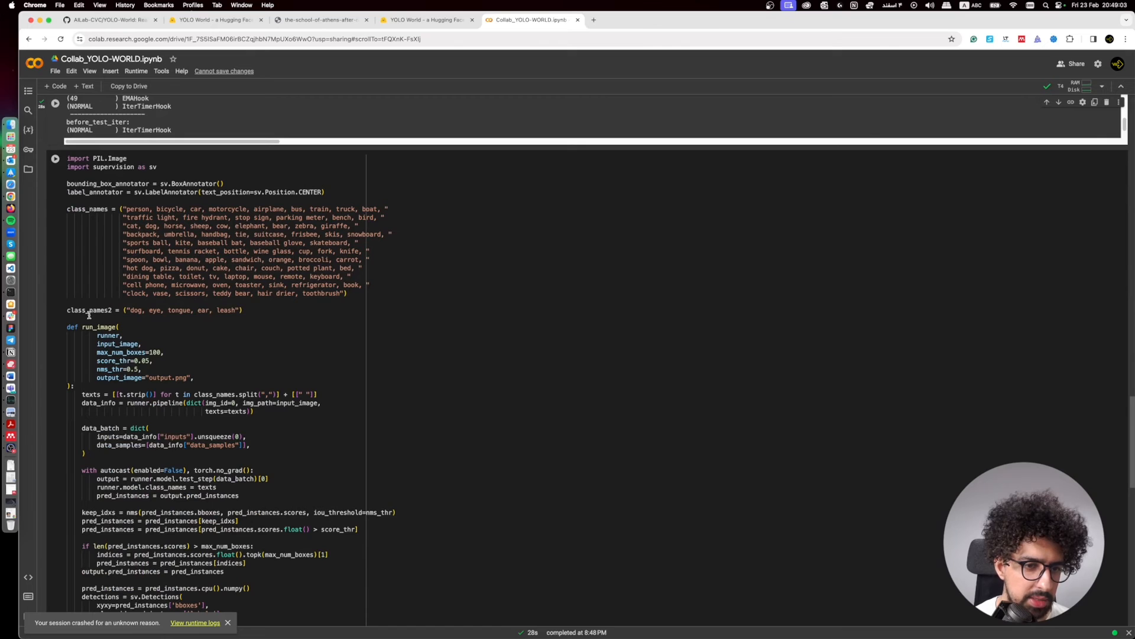
# Select class_names2, run the run_image cells on dog.jpeg and view the confidence-scored boxes
pyautogui.doubleClick(89, 310)
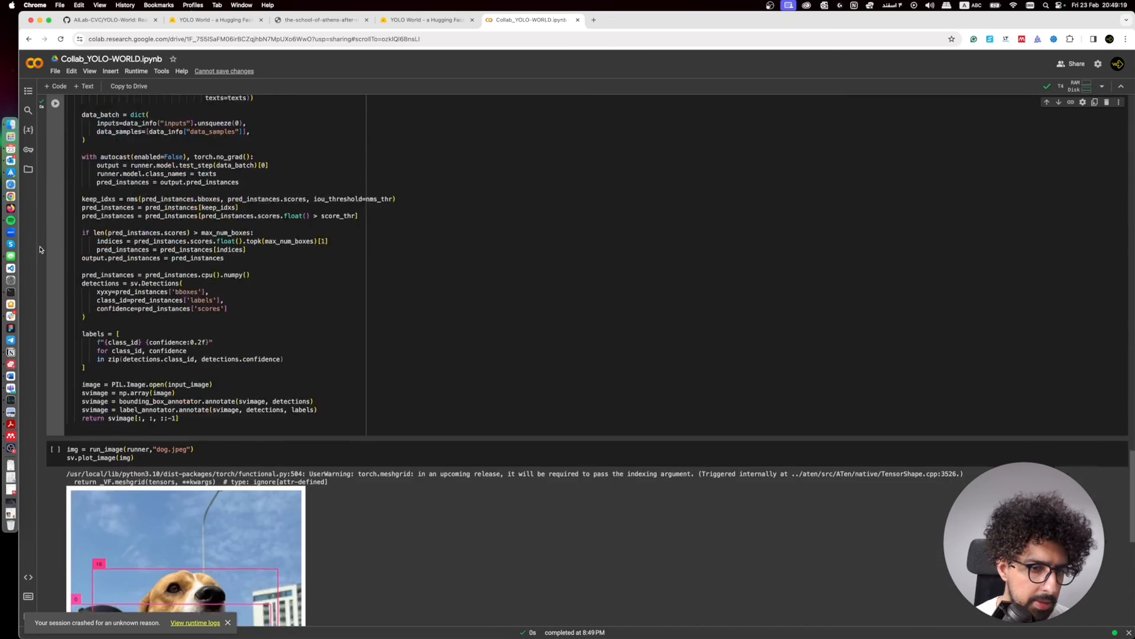
pyautogui.click(55, 236)
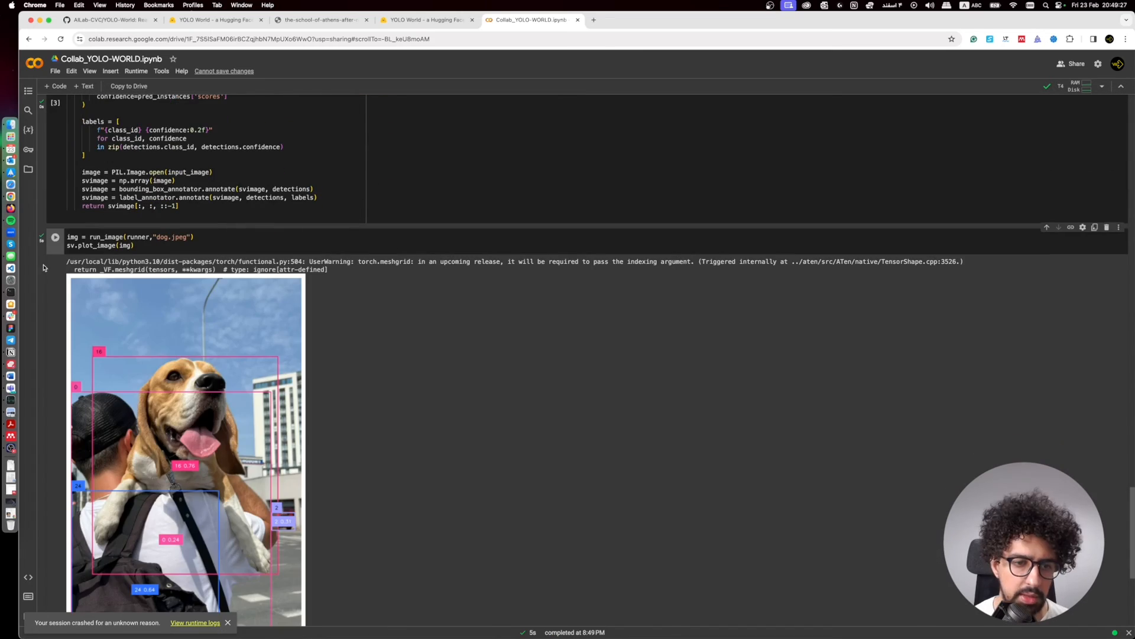
pyautogui.scroll(-3)
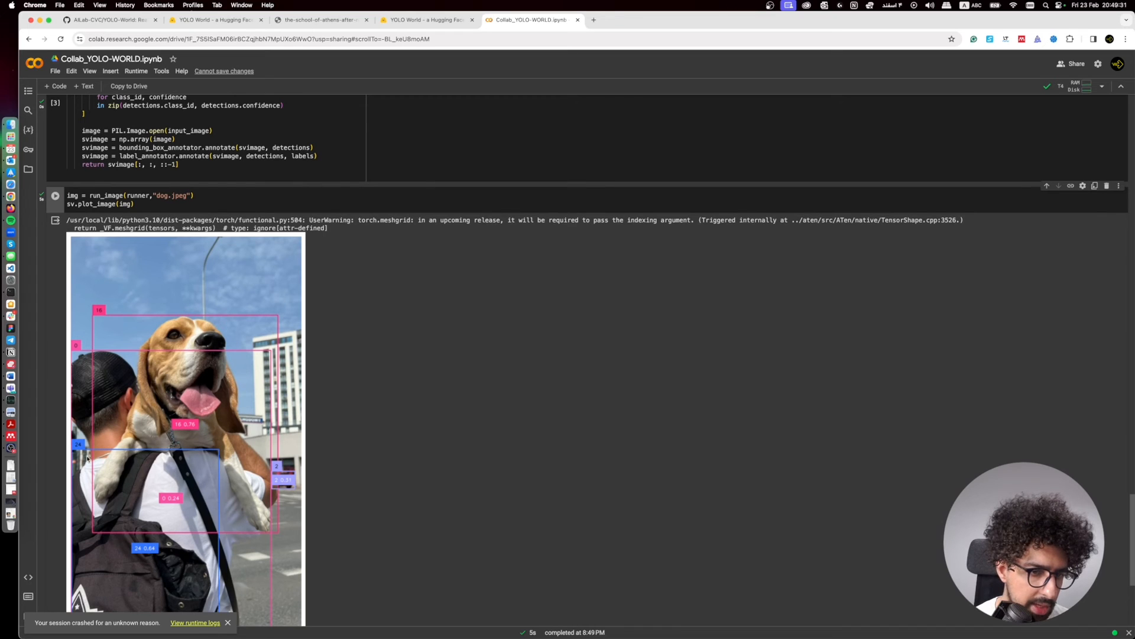
pyautogui.scroll(-3)
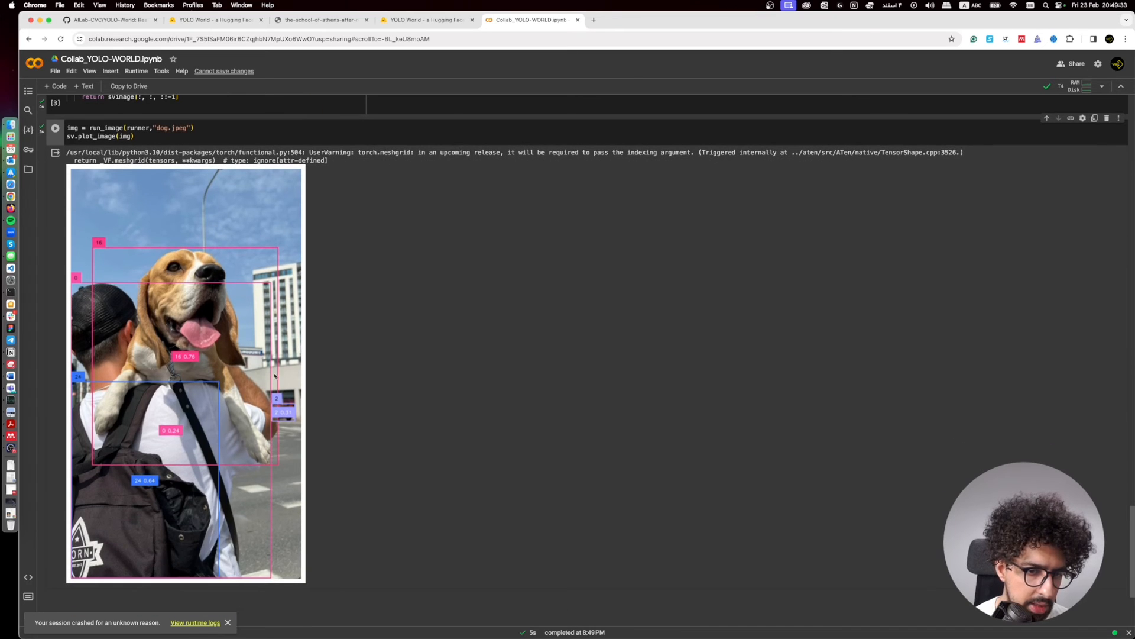
pyautogui.moveTo(278, 403)
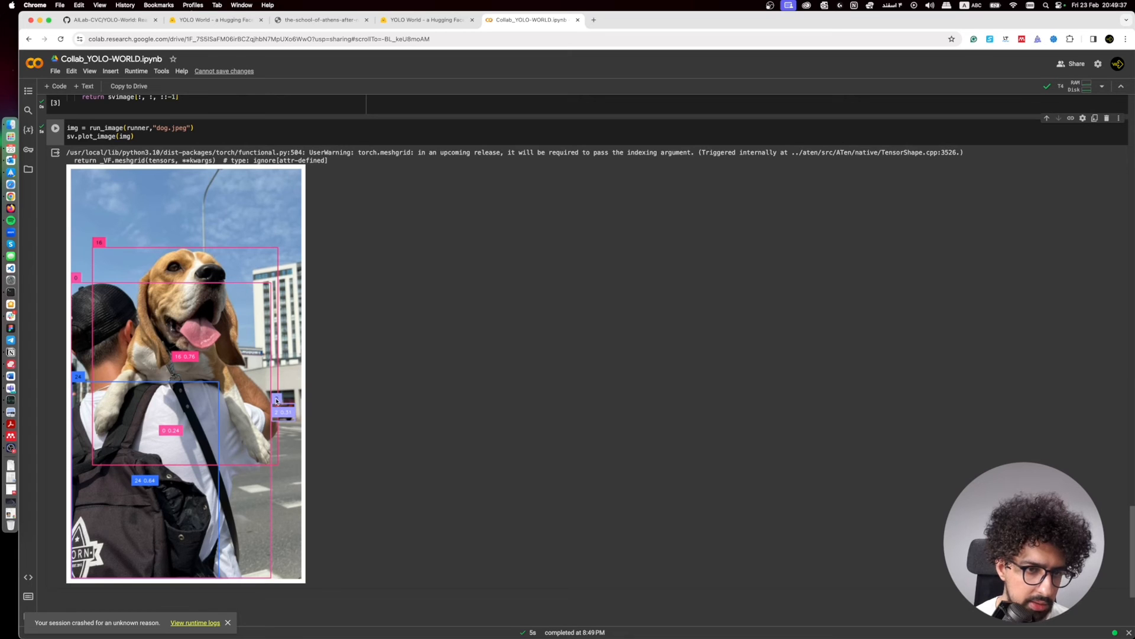
pyautogui.moveTo(112, 408)
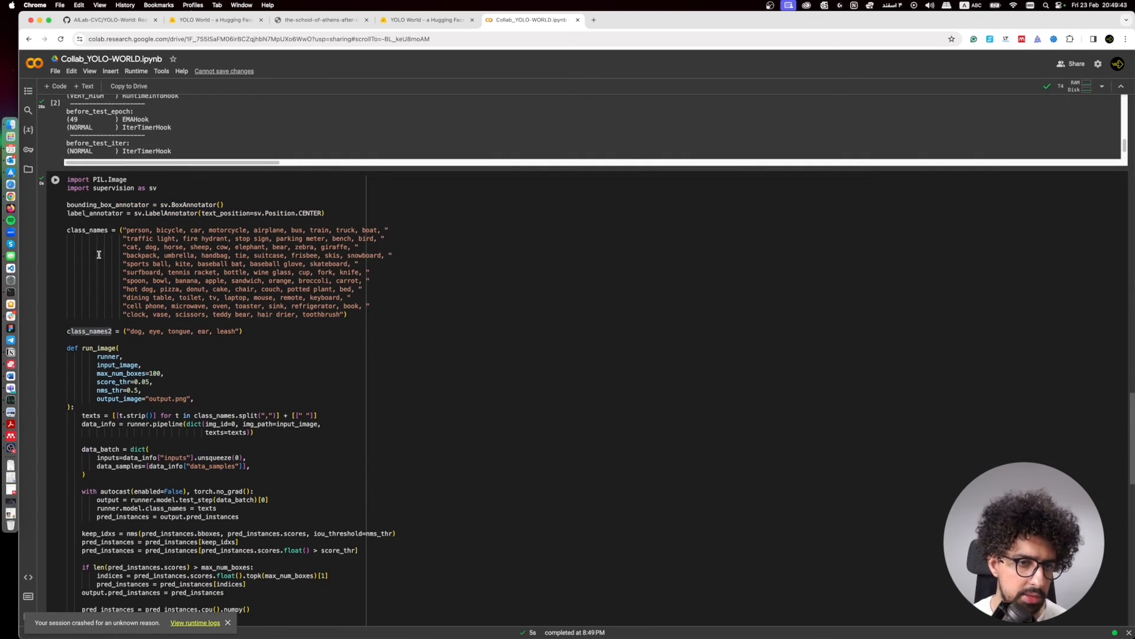
# Edit run_image to use class_names2 (dog, eye, tongue, ear, leash), reload the model and rerun detection on the dog photo
pyautogui.click(108, 229)
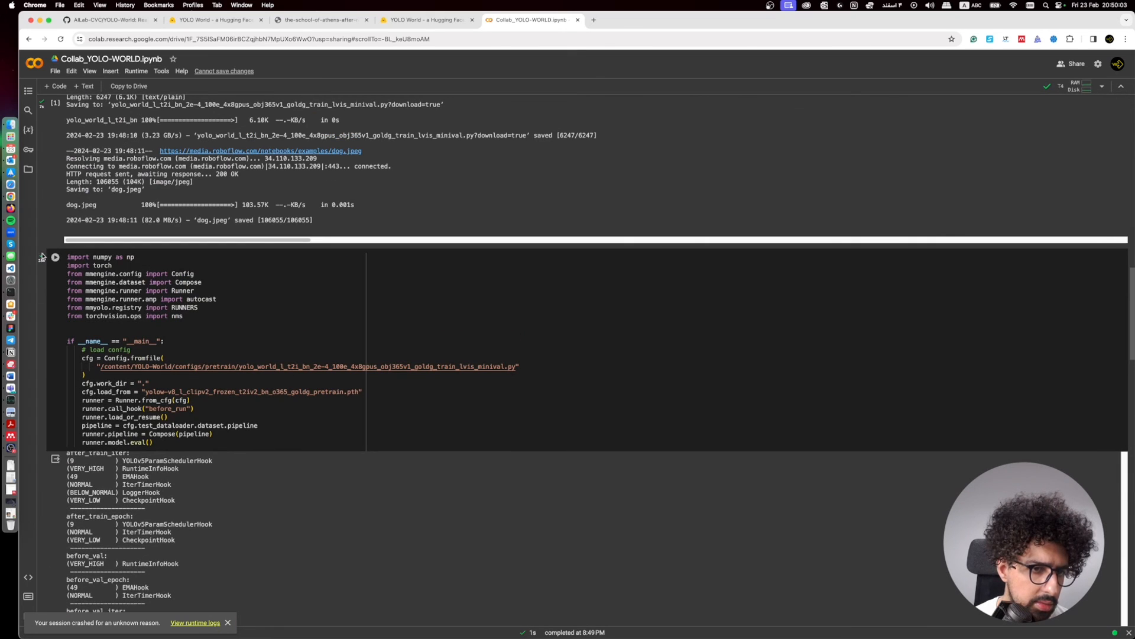
pyautogui.click(55, 256)
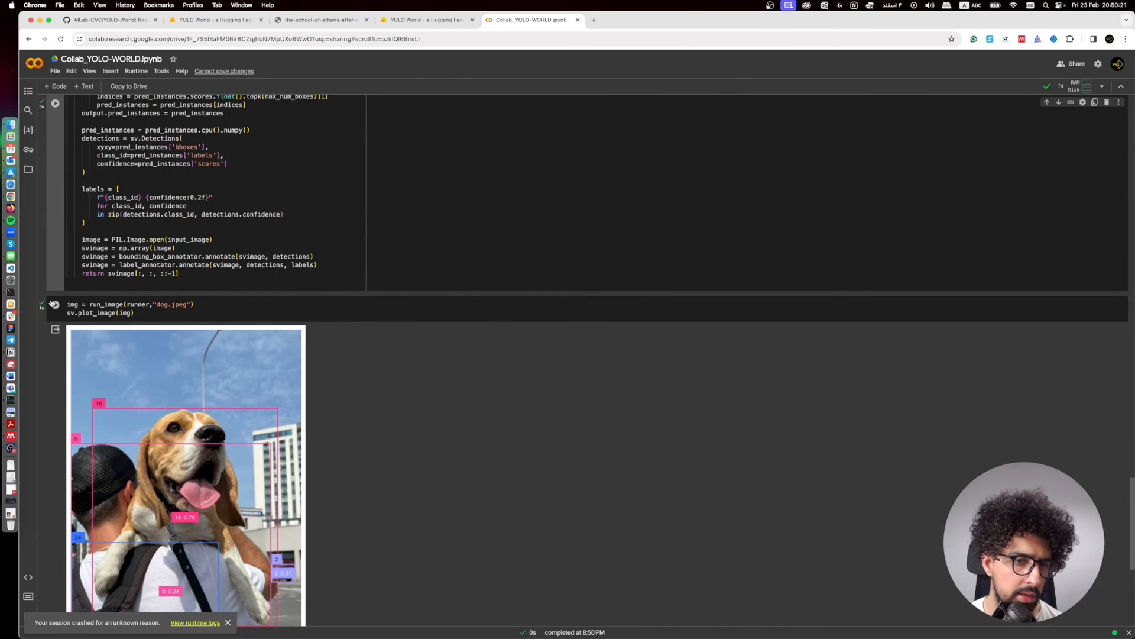
pyautogui.click(54, 304)
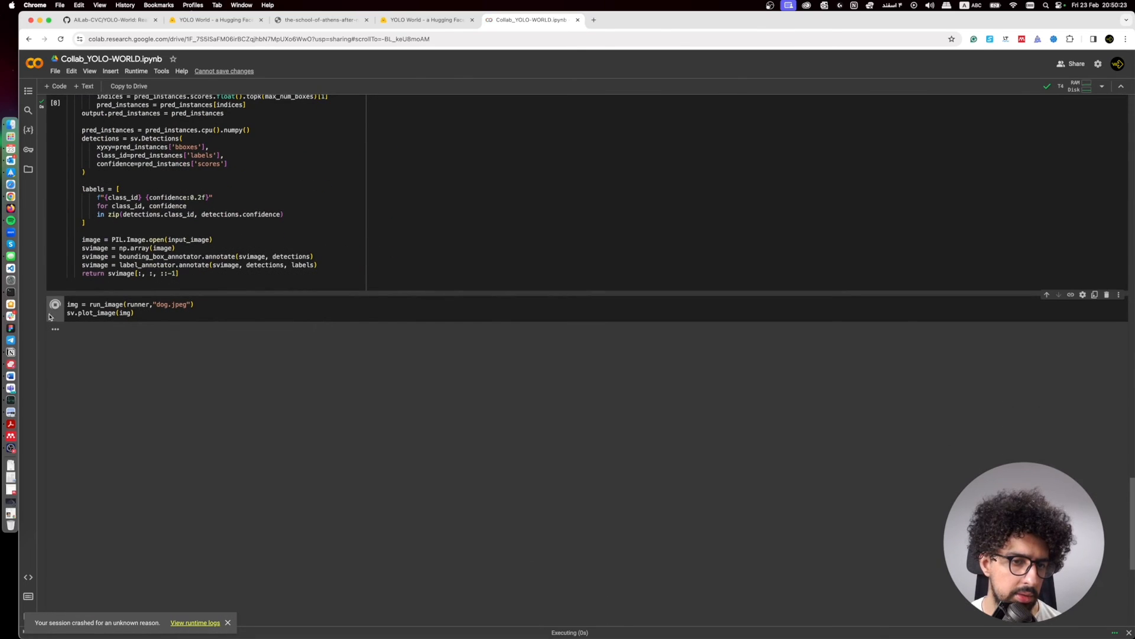
pyautogui.click(56, 304)
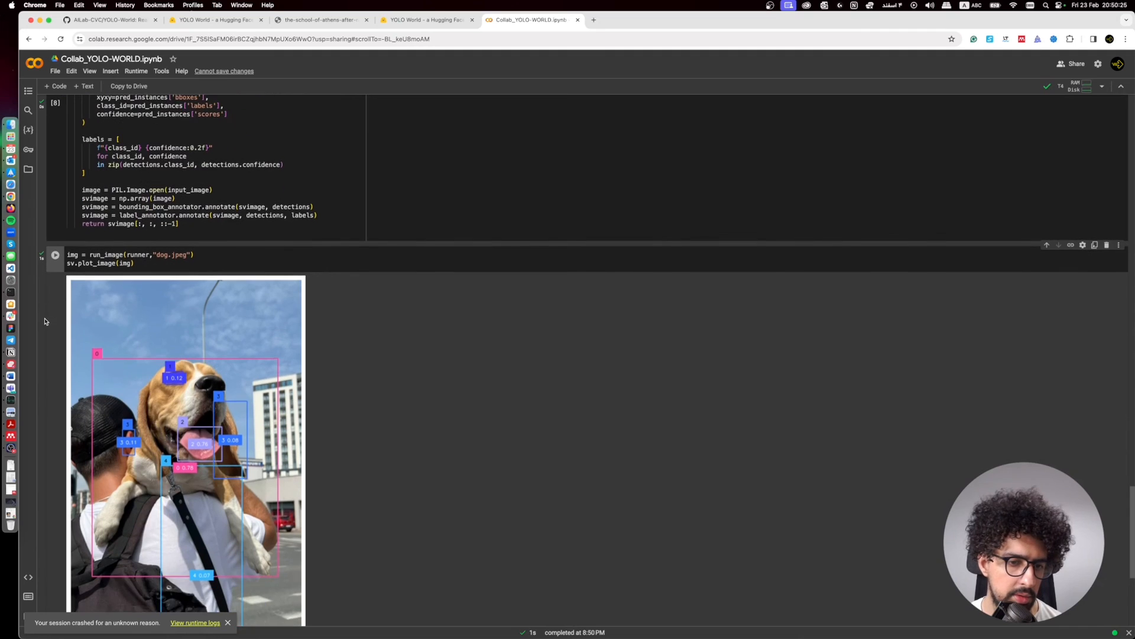
pyautogui.scroll(-3)
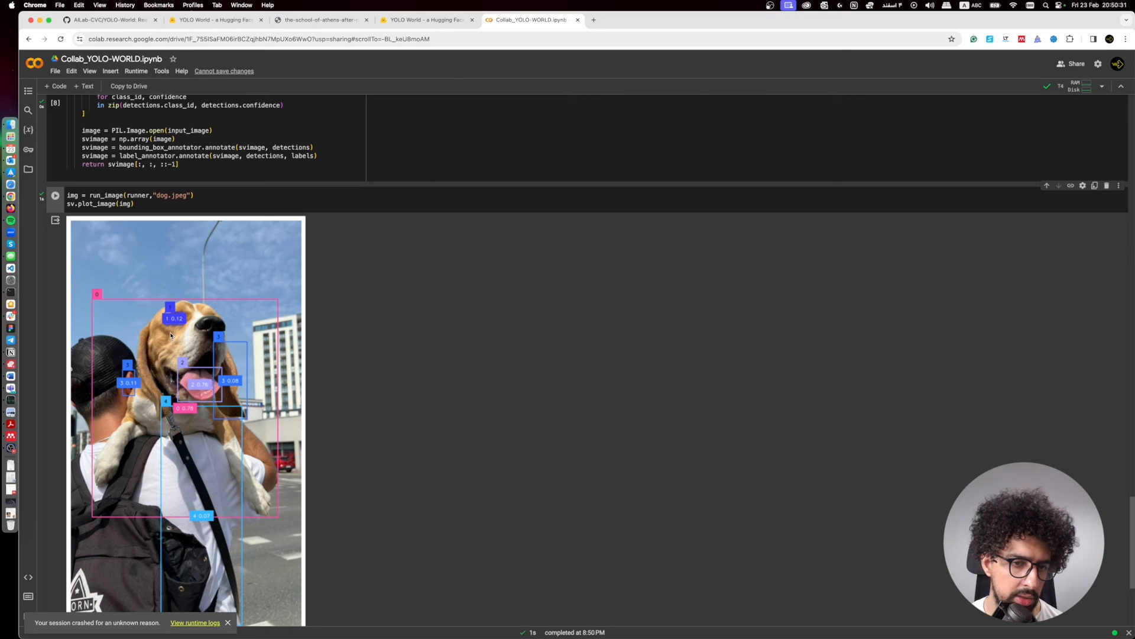
pyautogui.moveTo(181, 437)
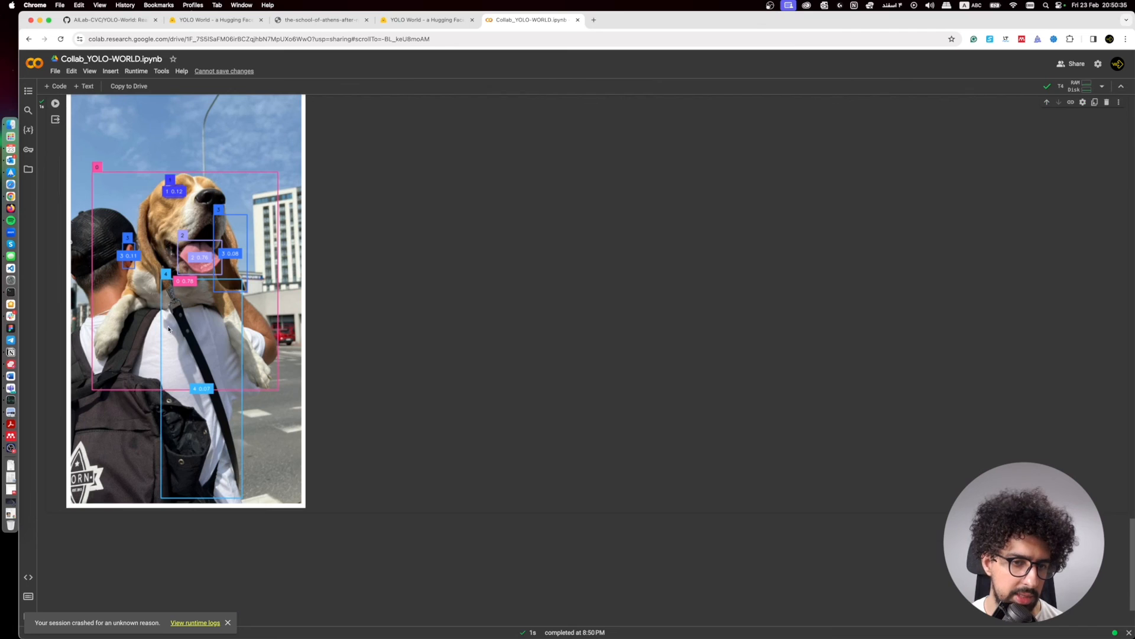
pyautogui.moveTo(56, 294)
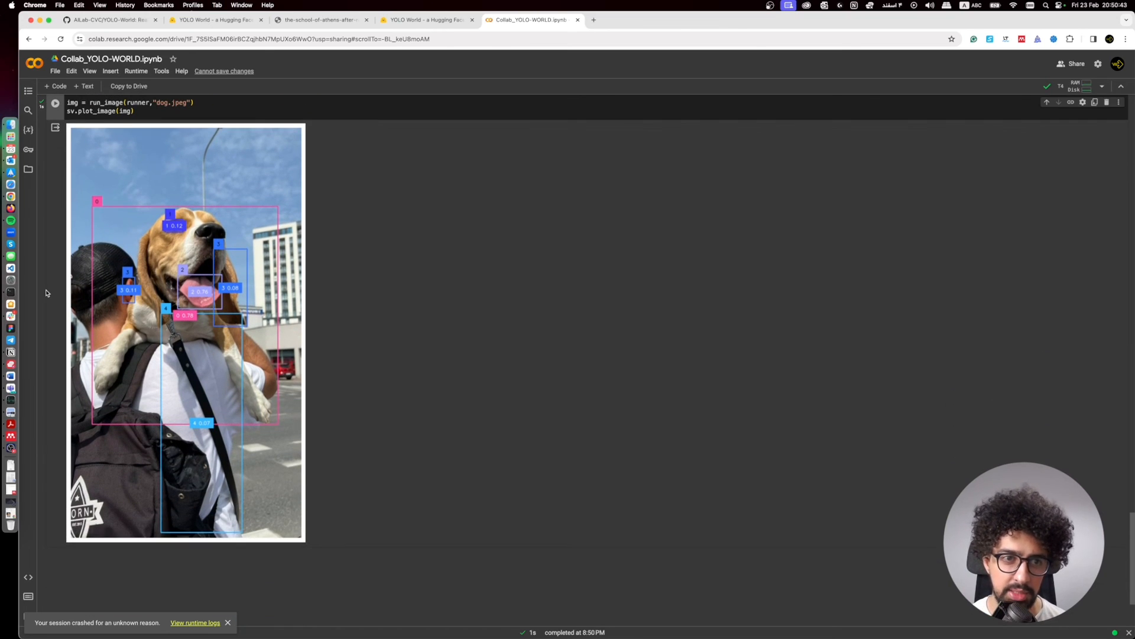
pyautogui.moveTo(334, 72)
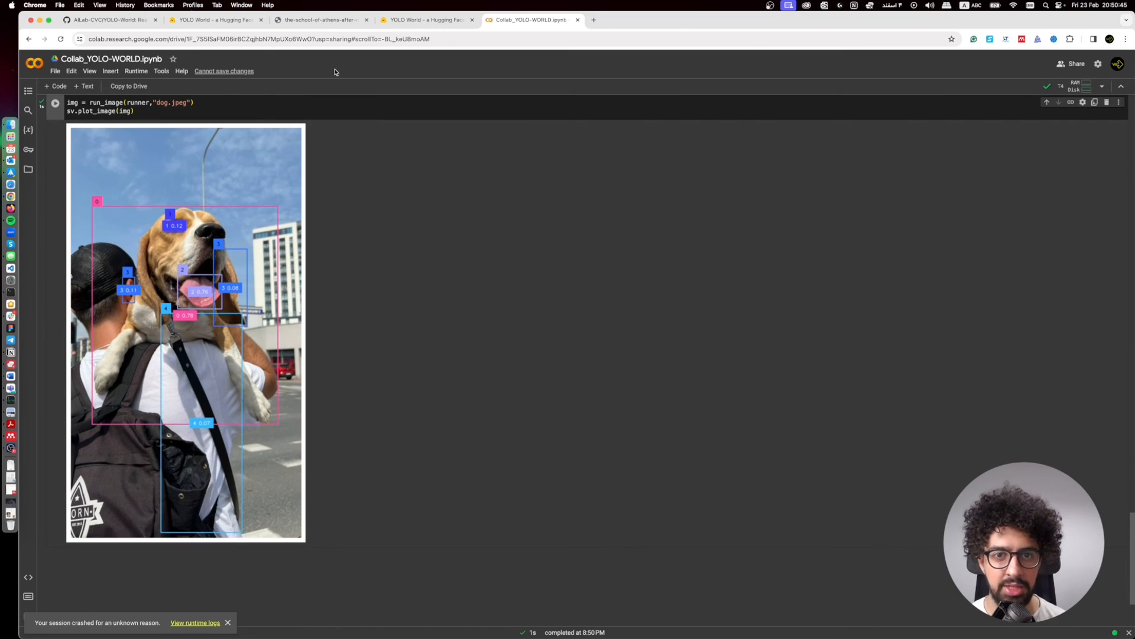
# Switch to the other YOLO-World Space tab showing men, clothes, sky, sculpture detections at 0.05 threshold
pyautogui.click(426, 20)
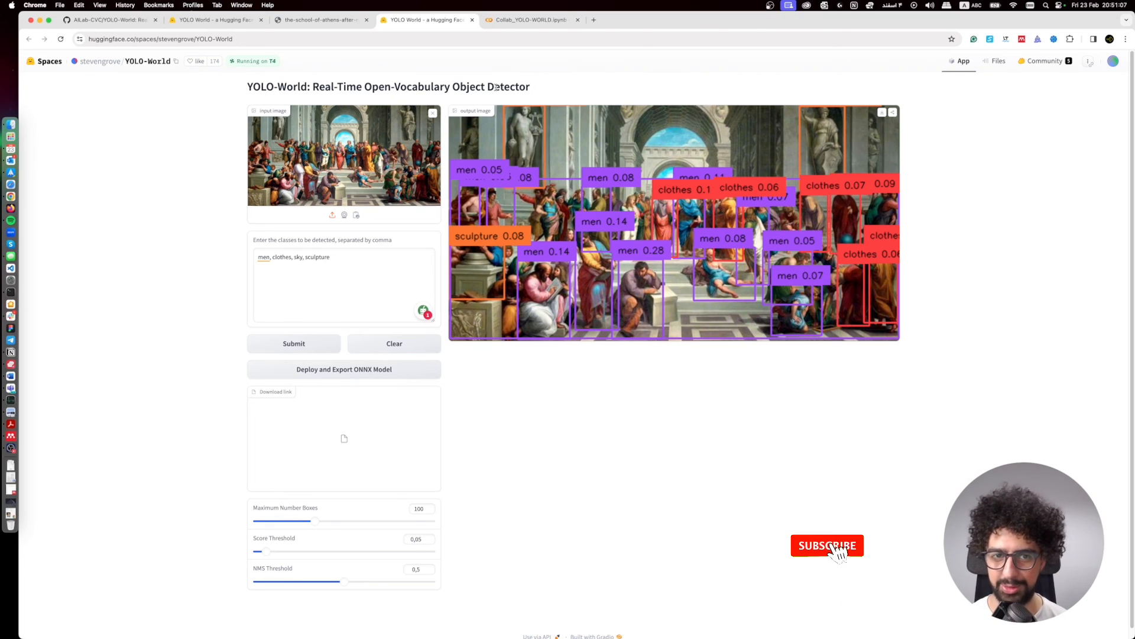
pyautogui.click(826, 546)
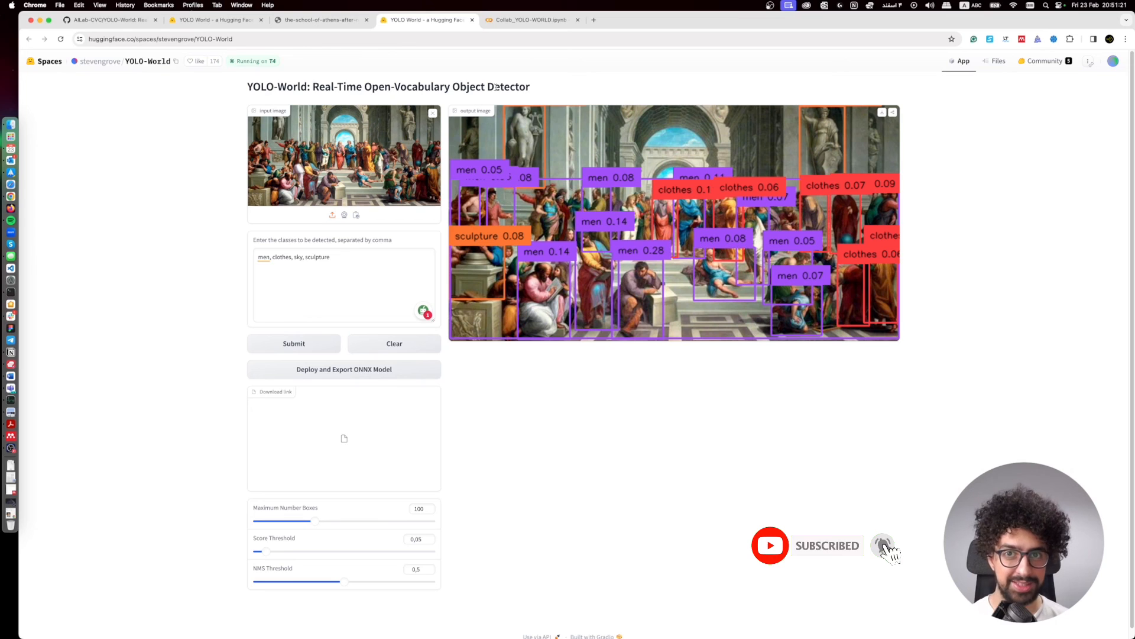